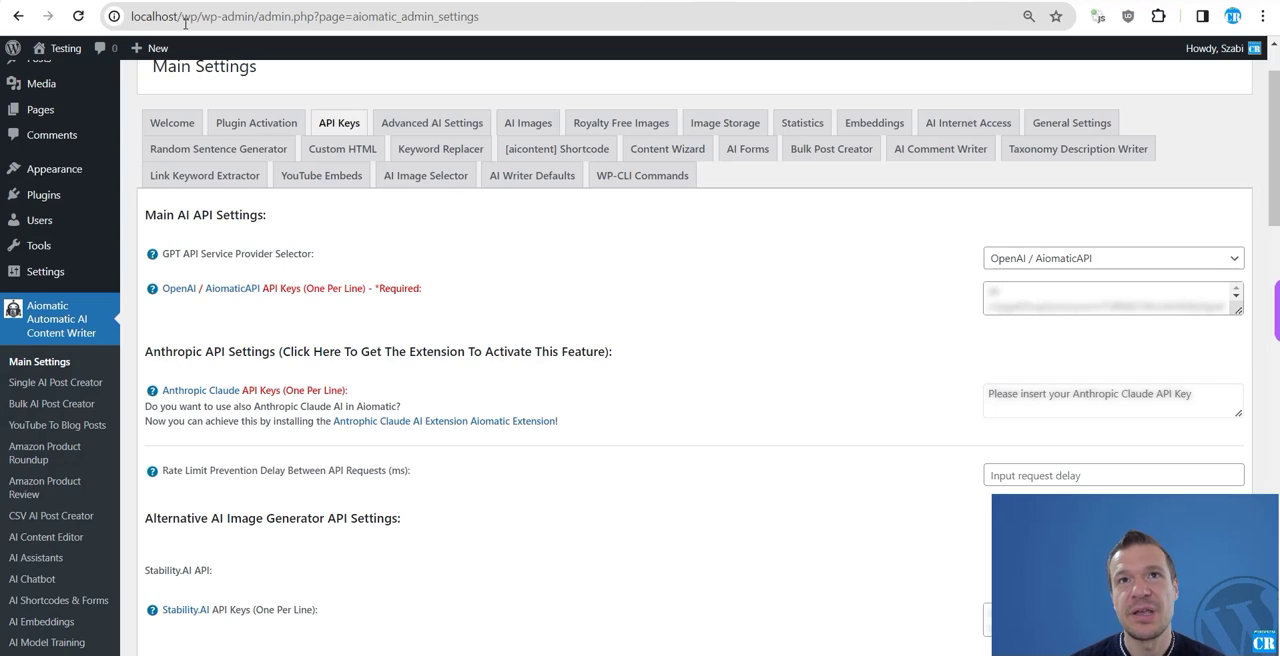
mouse_move(392, 250)
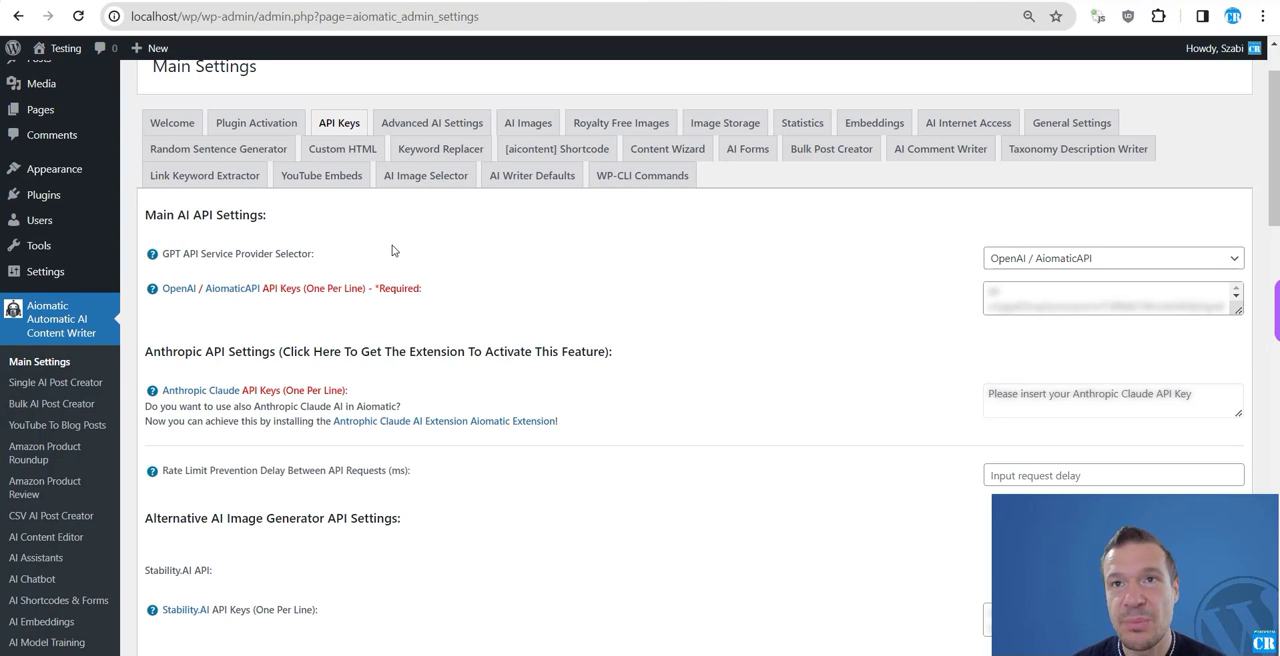
mouse_move(513, 328)
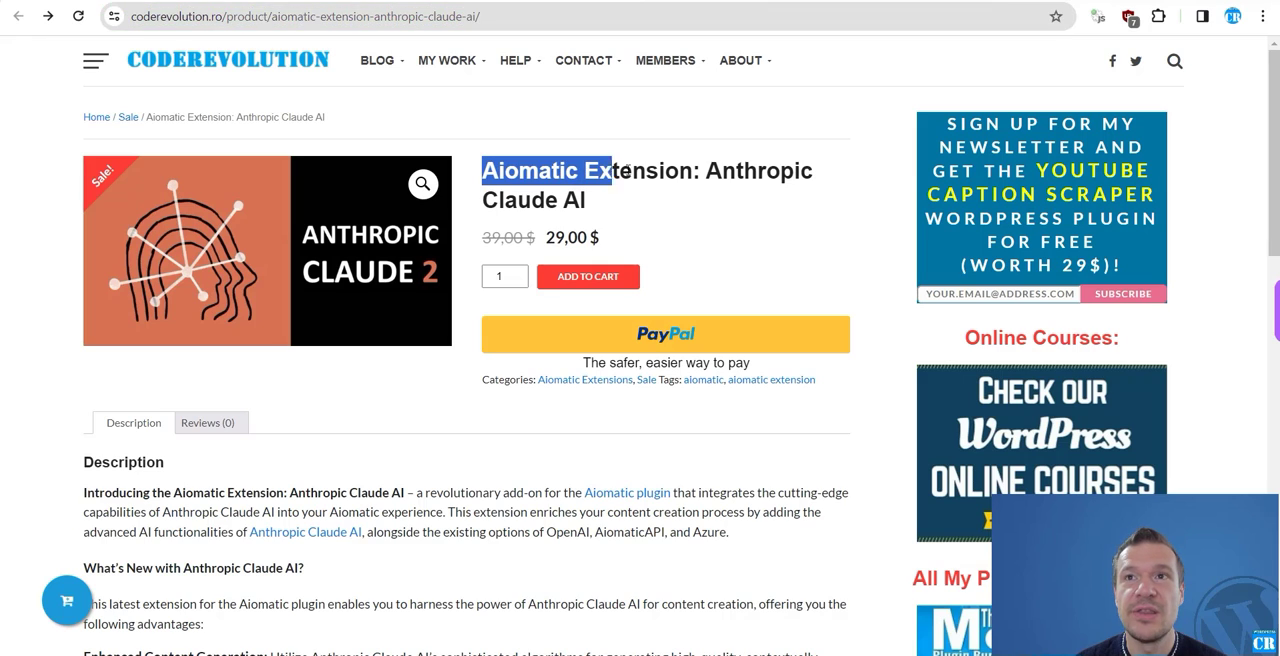
Step: Highlight the product title 'Aiomatic Extension: Anthropic Claude AI' on the store page
left_click_drag(480, 170, 585, 199)
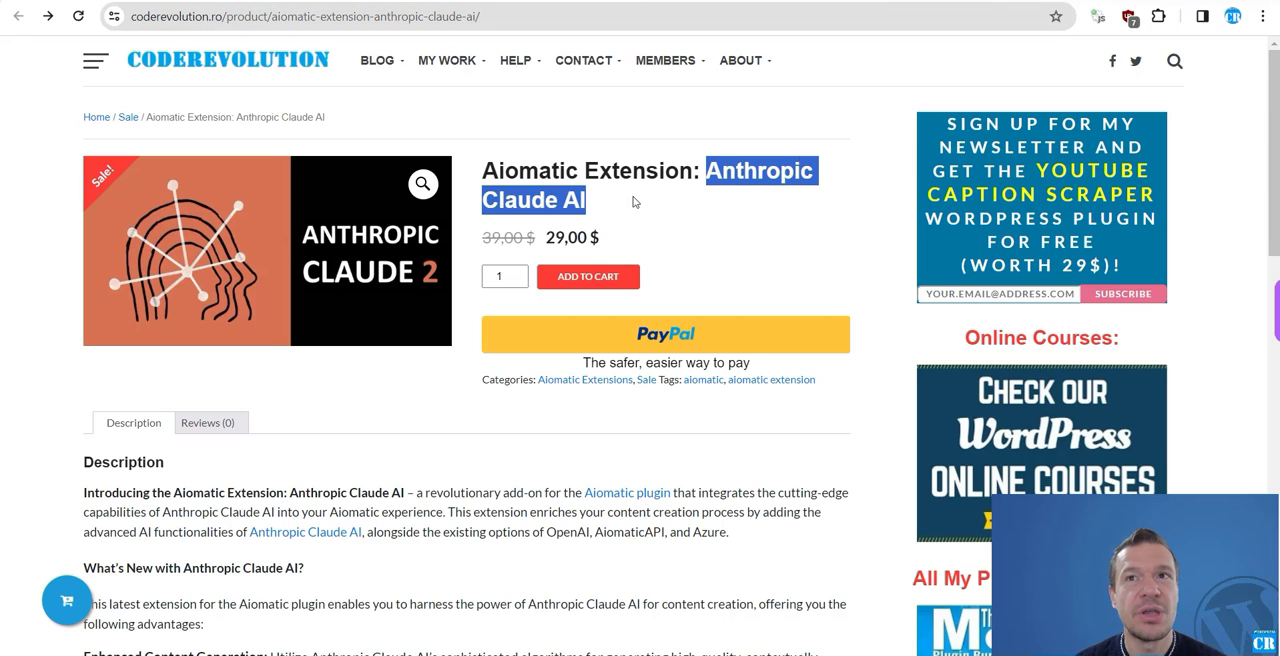
mouse_move(708, 267)
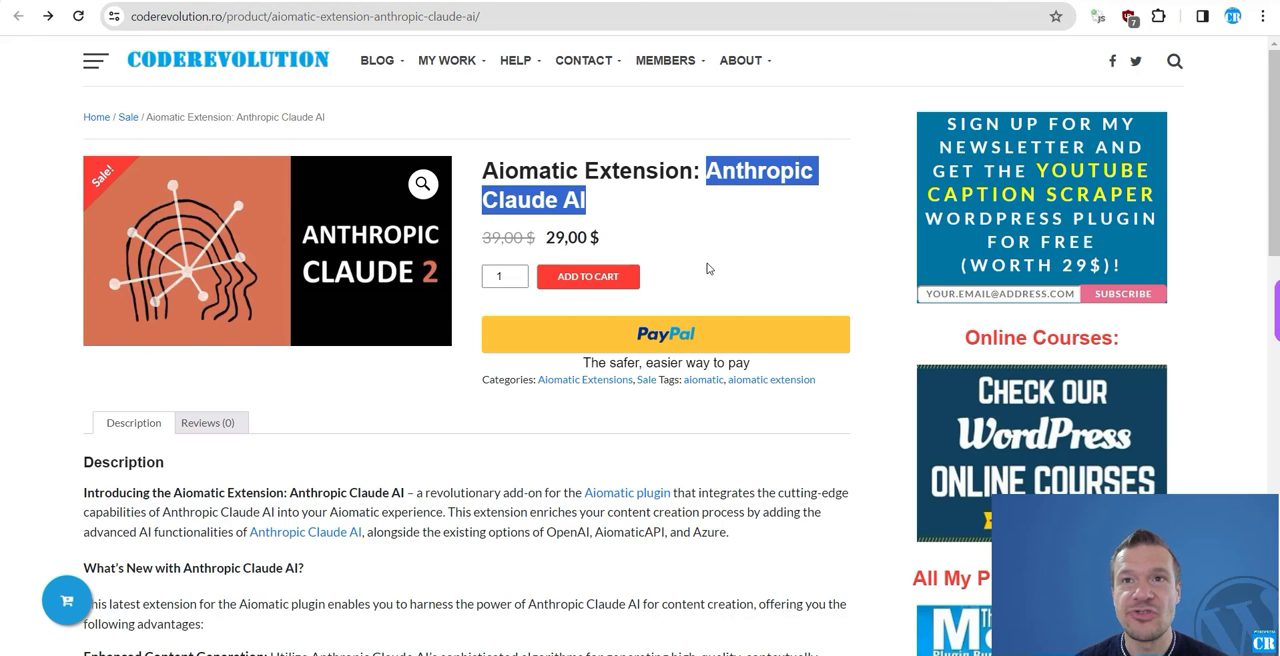
Step: Go back to Aiomatic Main Settings > API Keys and scroll to the empty Anthropic API Settings
left_click(300, 16)
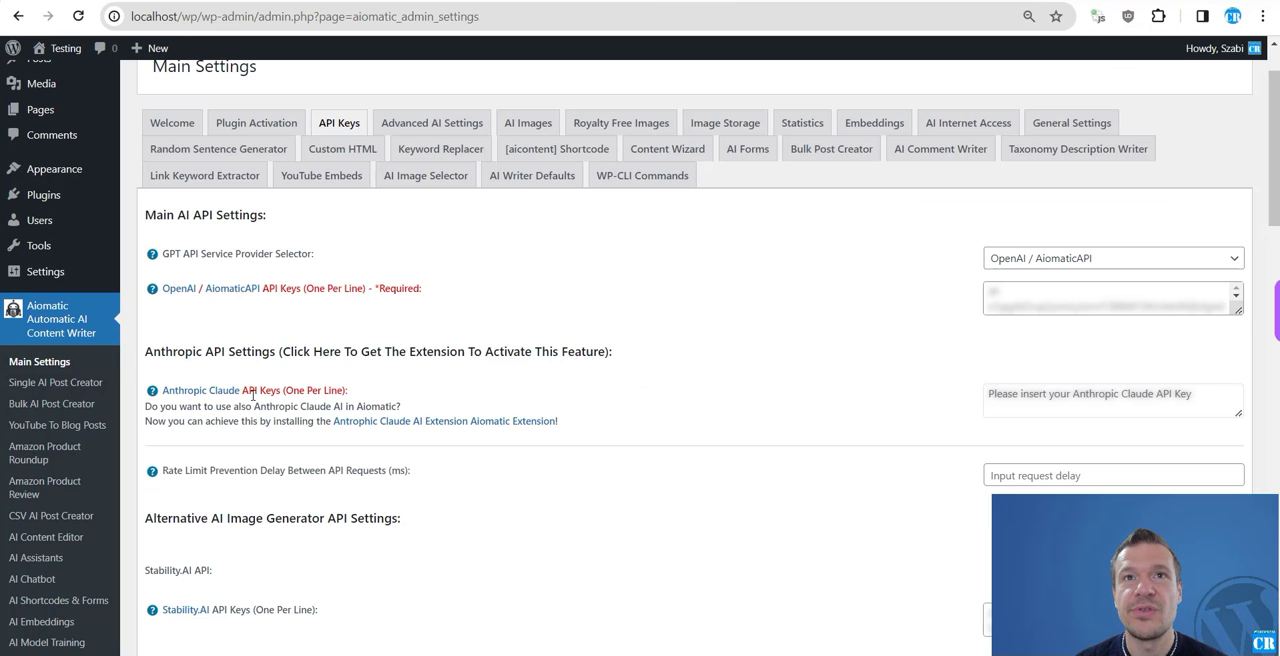
mouse_move(121, 371)
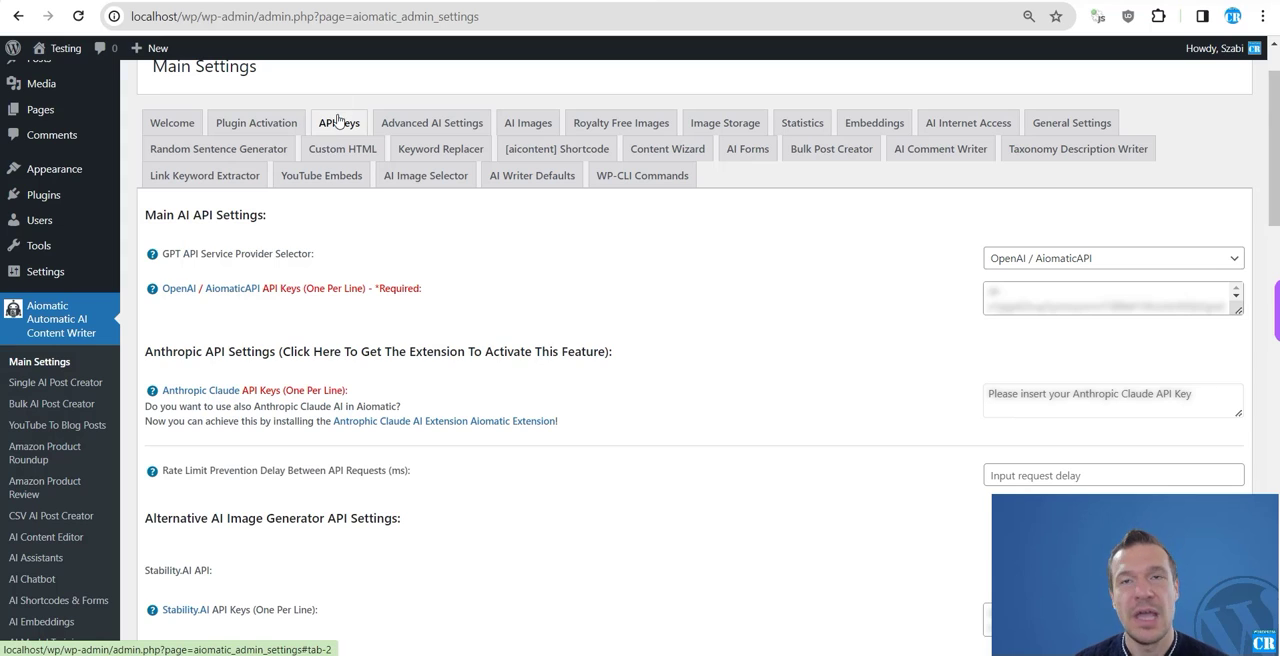
mouse_move(254, 355)
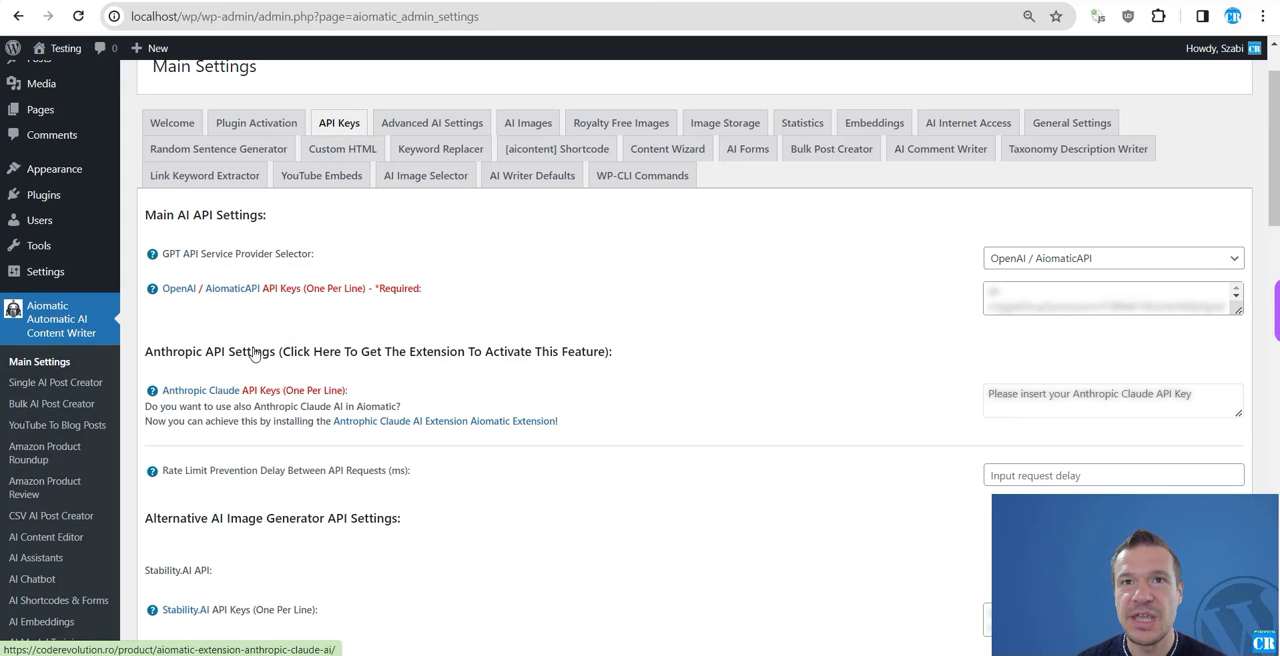
mouse_move(160, 356)
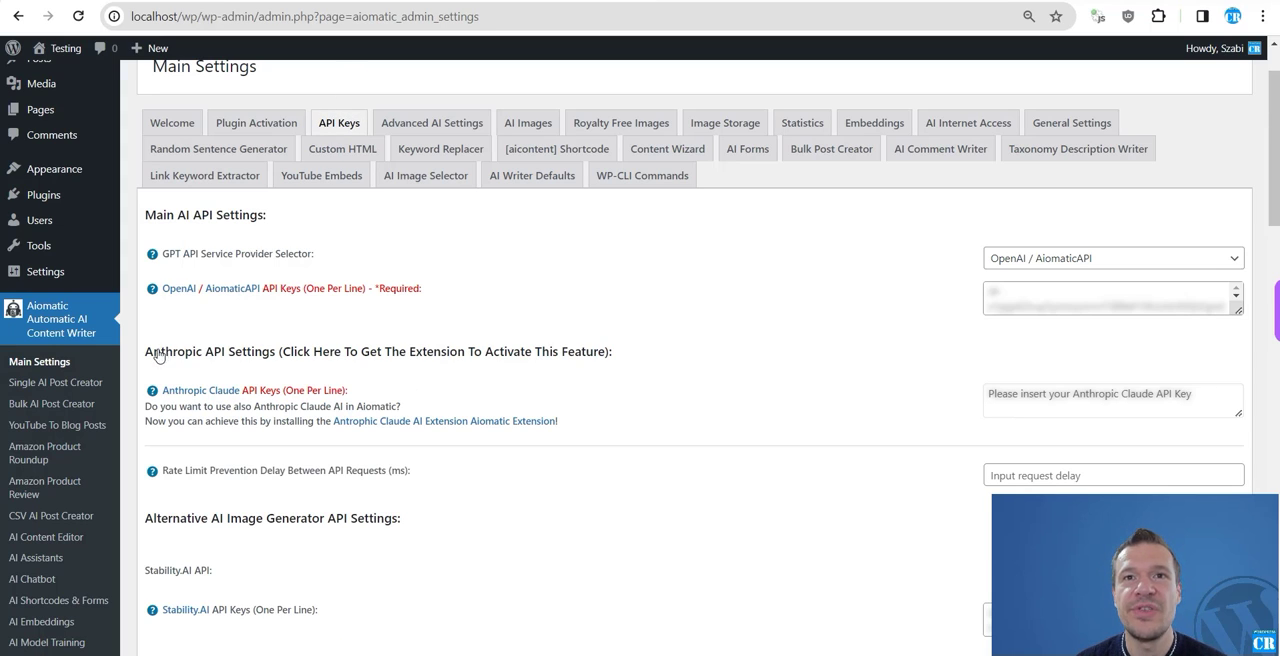
mouse_move(277, 360)
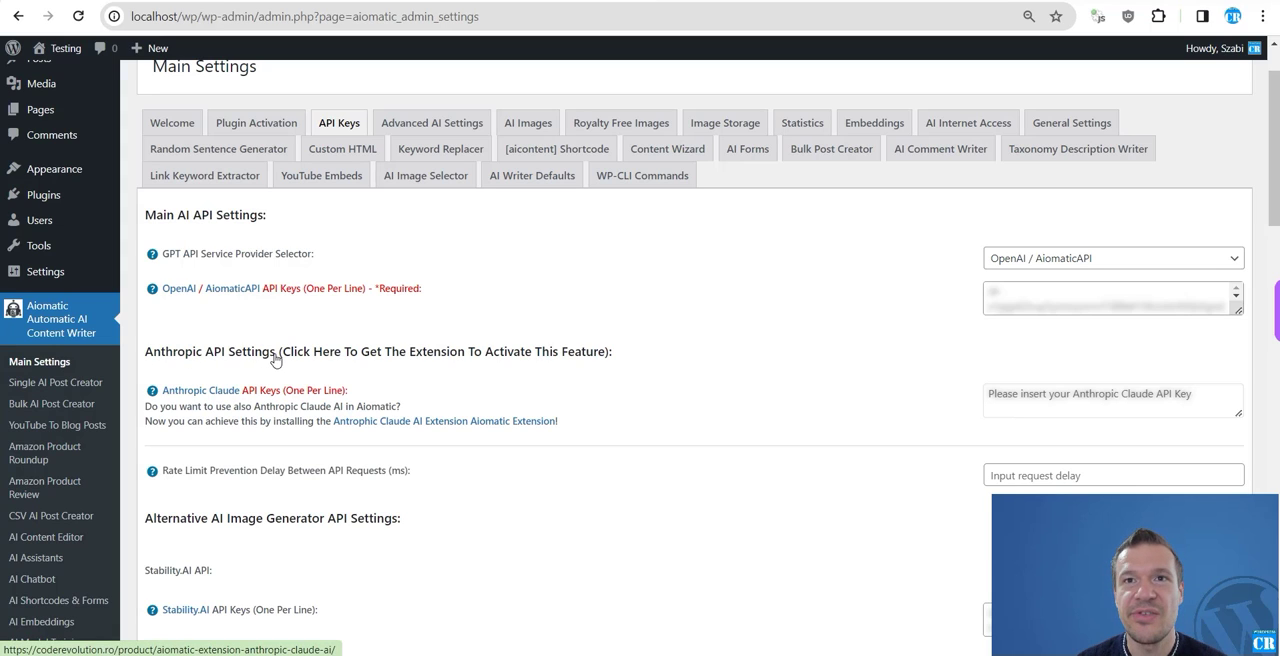
mouse_move(380, 357)
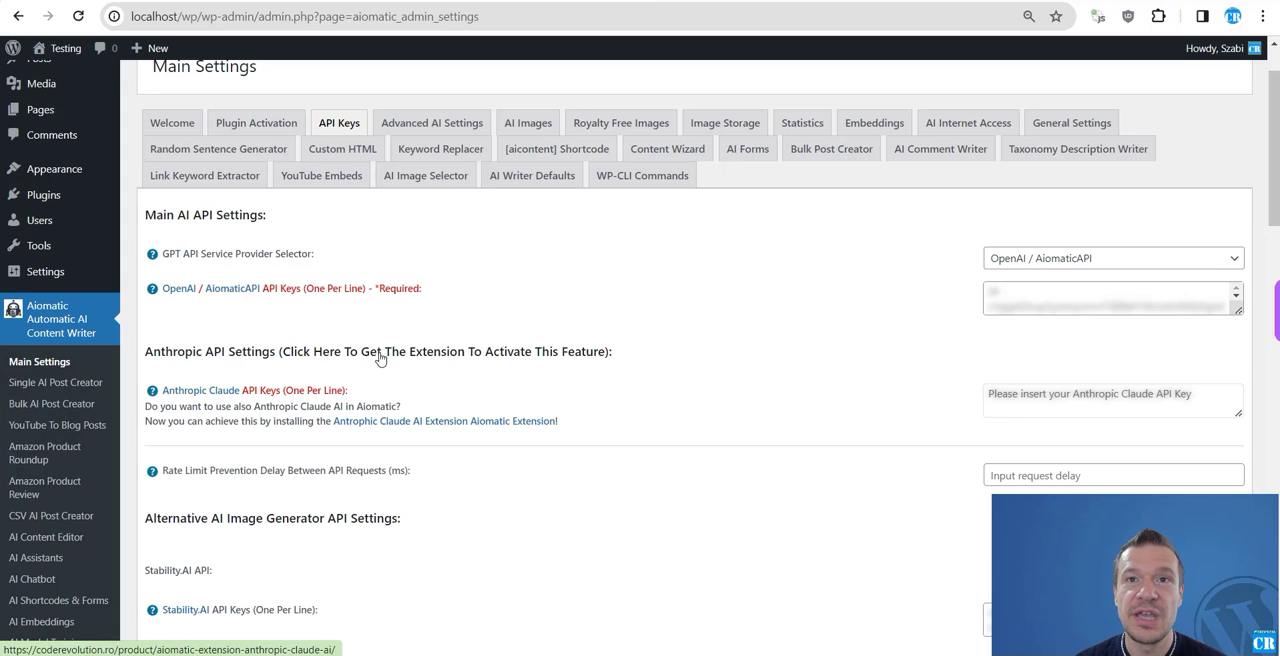
mouse_move(445, 427)
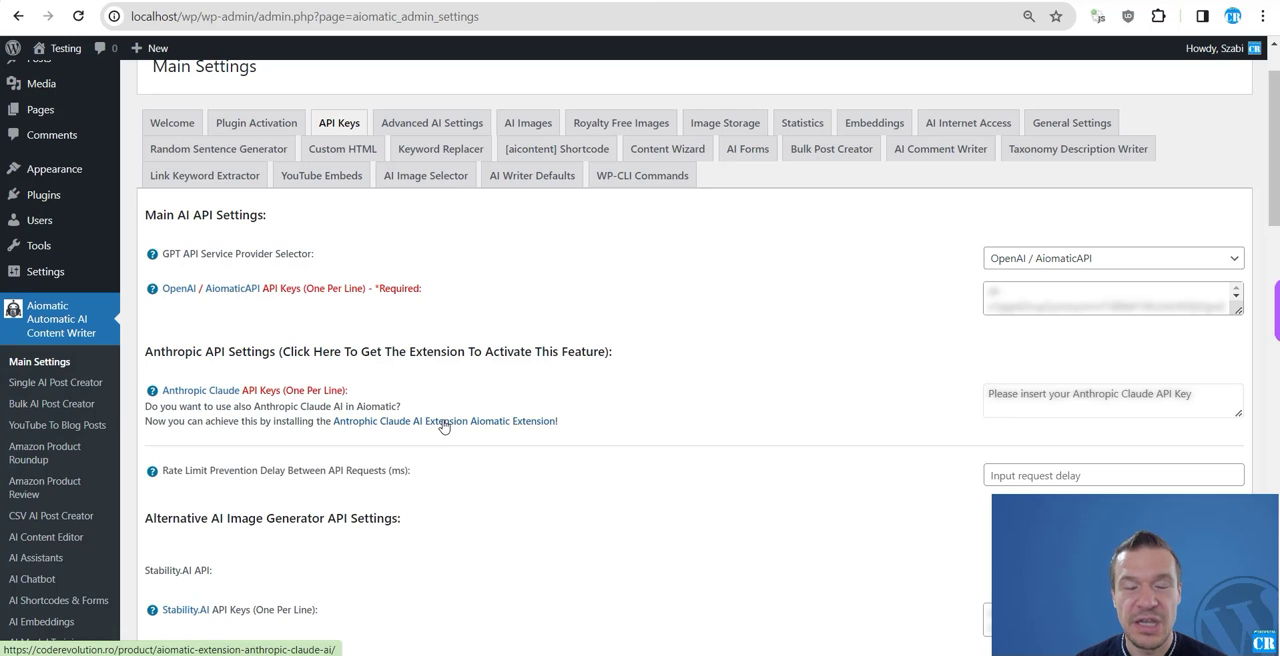
left_click(444, 420)
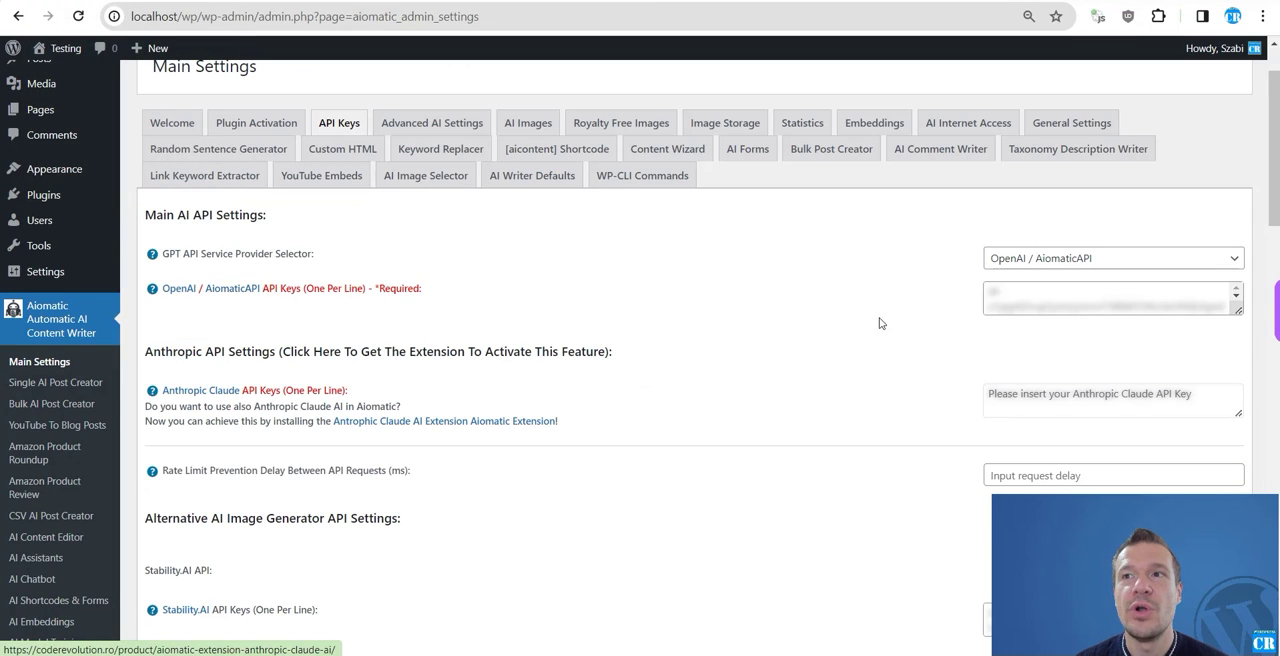
mouse_move(789, 451)
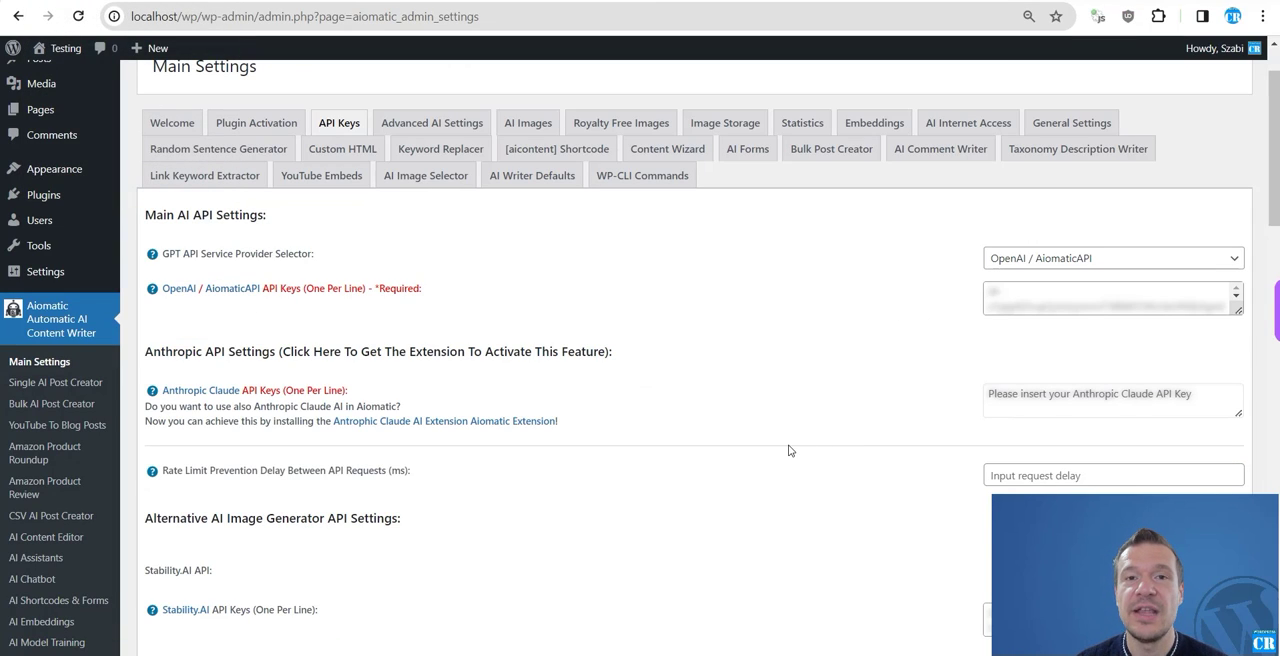
mouse_move(800, 467)
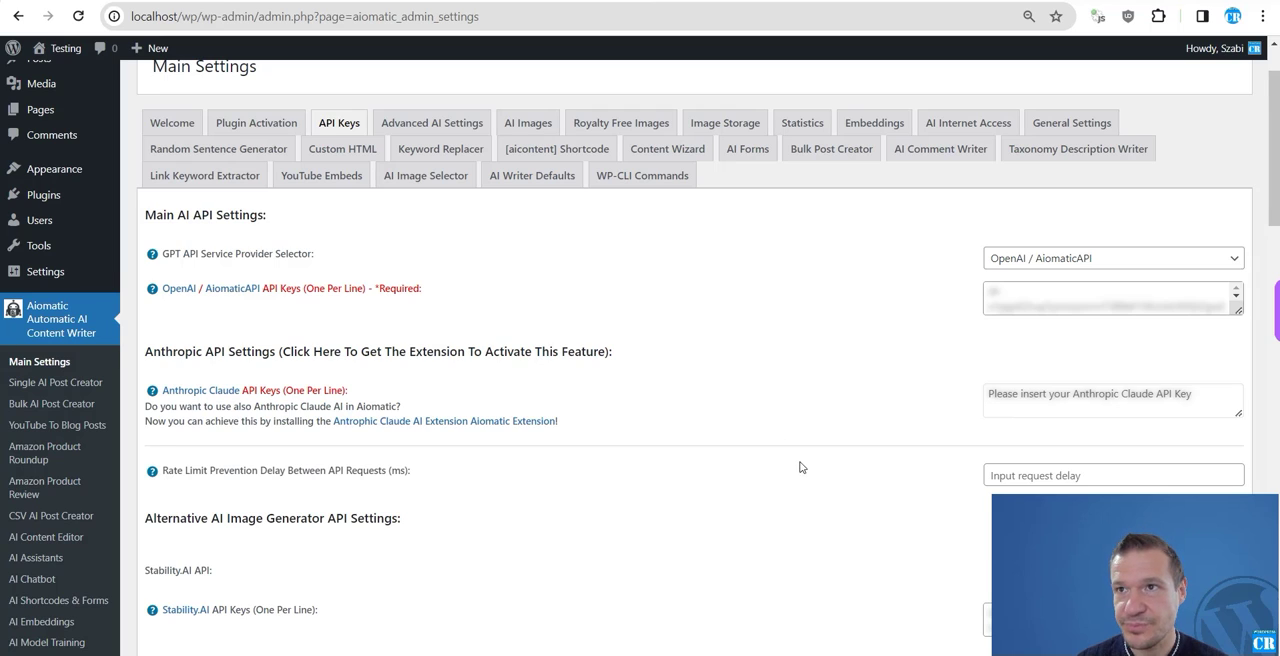
scroll("down", 3)
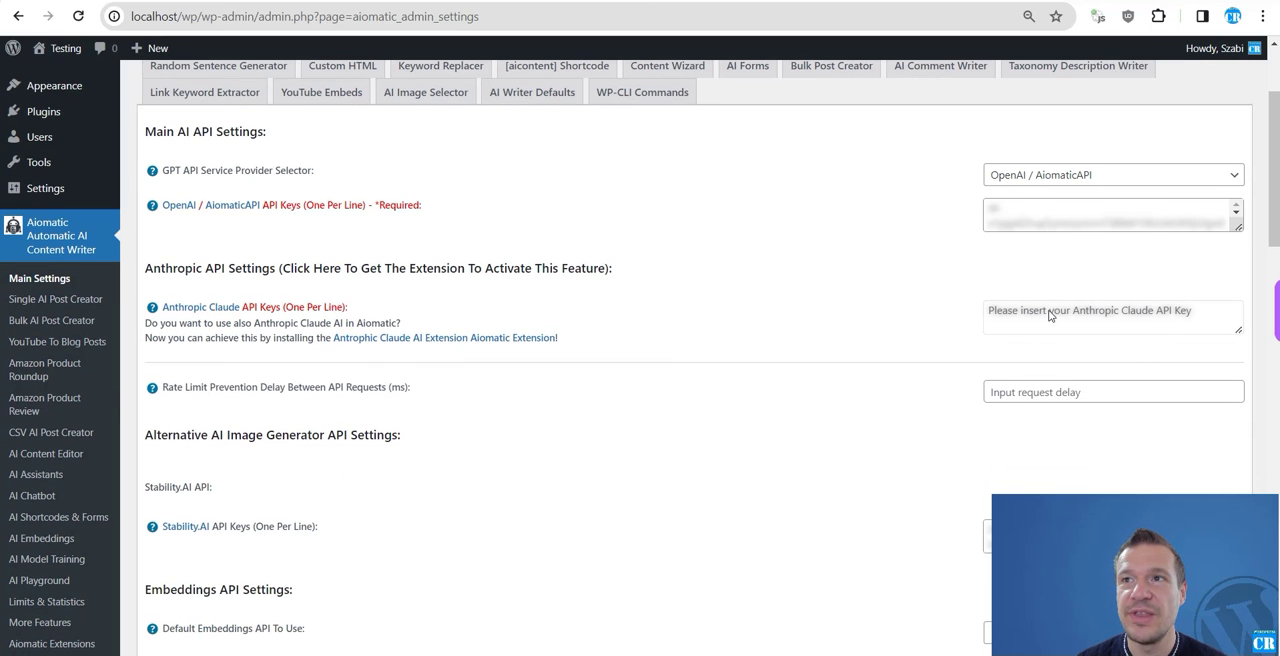
mouse_move(1085, 322)
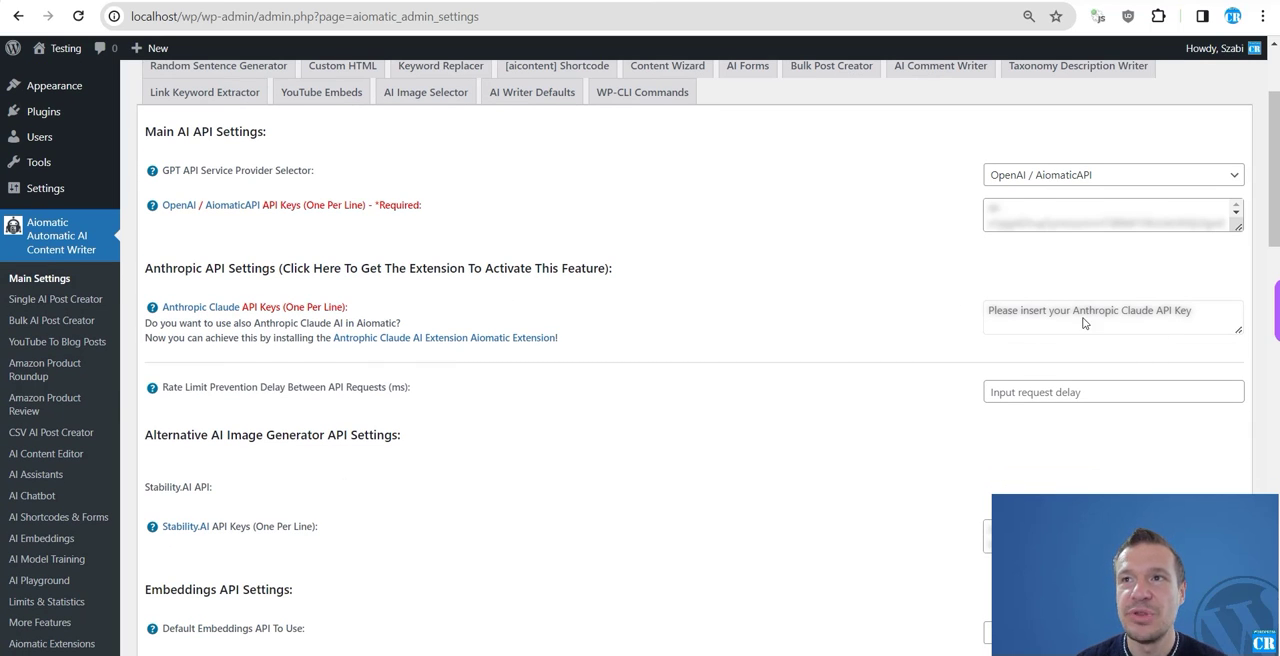
mouse_move(960, 345)
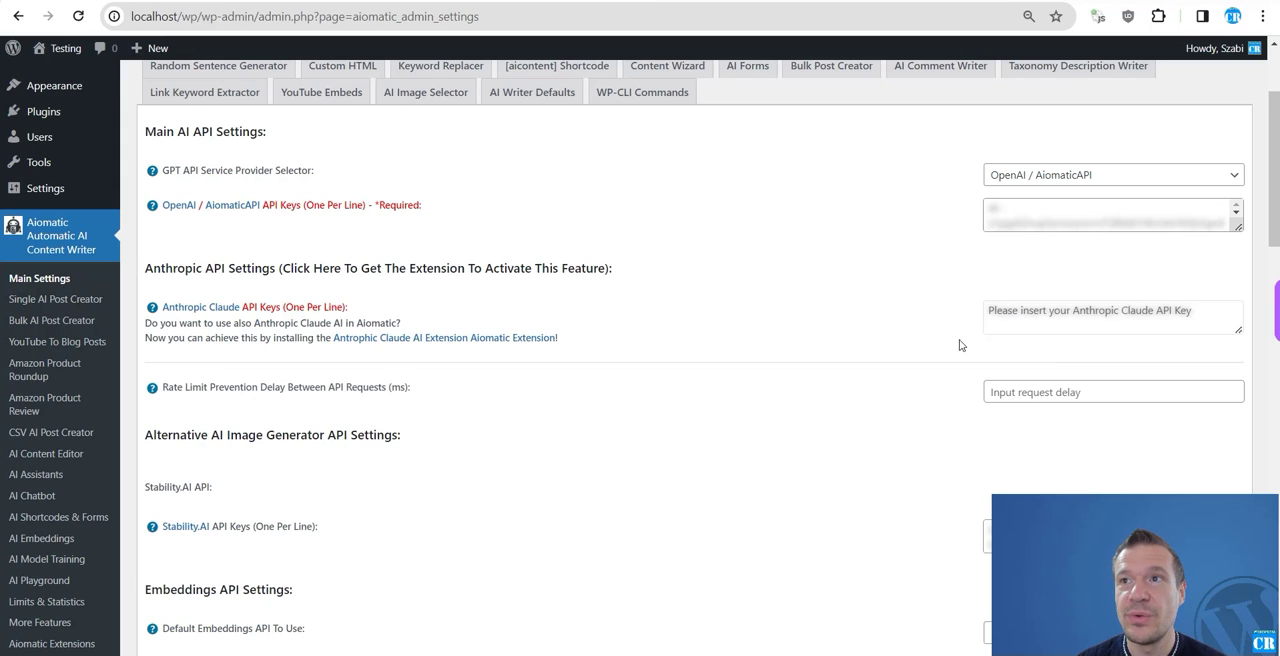
mouse_move(280, 76)
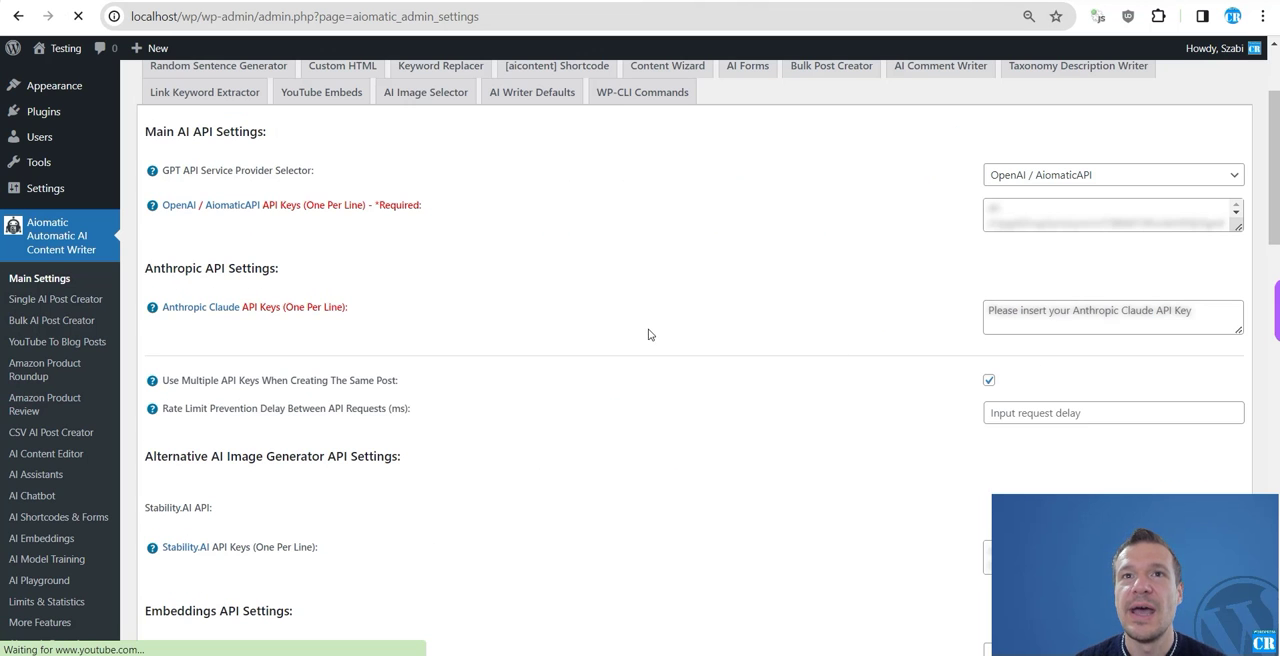
left_click(1113, 316)
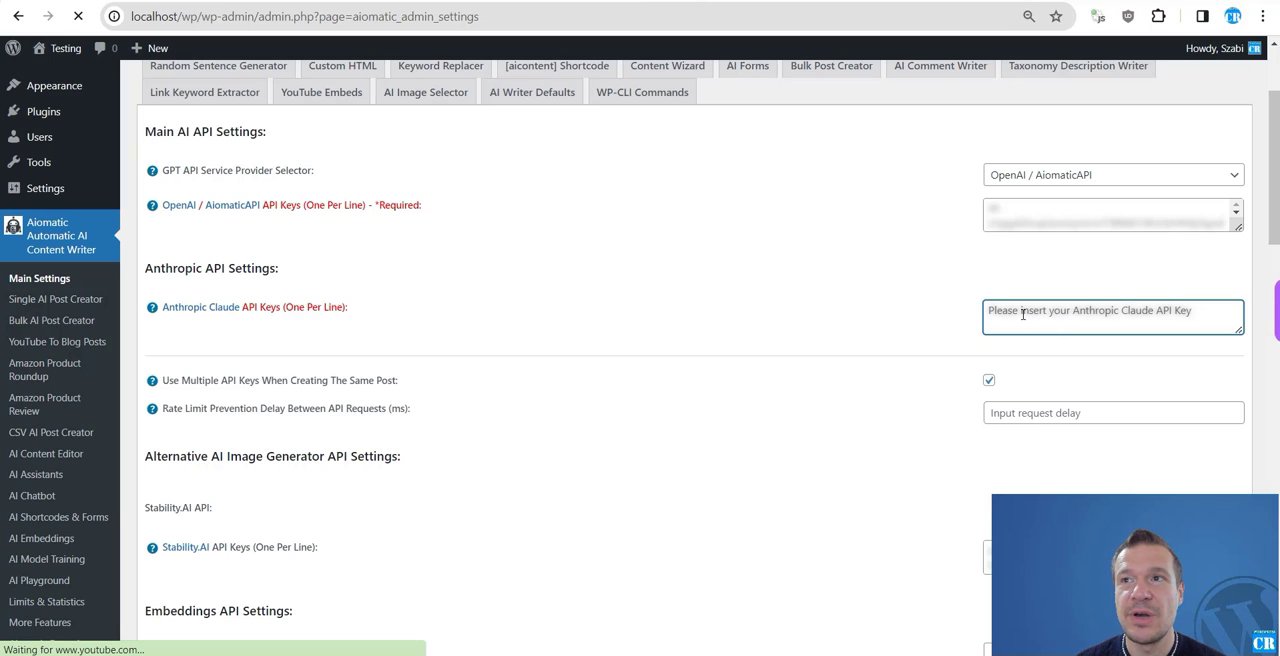
mouse_move(893, 323)
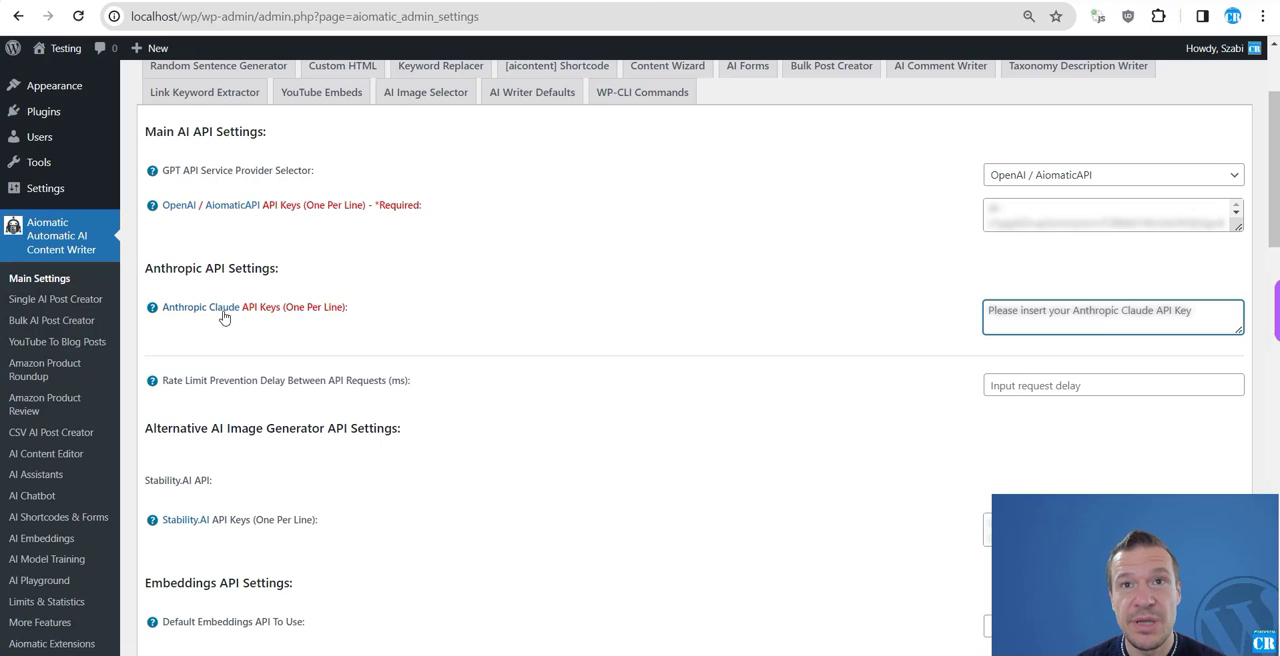
left_click(245, 307)
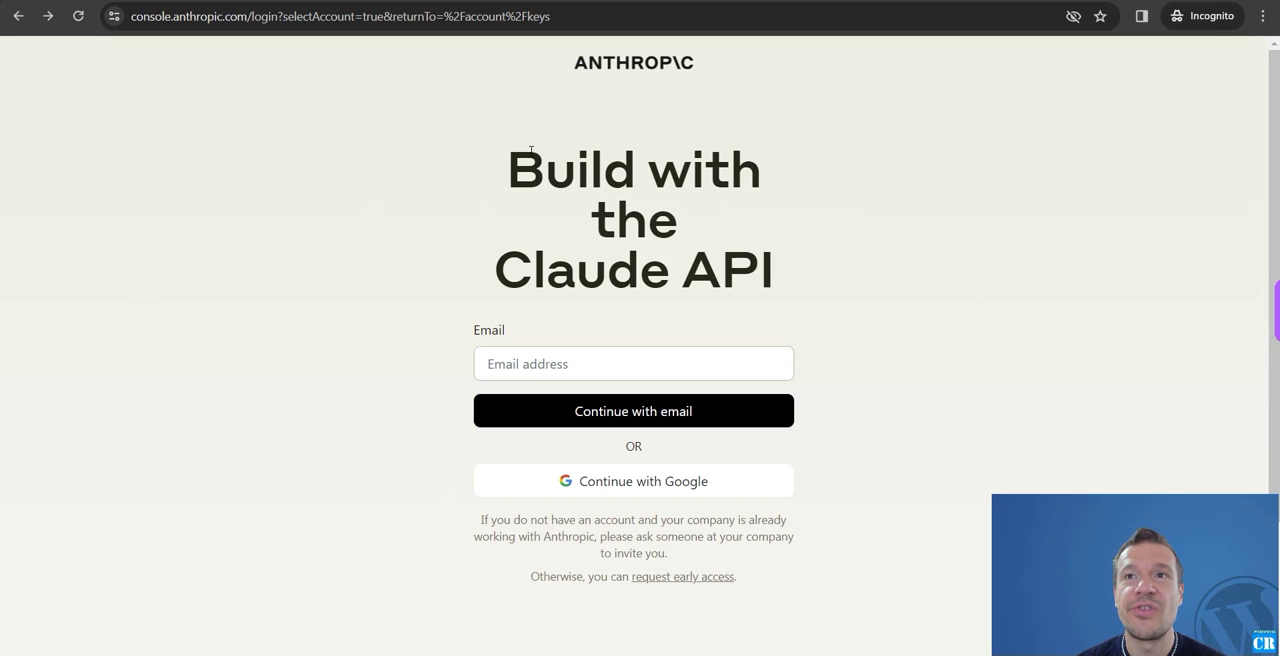
mouse_move(508, 139)
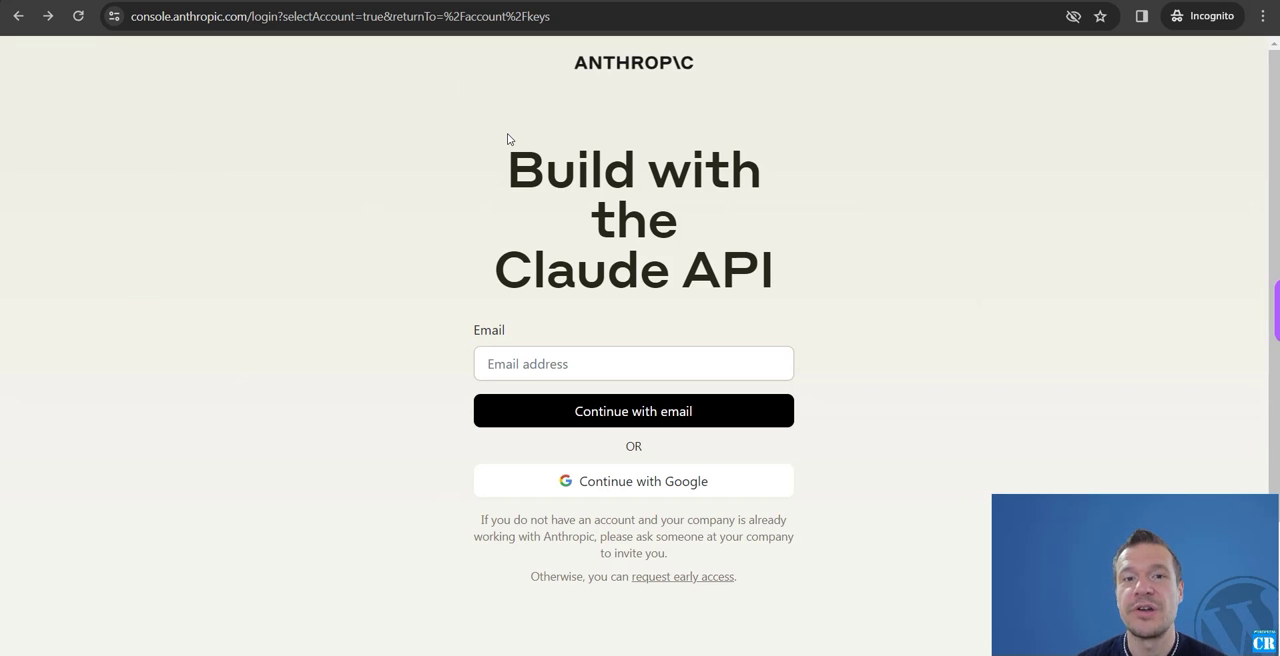
mouse_move(657, 583)
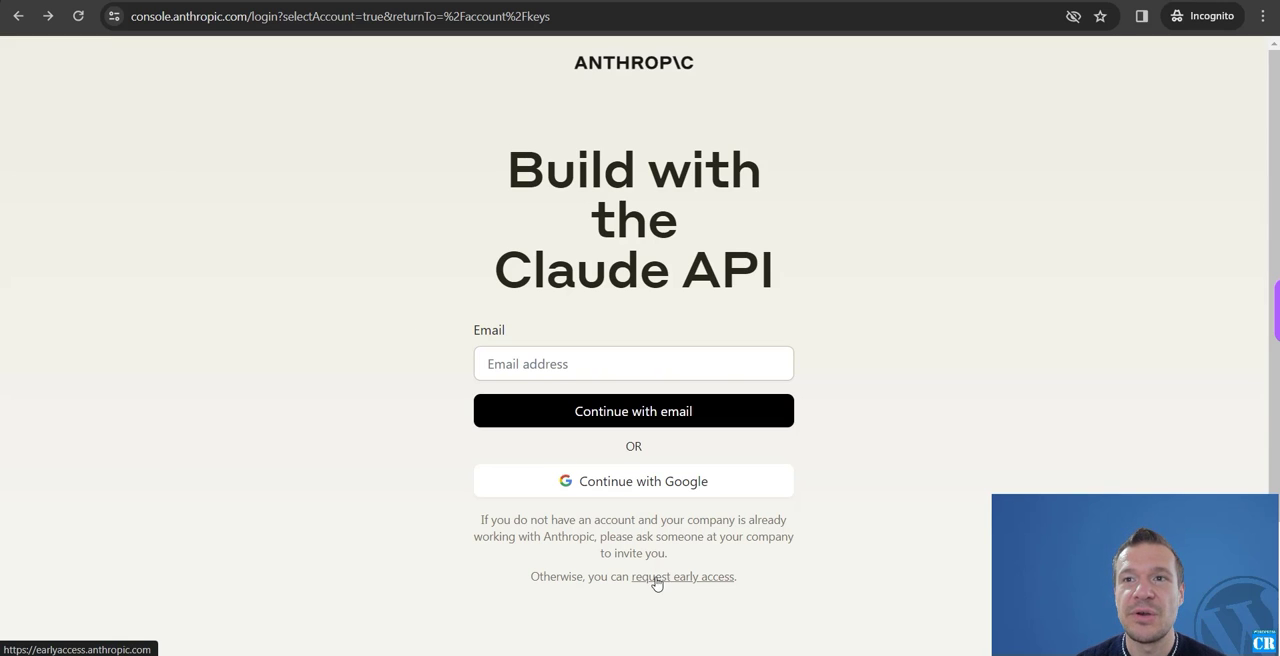
mouse_move(685, 578)
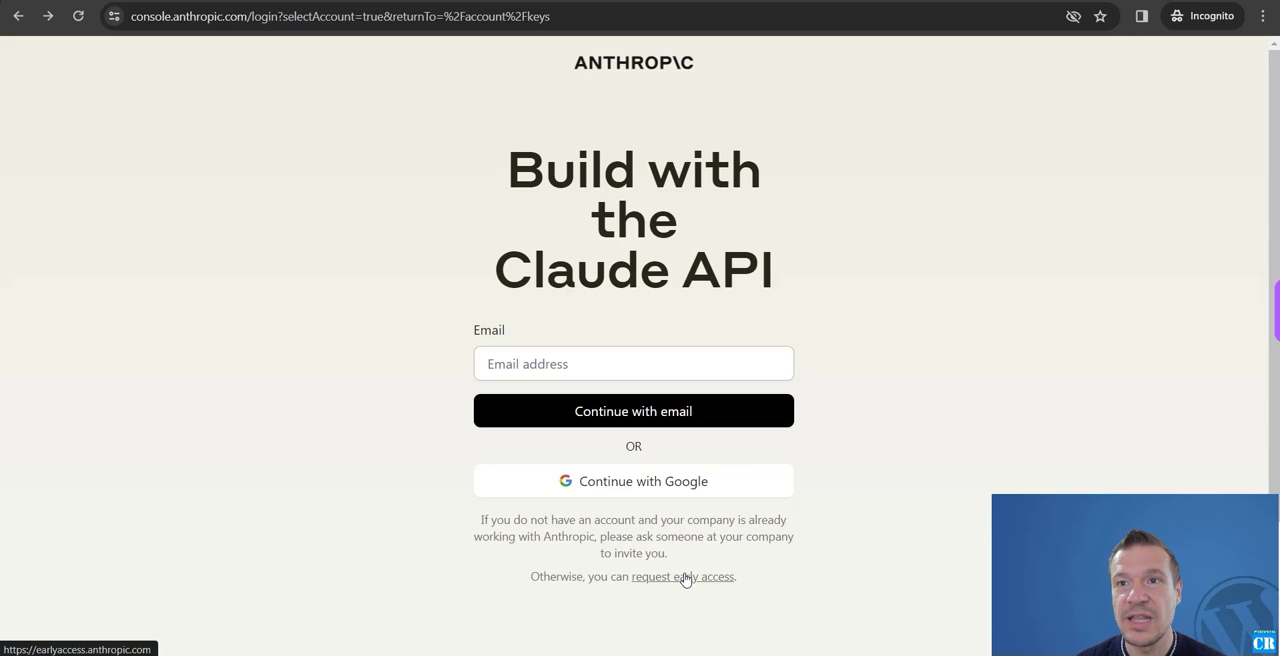
mouse_move(742, 523)
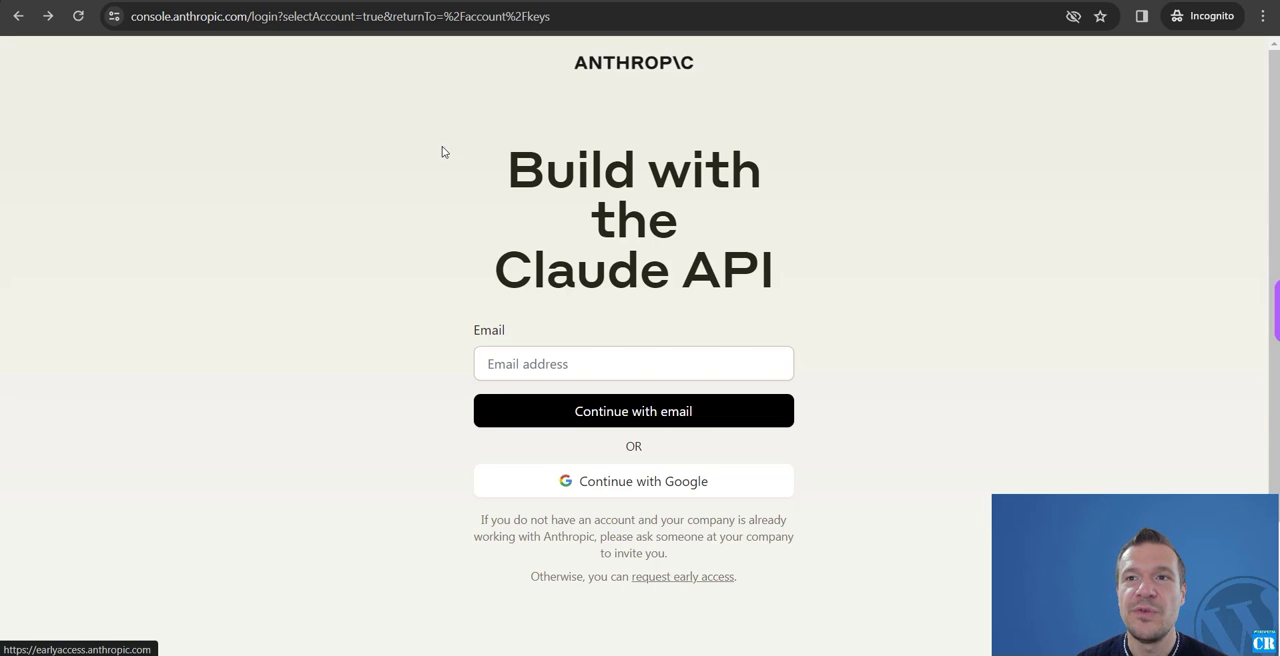
left_click(682, 576)
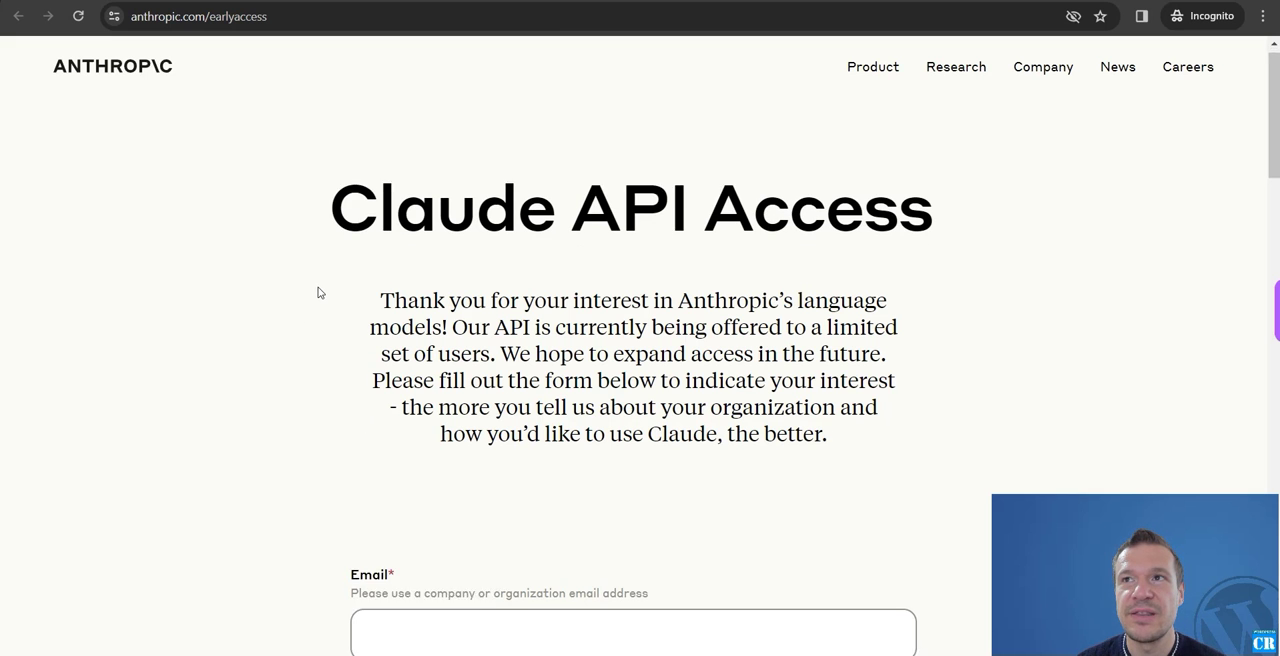
scroll("down", 3)
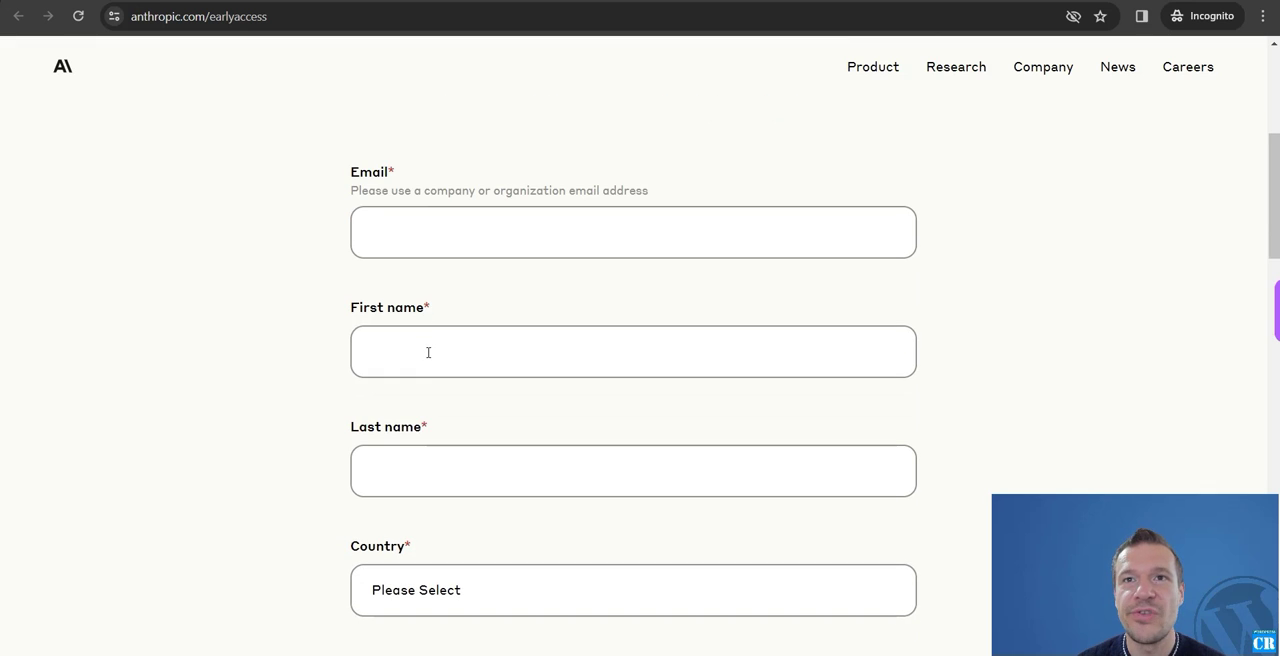
scroll("down", 3)
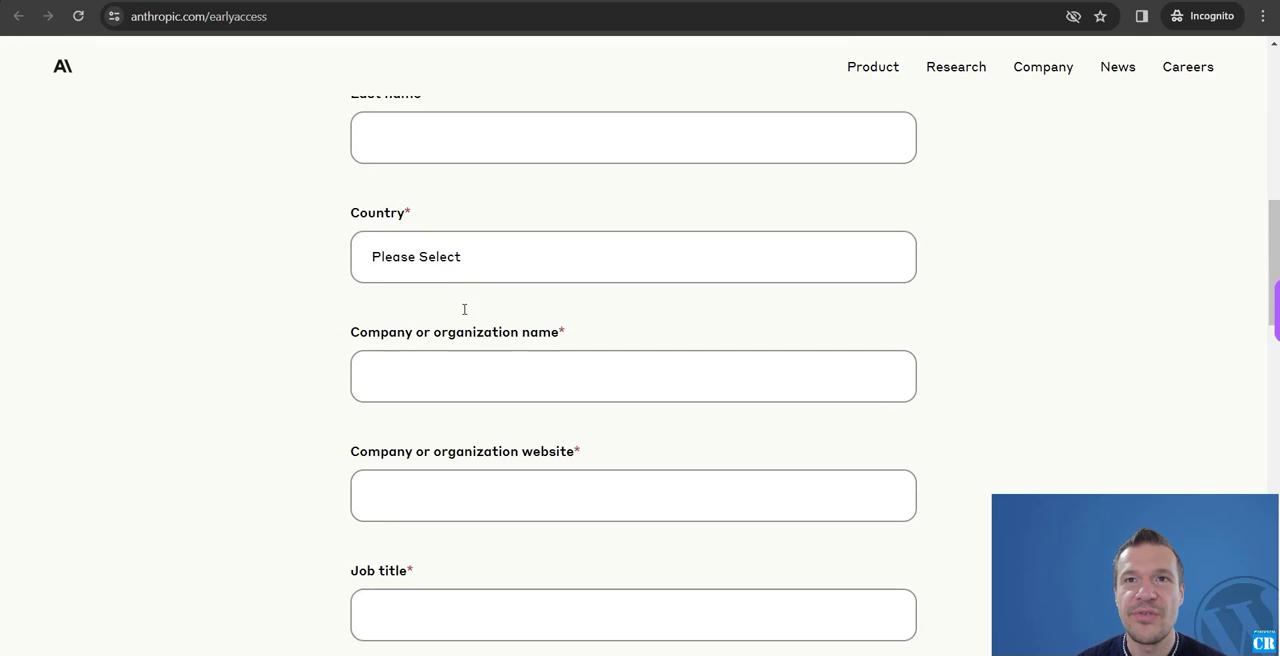
scroll("down", 3)
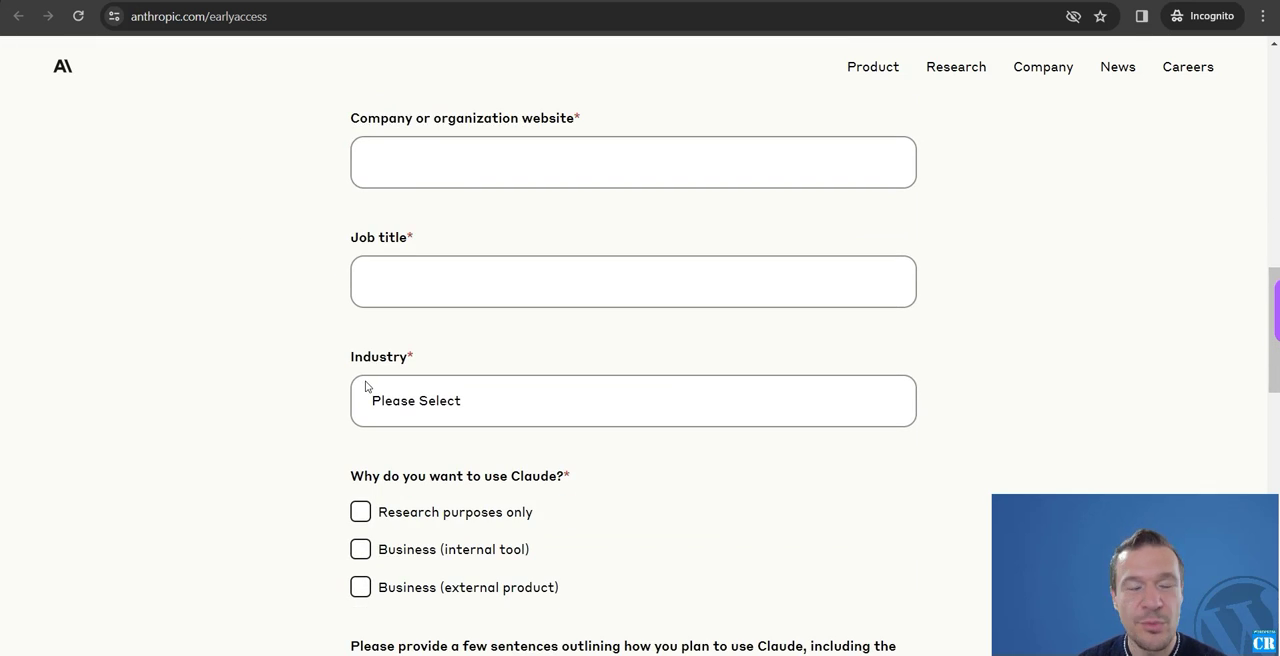
scroll("down", 3)
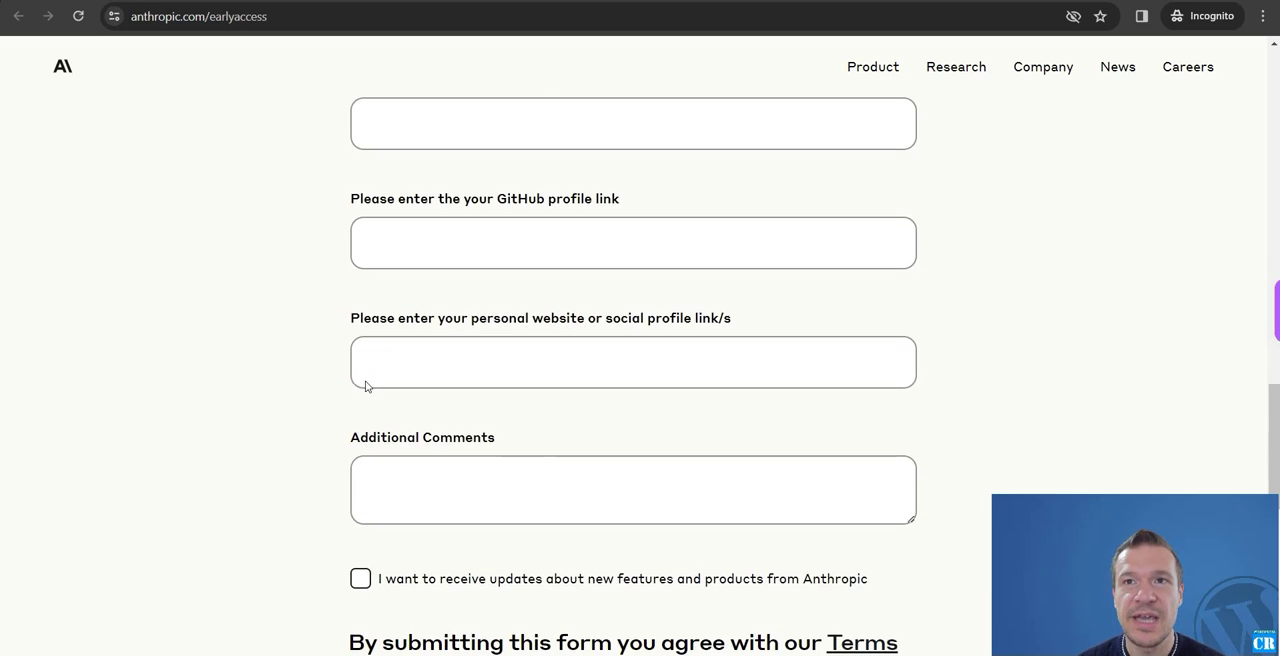
scroll("down", 3)
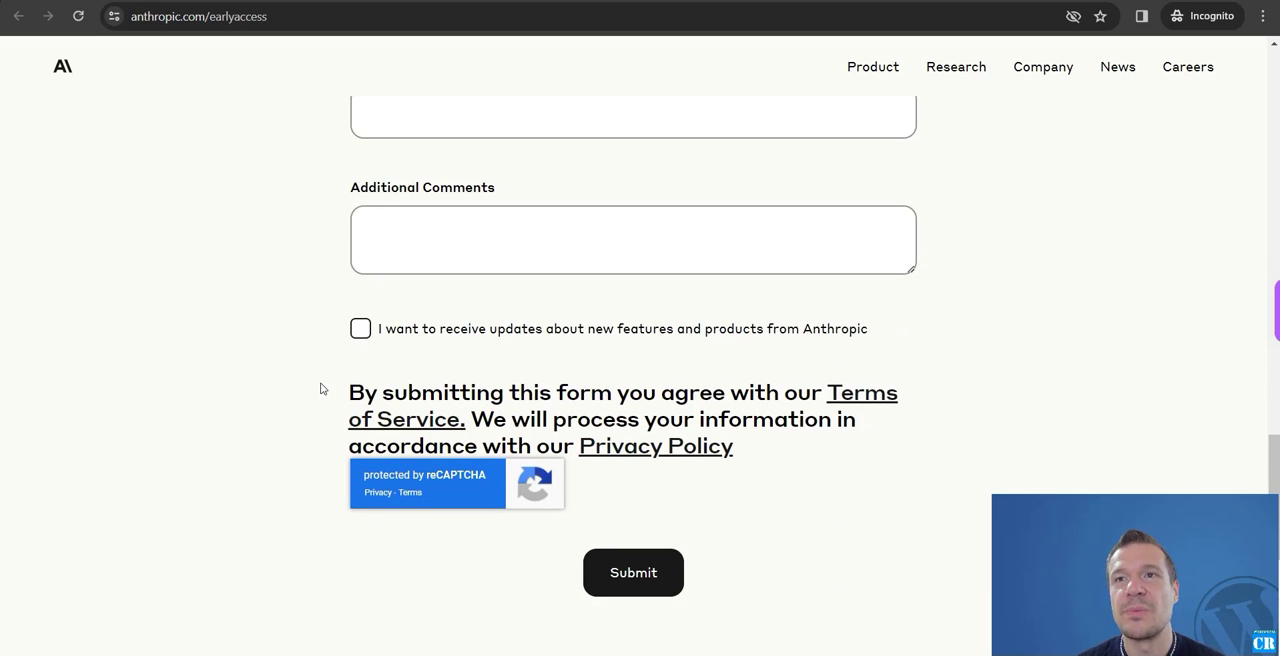
scroll("up", 3)
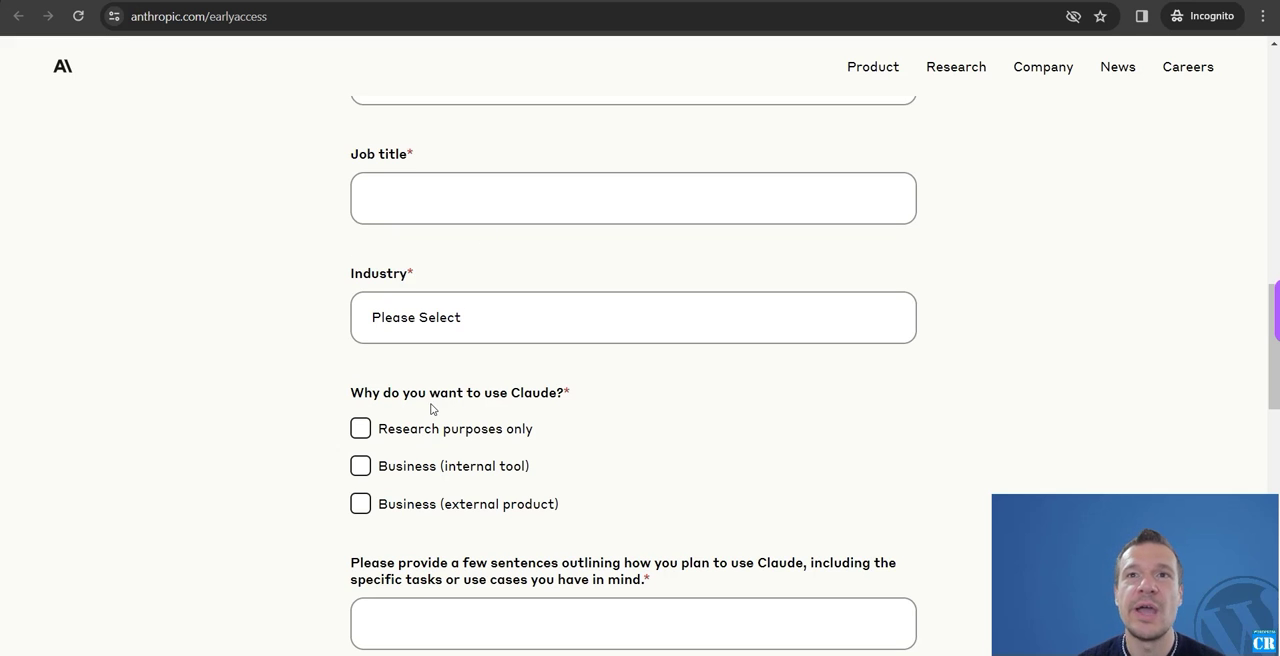
scroll("up", 3)
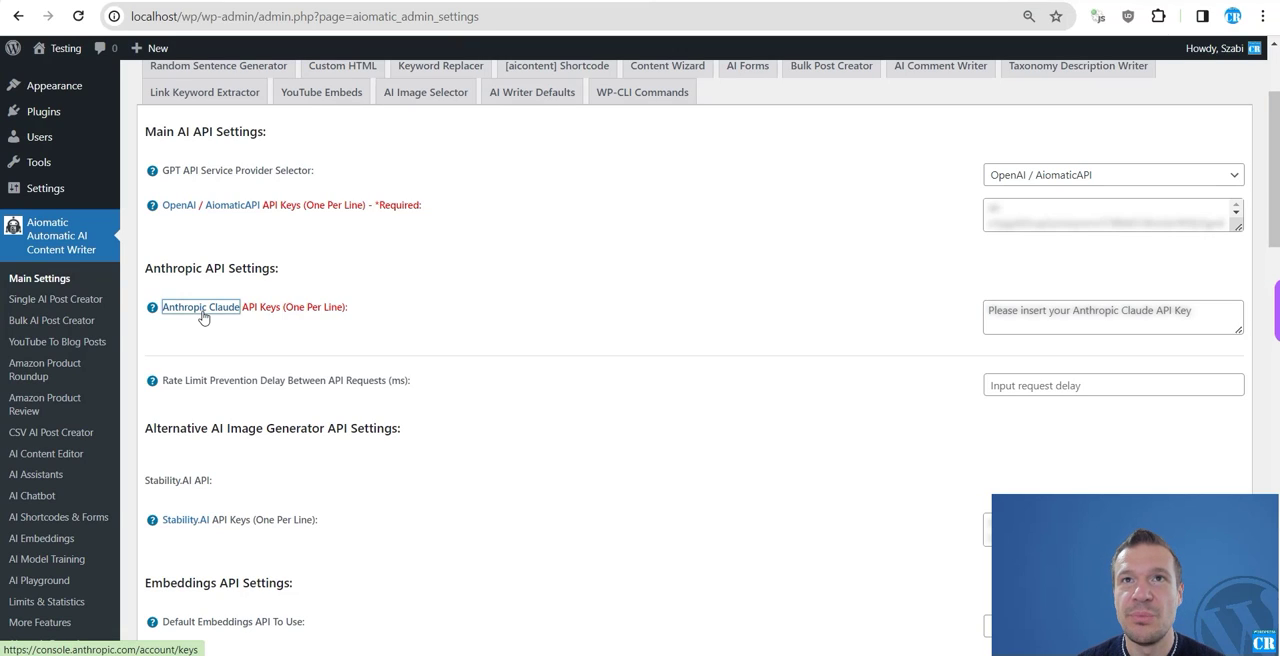
Step: In Anthropic Console create a new API key named 'ew0k' and copy its generated value
left_click(200, 307)
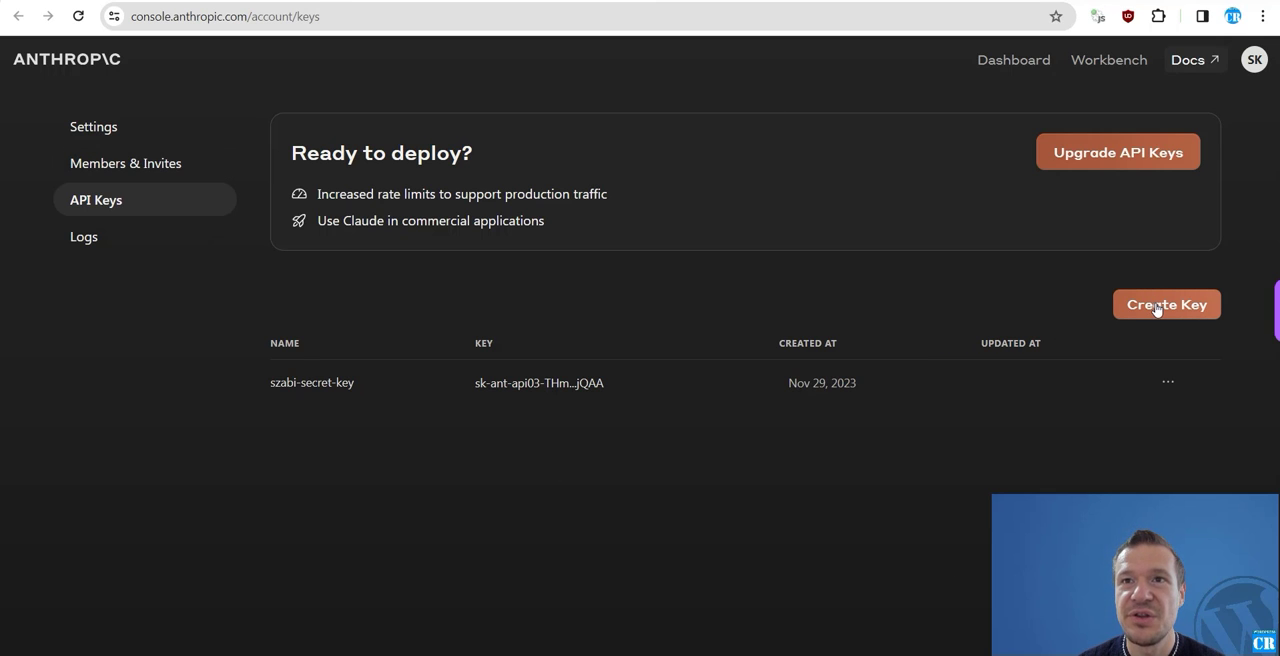
left_click(1166, 304)
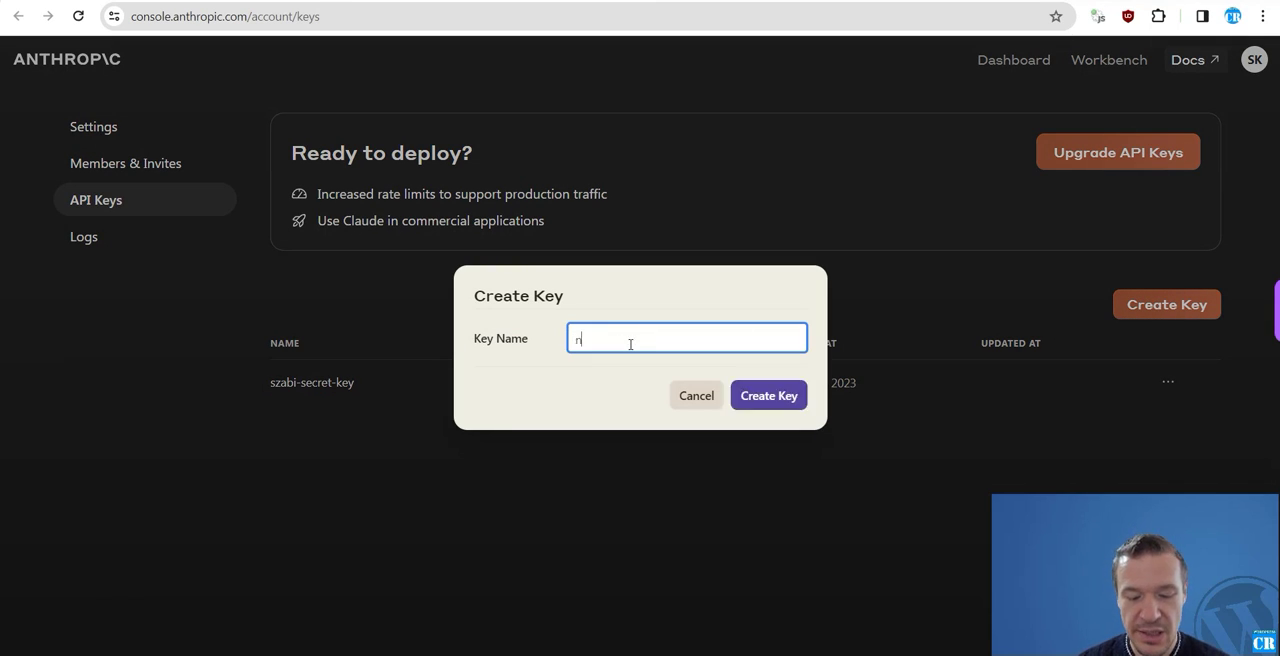
type("ew0k")
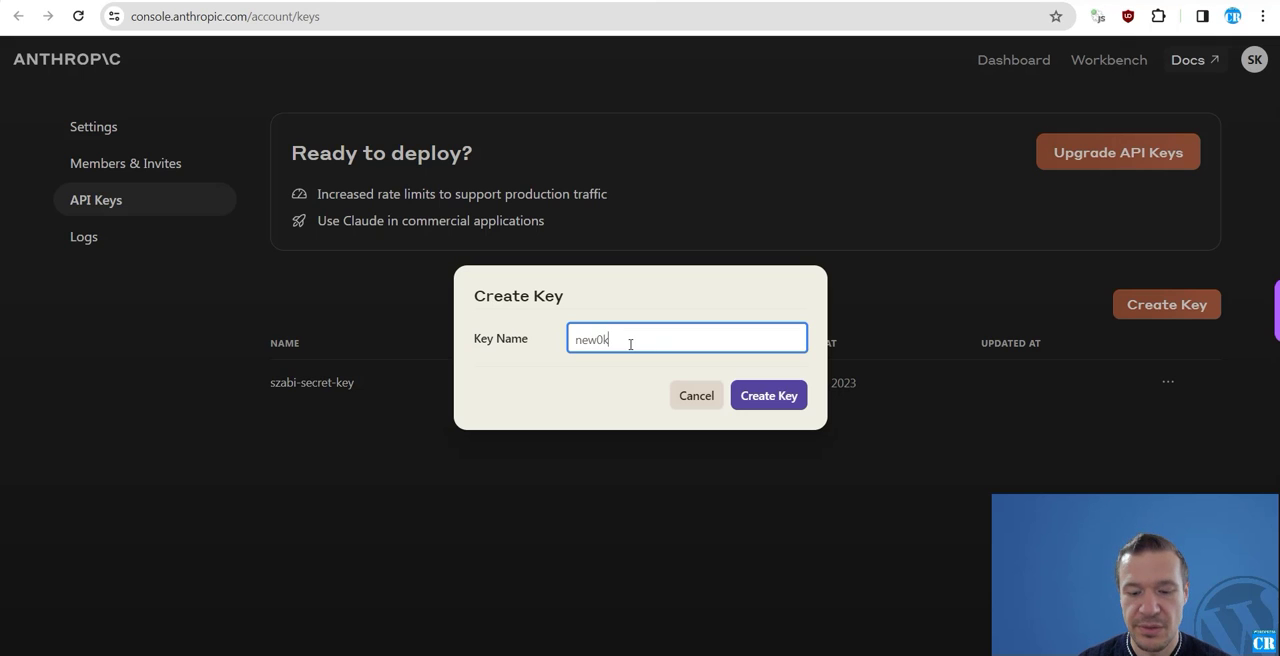
left_click(768, 395)
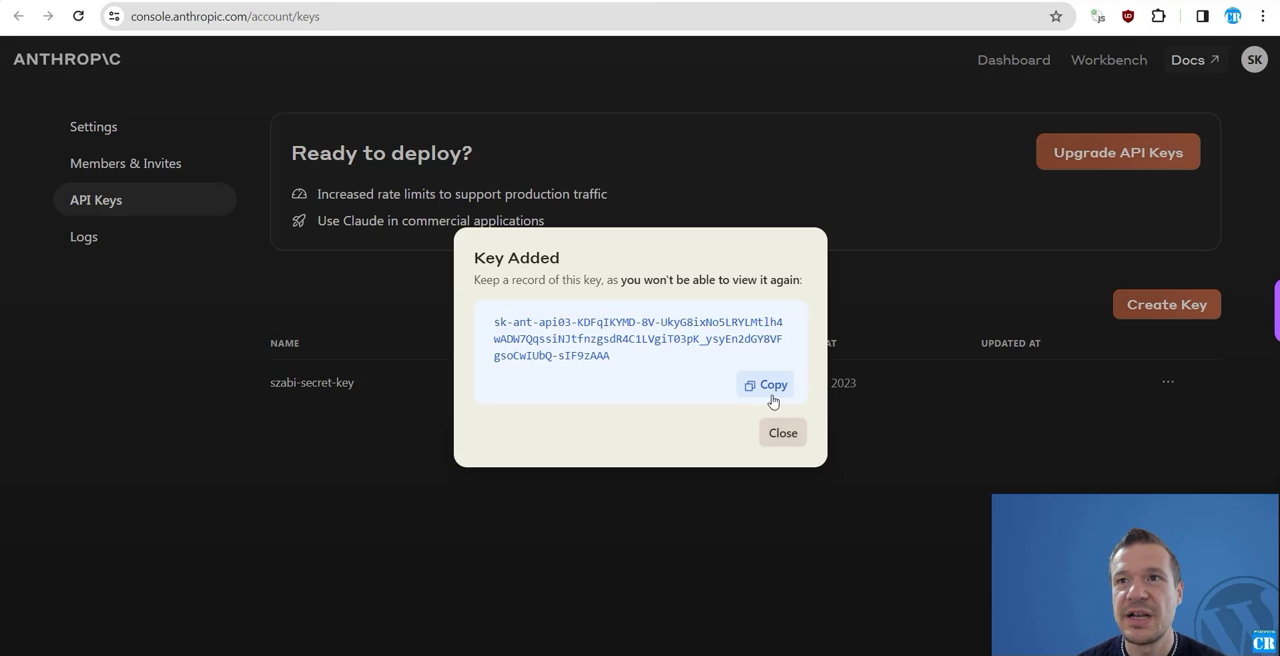
left_click(765, 384)
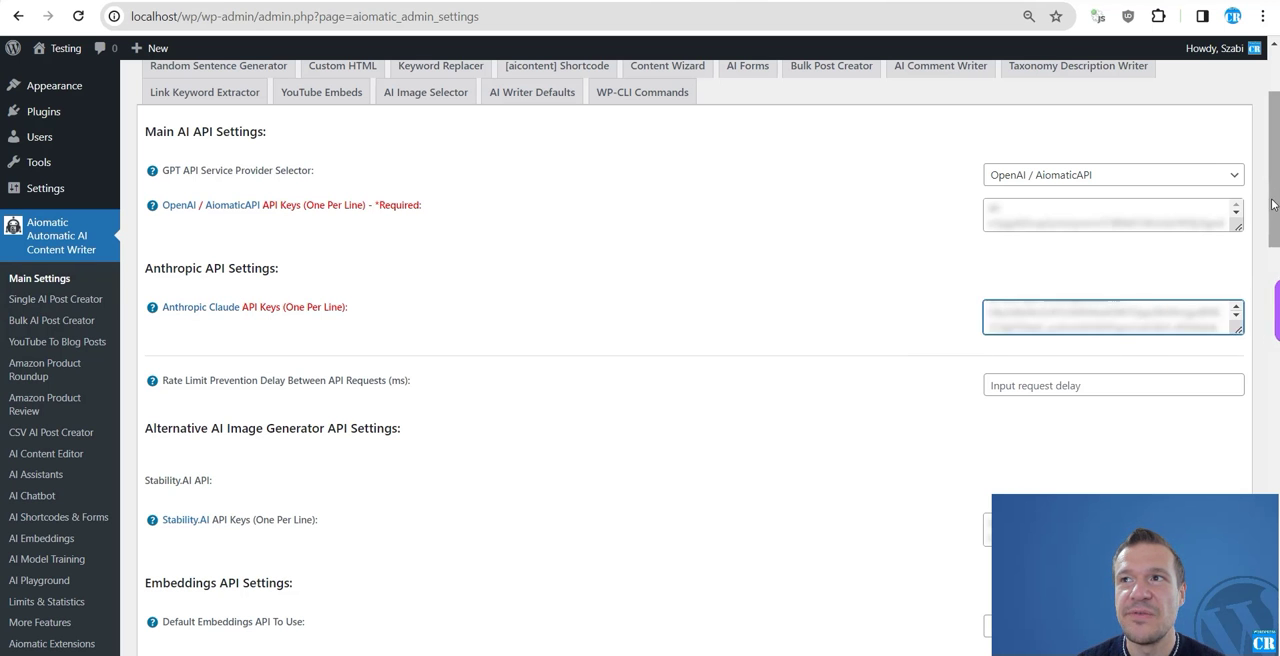
Step: Save the Aiomatic settings with the pasted Anthropic Claude API key
left_click(173, 580)
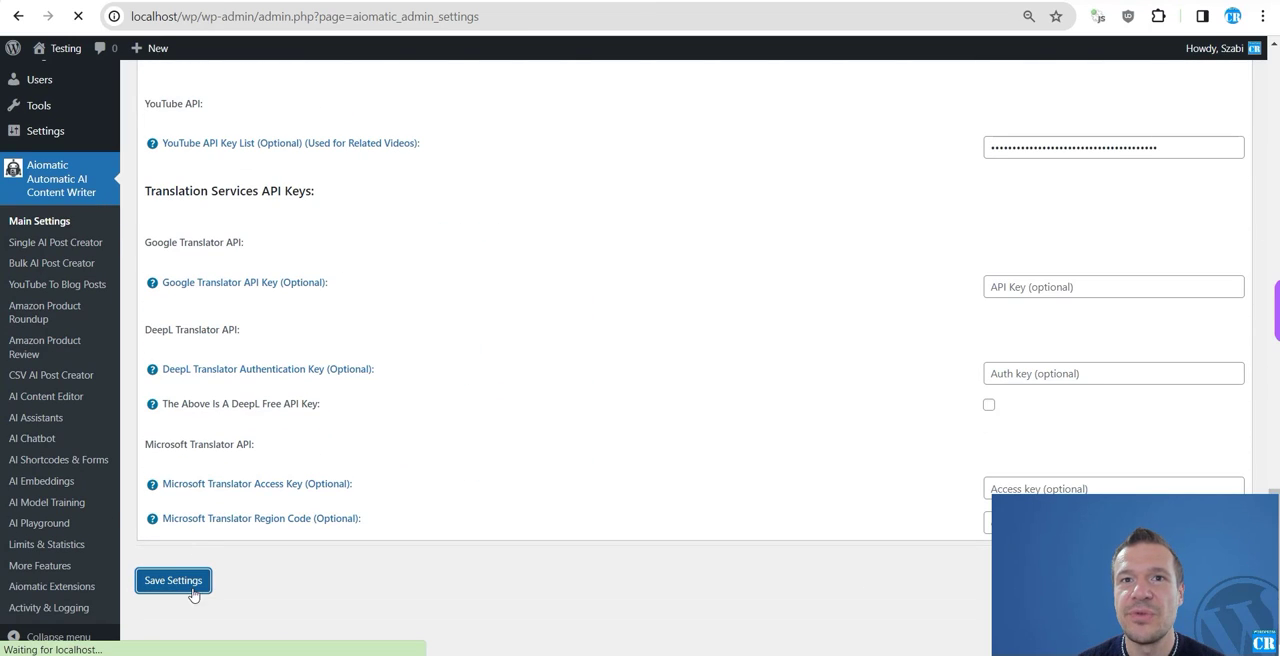
left_click(173, 580)
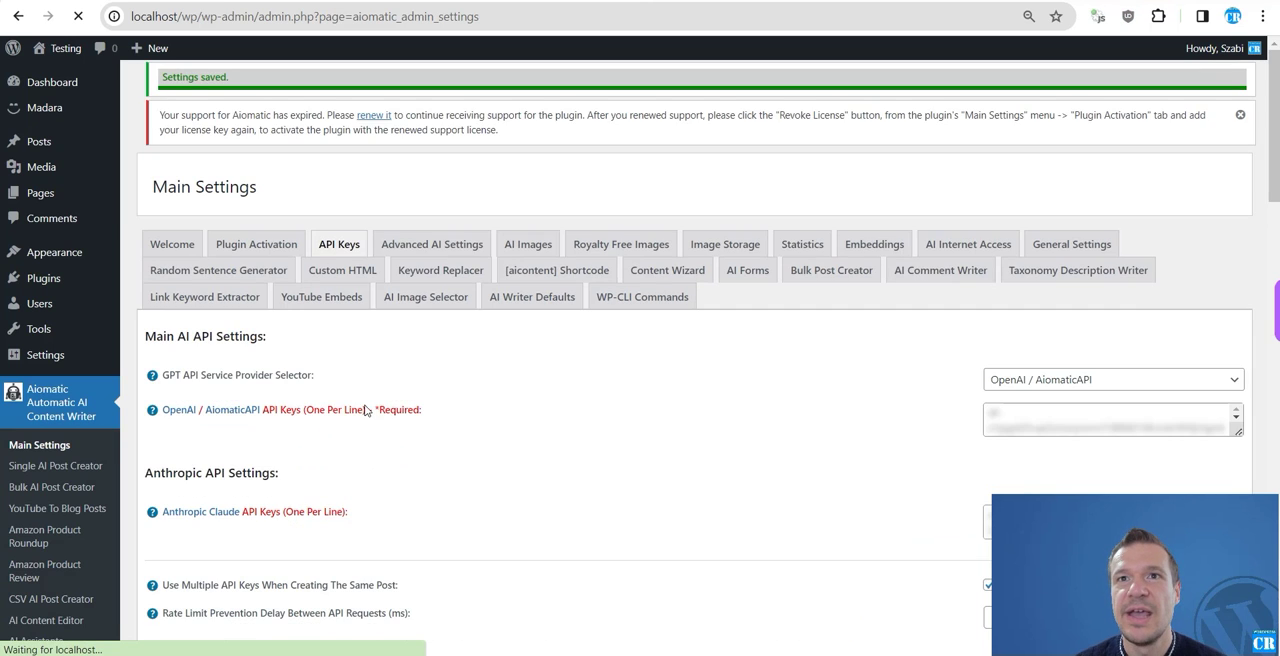
scroll("down", 3)
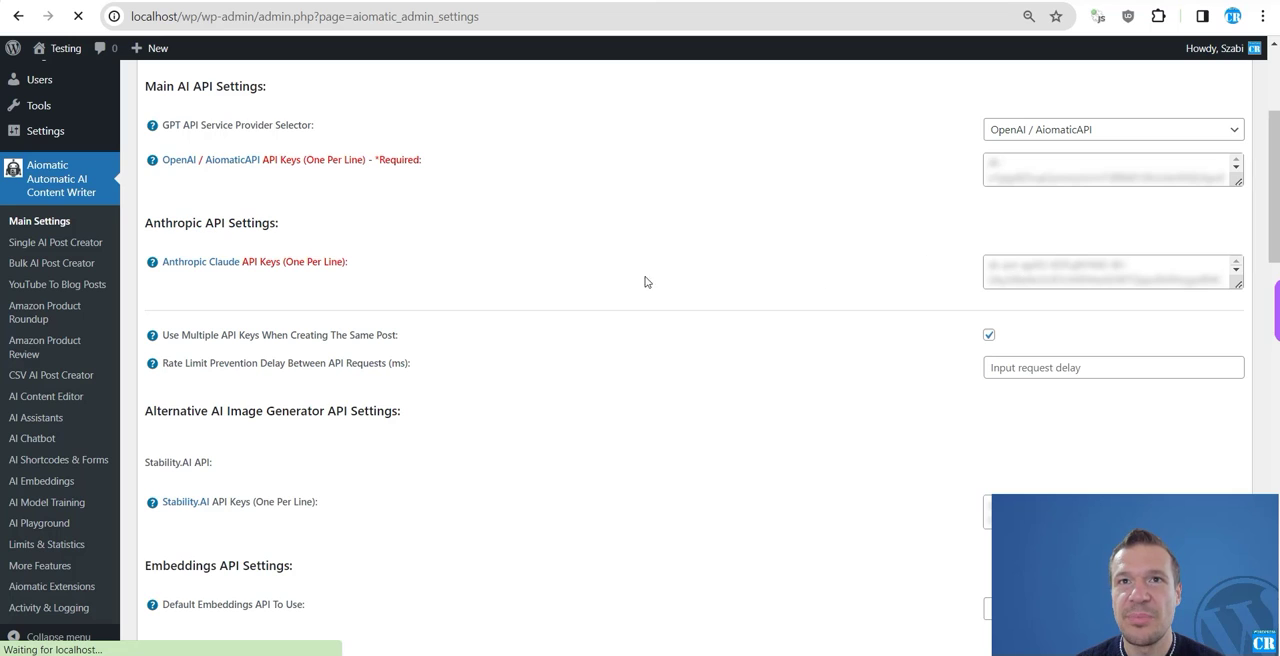
mouse_move(1006, 278)
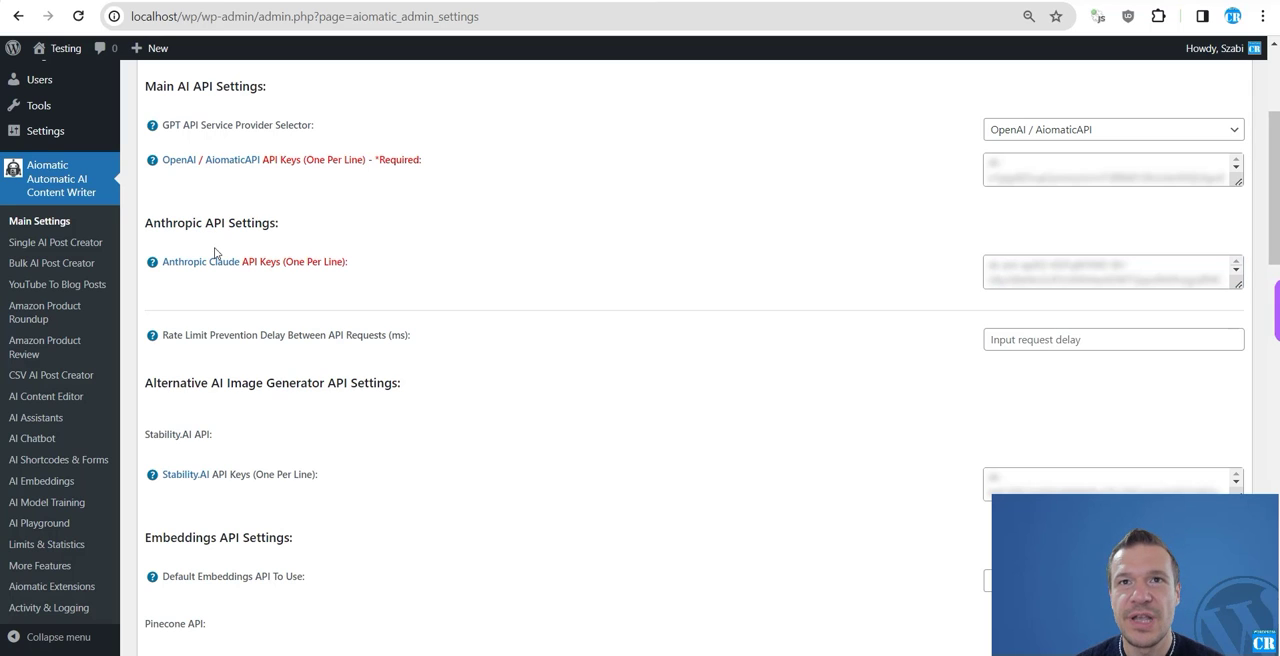
mouse_move(265, 261)
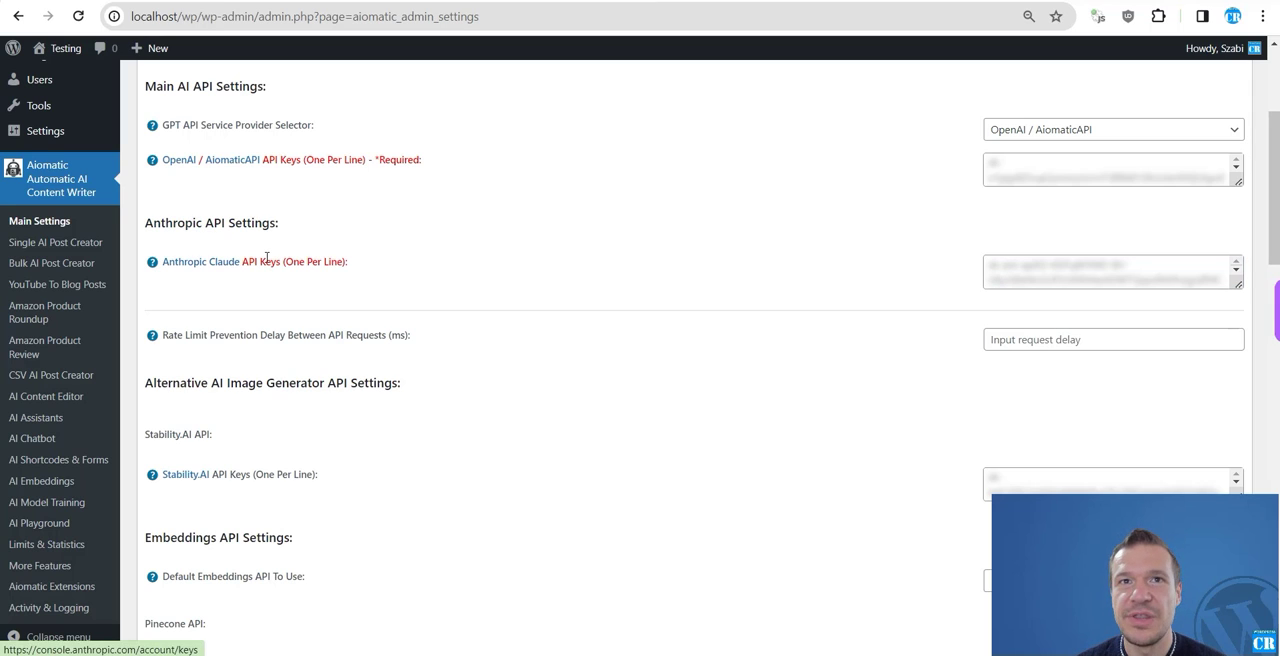
mouse_move(32, 438)
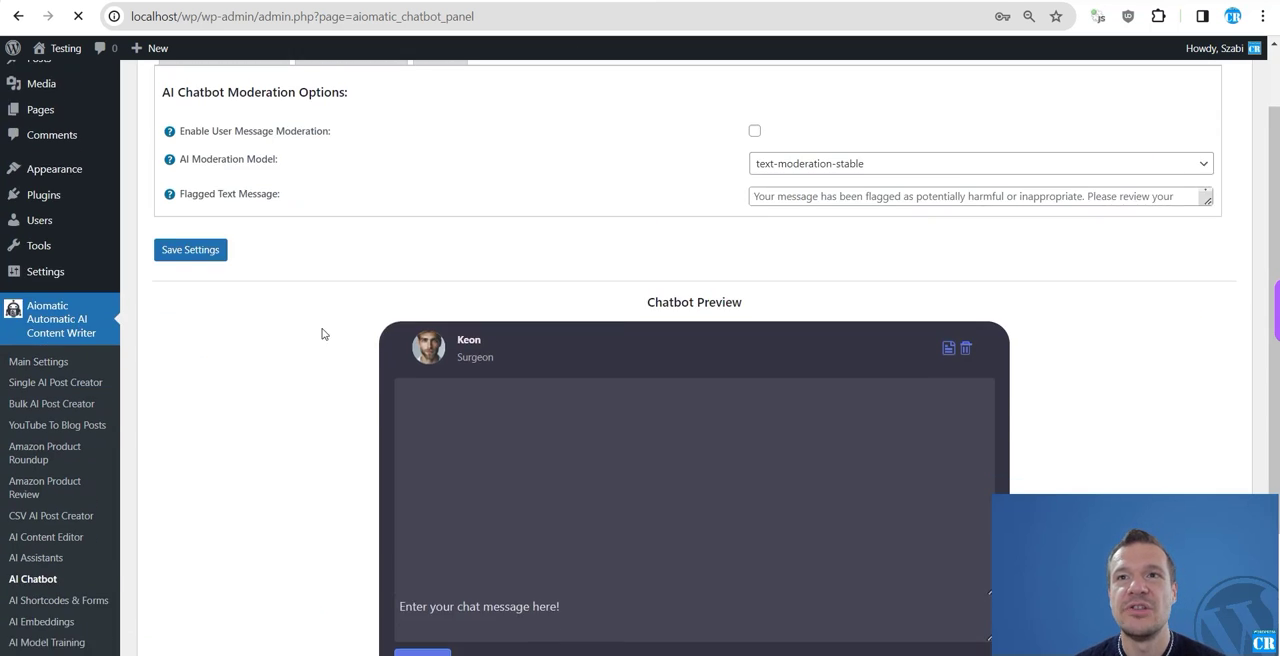
Step: Show the AI Chatbot's API Parameters and scroll the Chatbot Model list to the Claude entries
scroll("up", 3)
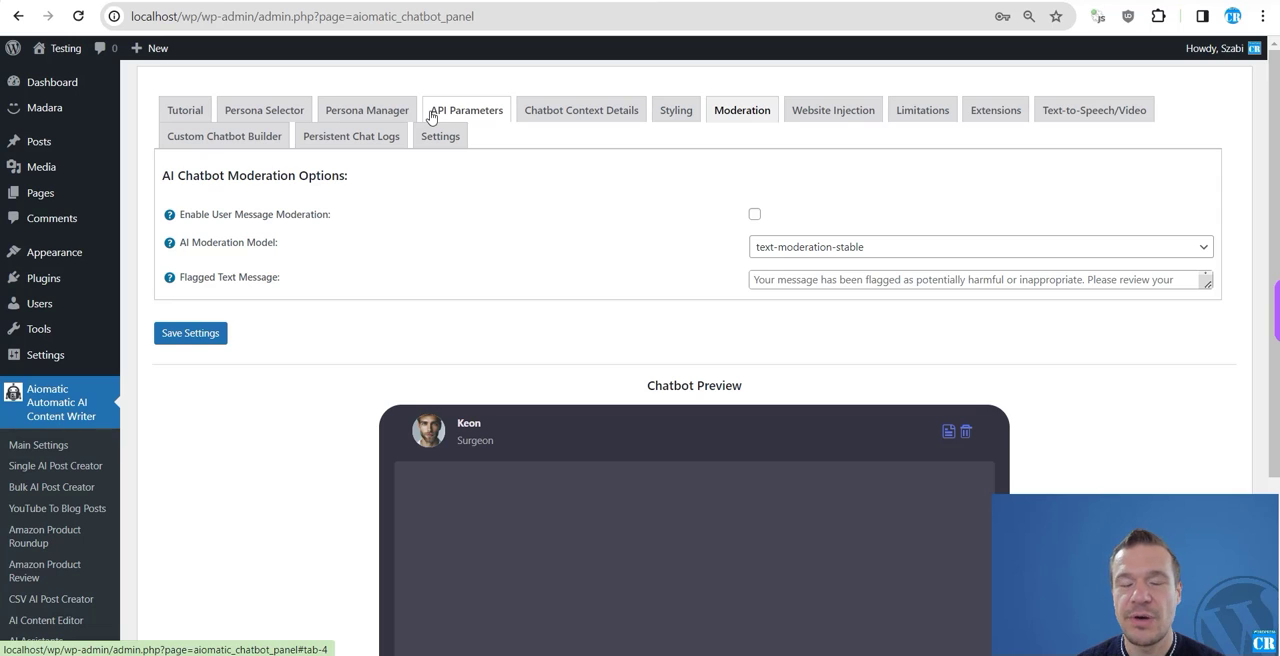
left_click(466, 110)
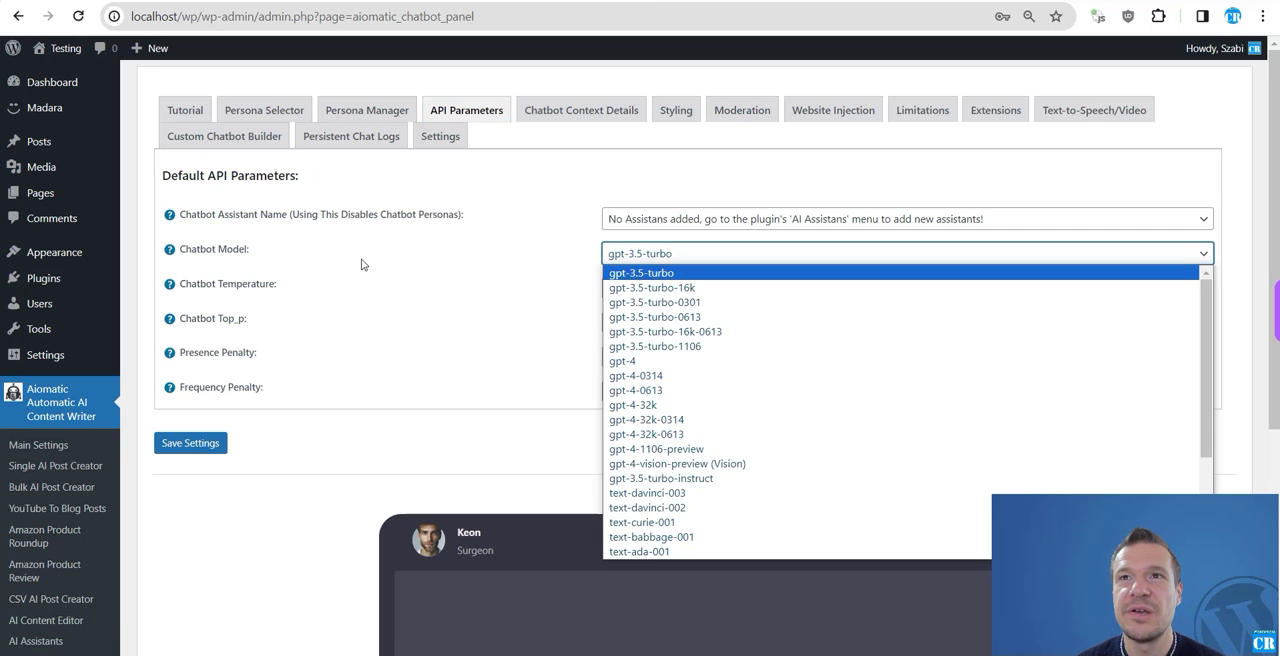
mouse_move(665, 331)
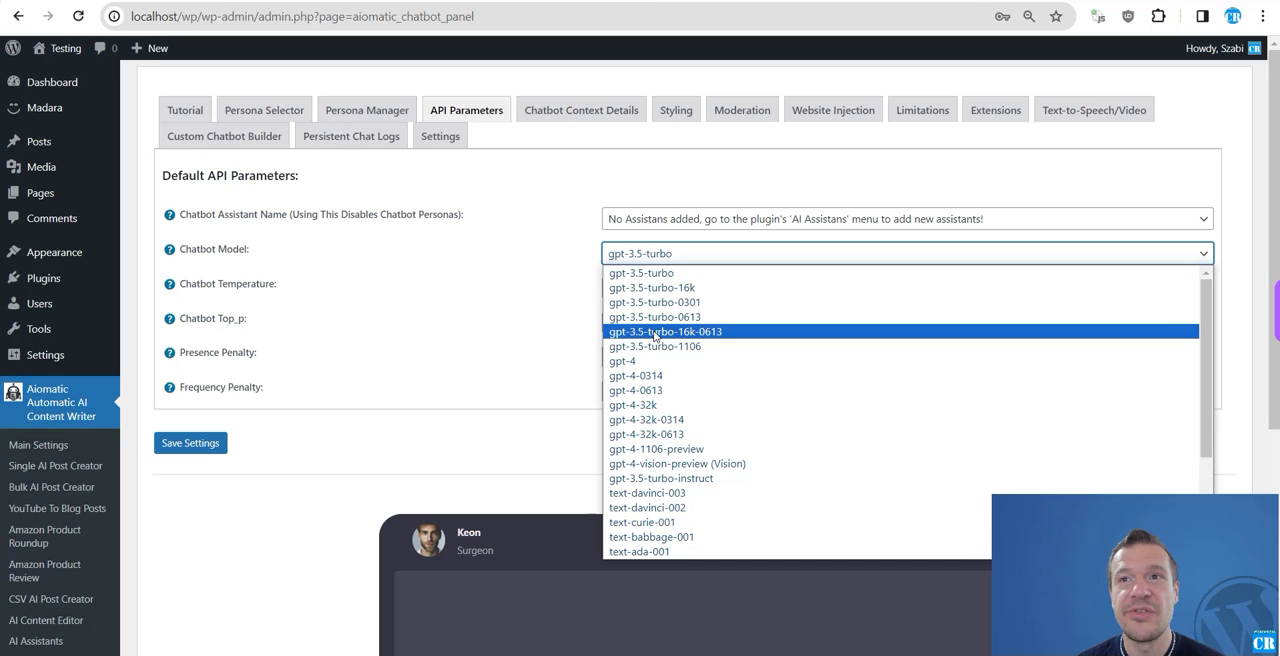
mouse_move(51, 487)
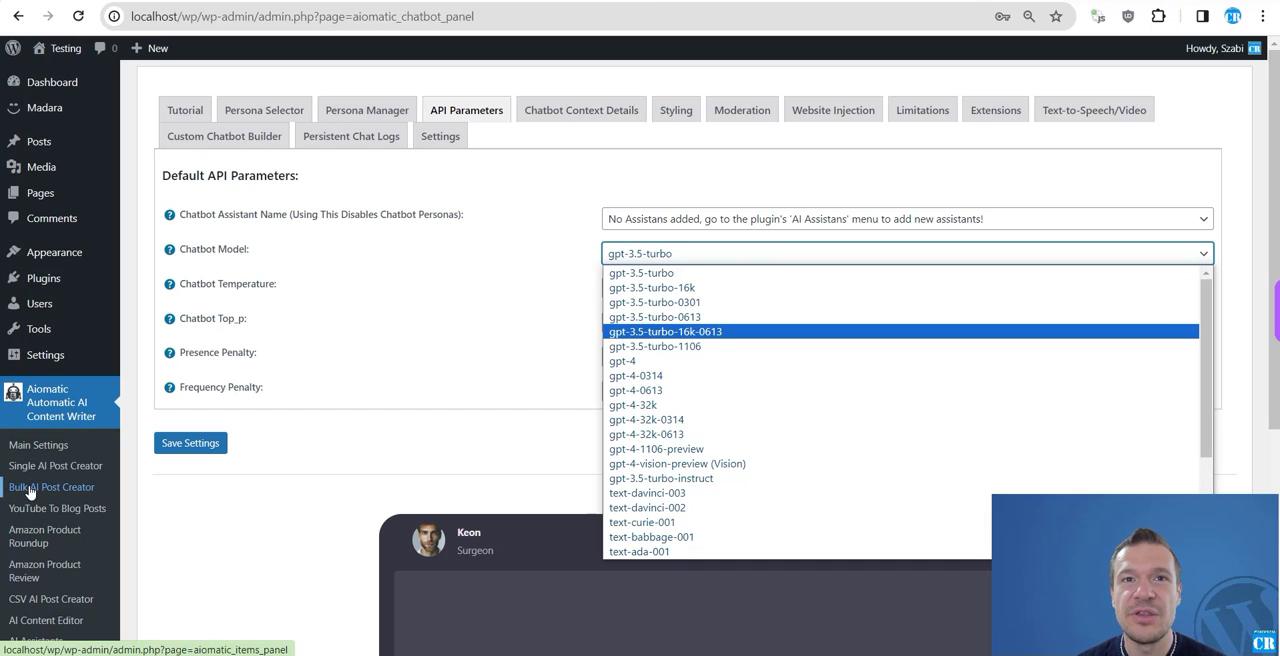
mouse_move(55, 465)
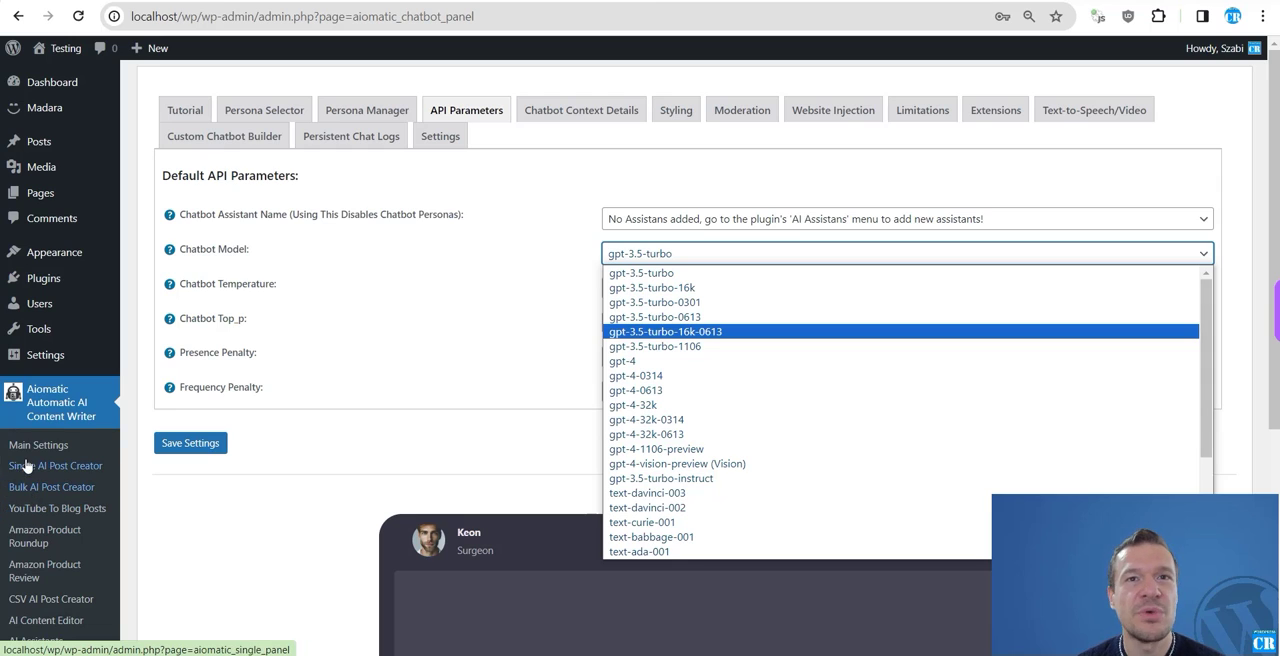
mouse_move(392, 288)
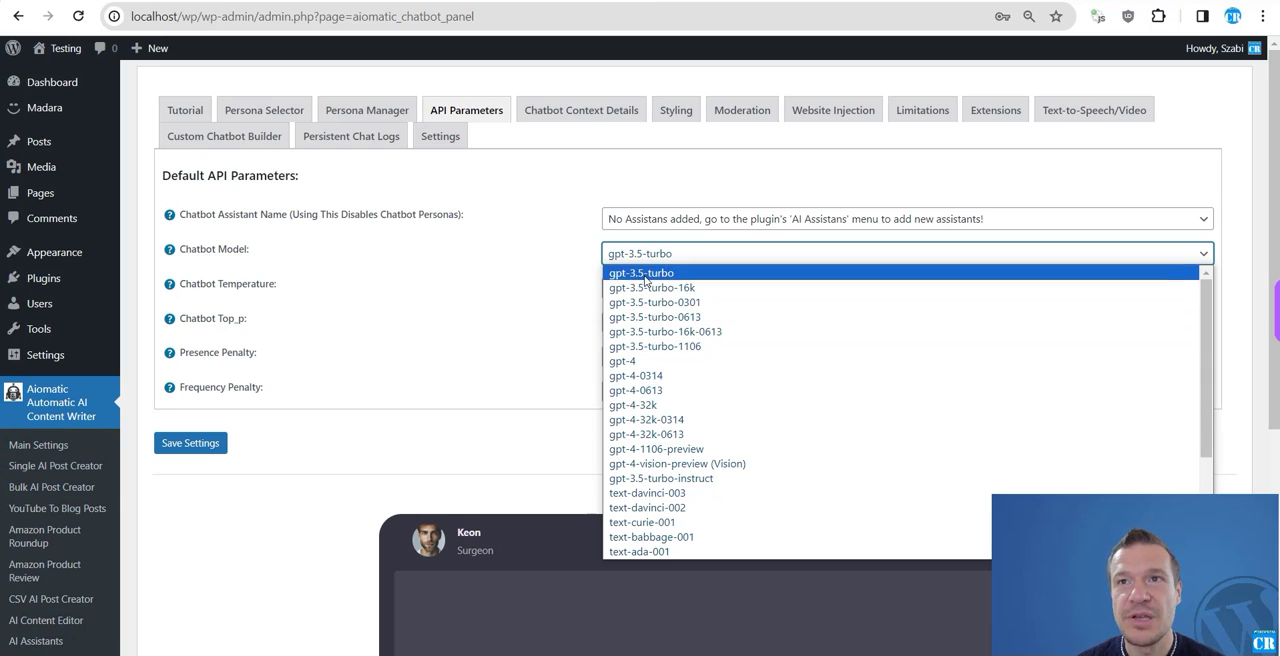
scroll("down", 3)
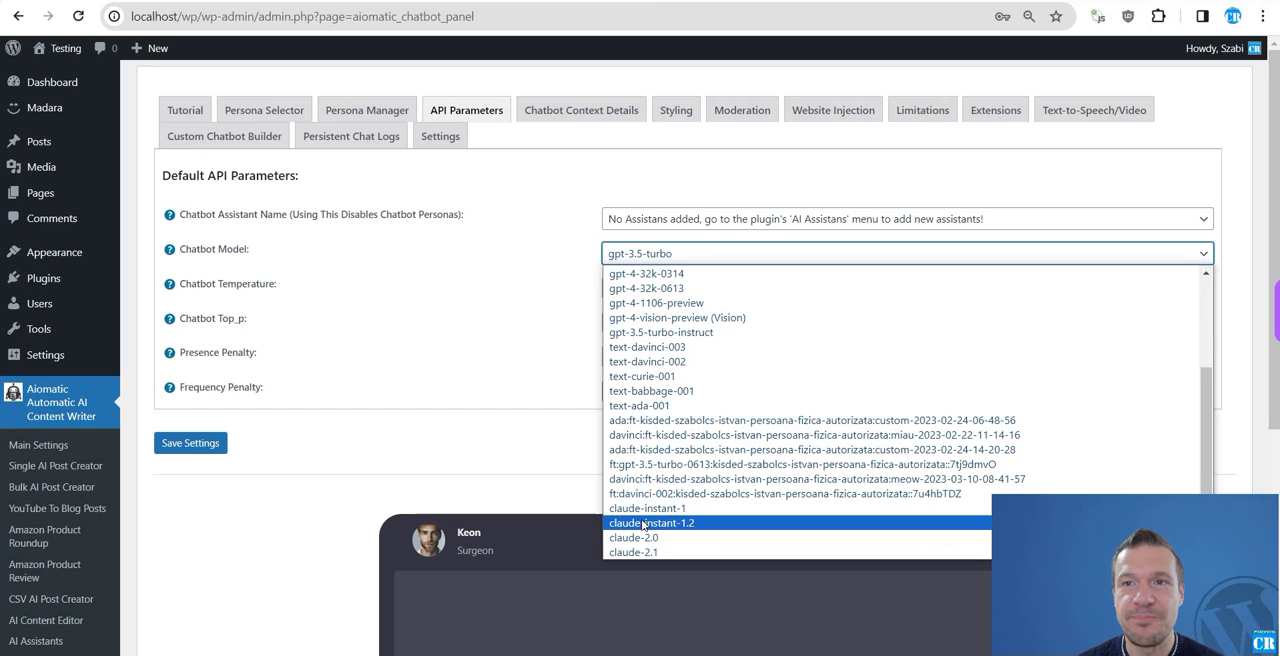
mouse_move(633, 552)
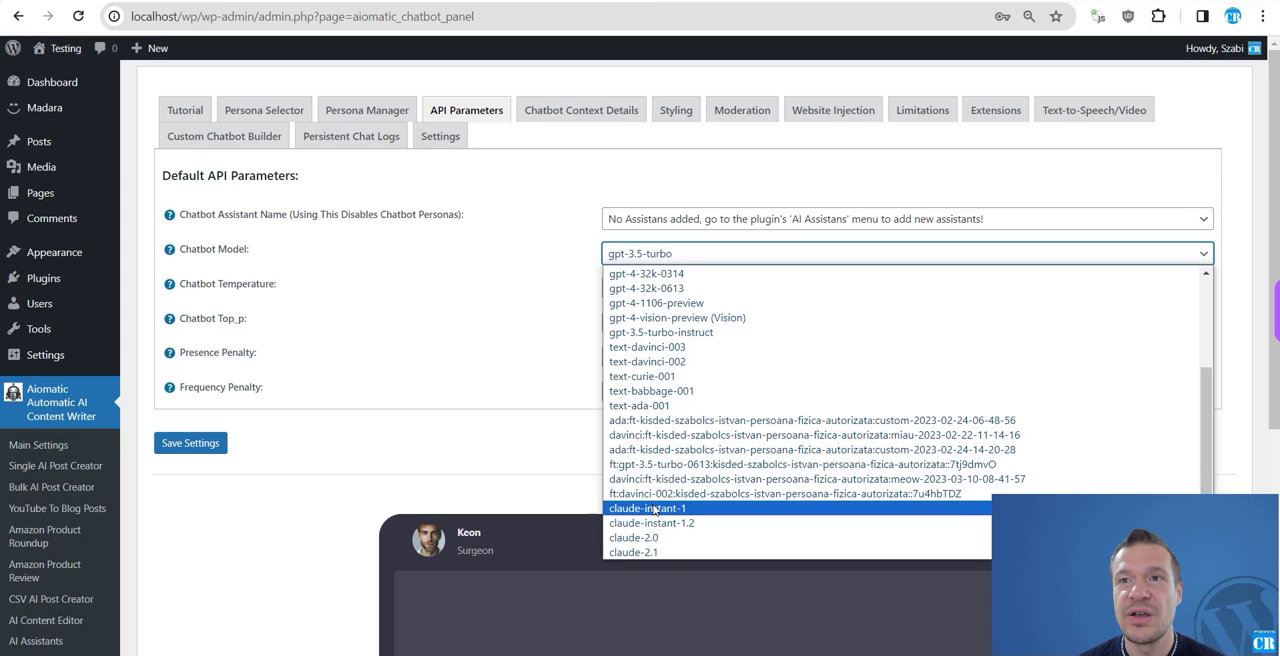
mouse_move(633, 537)
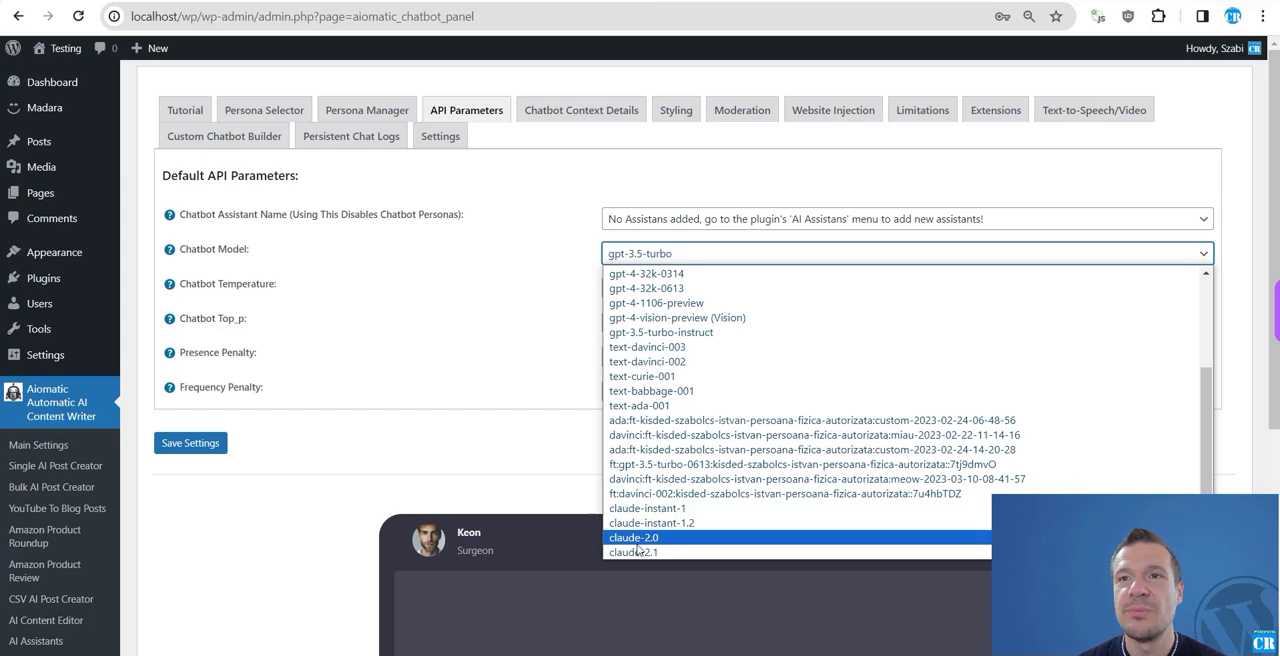
mouse_move(633, 552)
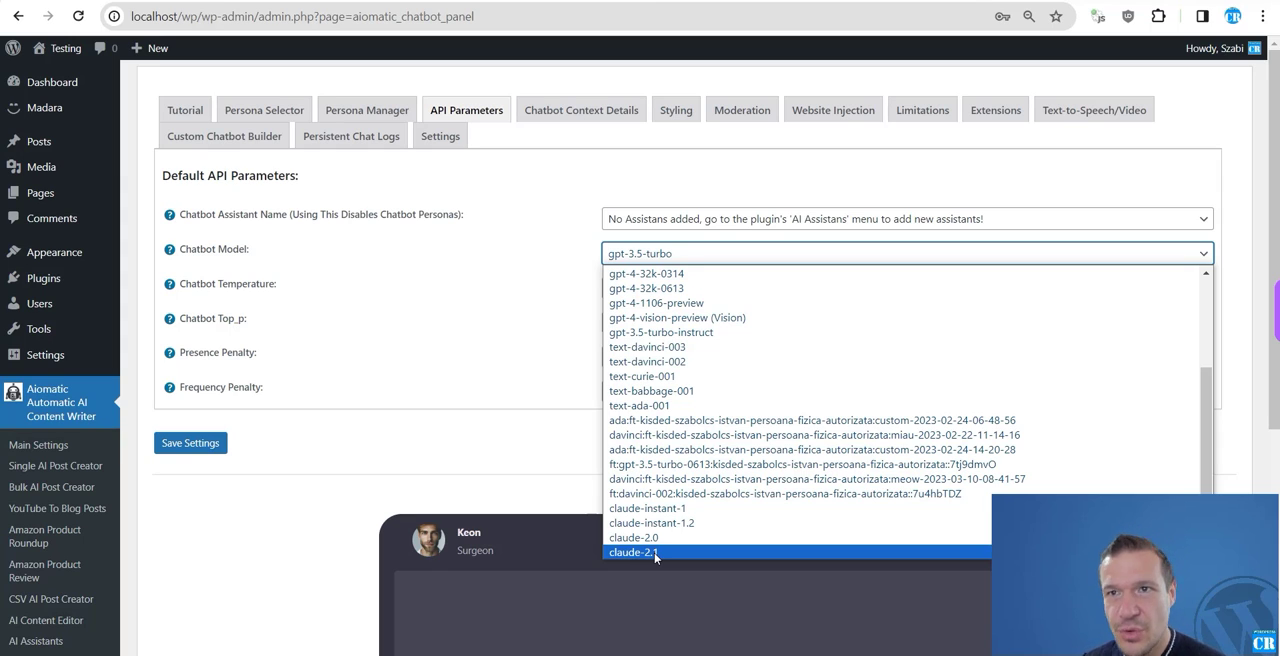
mouse_move(655, 537)
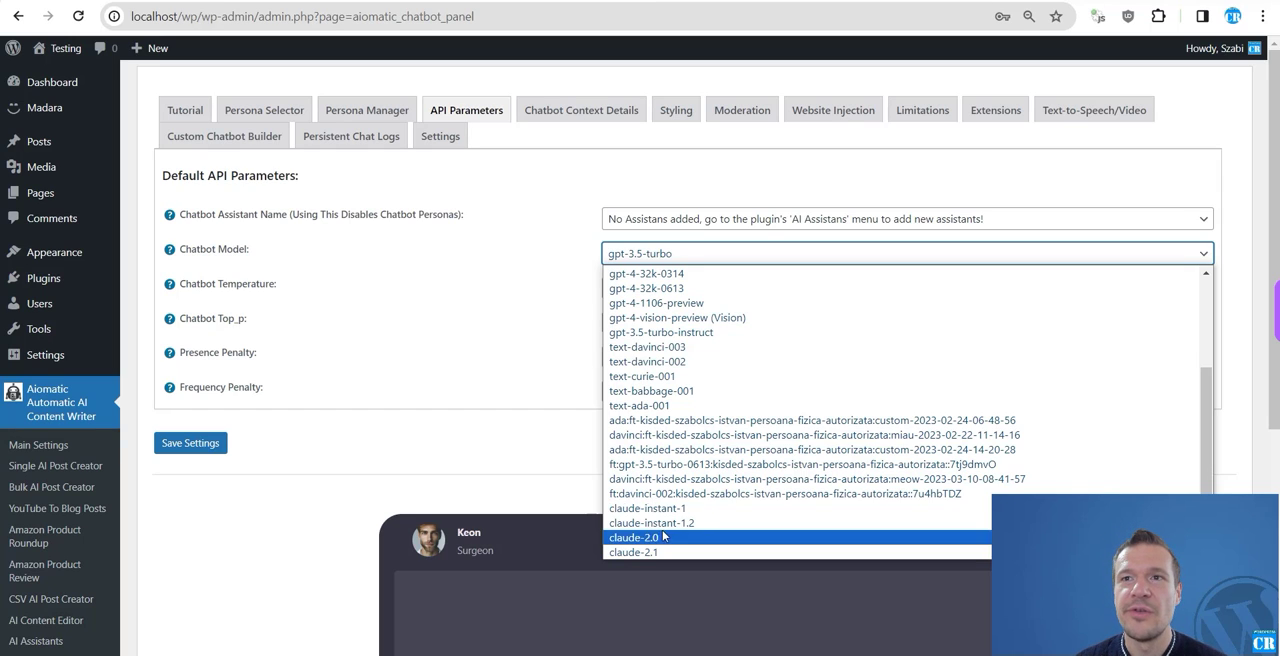
mouse_move(658, 540)
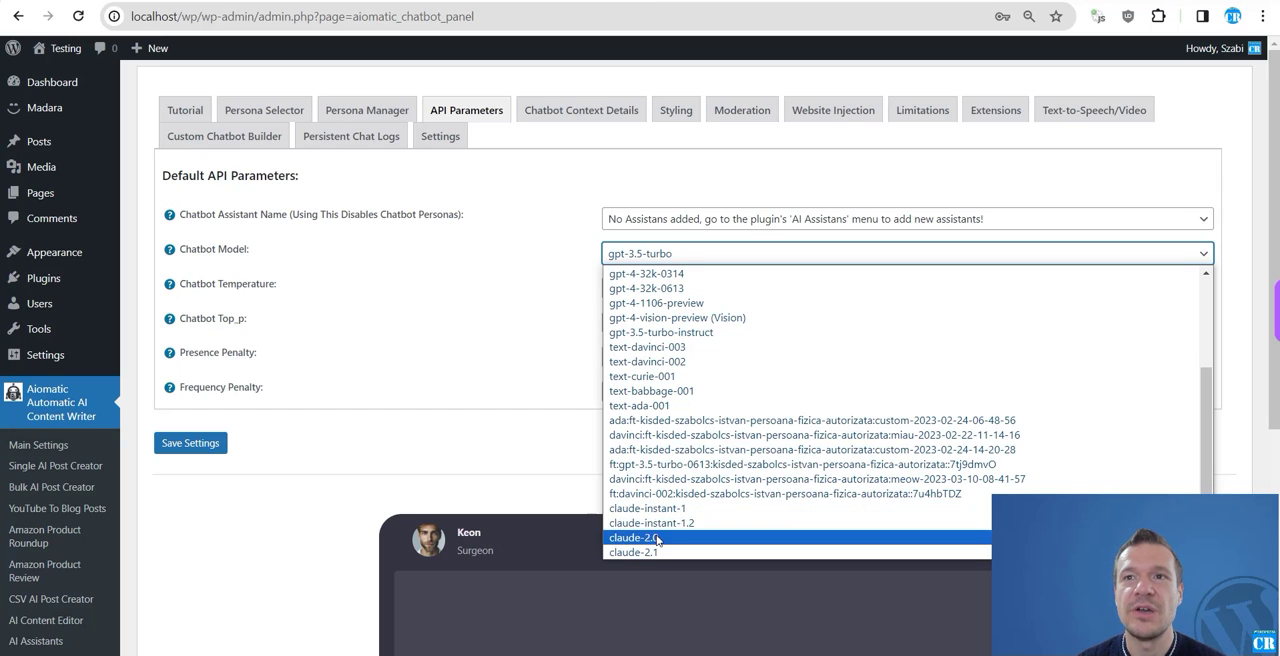
mouse_move(632, 552)
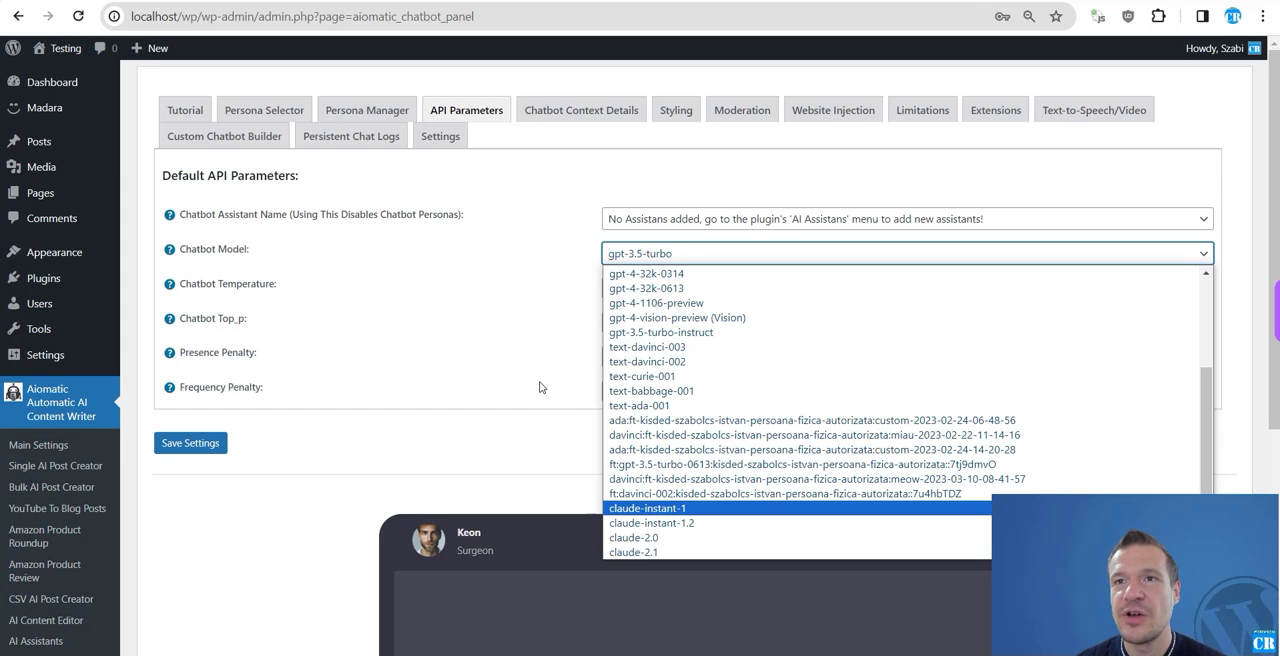
Step: Set the chatbot model to claude-2.1 and save the chatbot settings
left_click(633, 552)
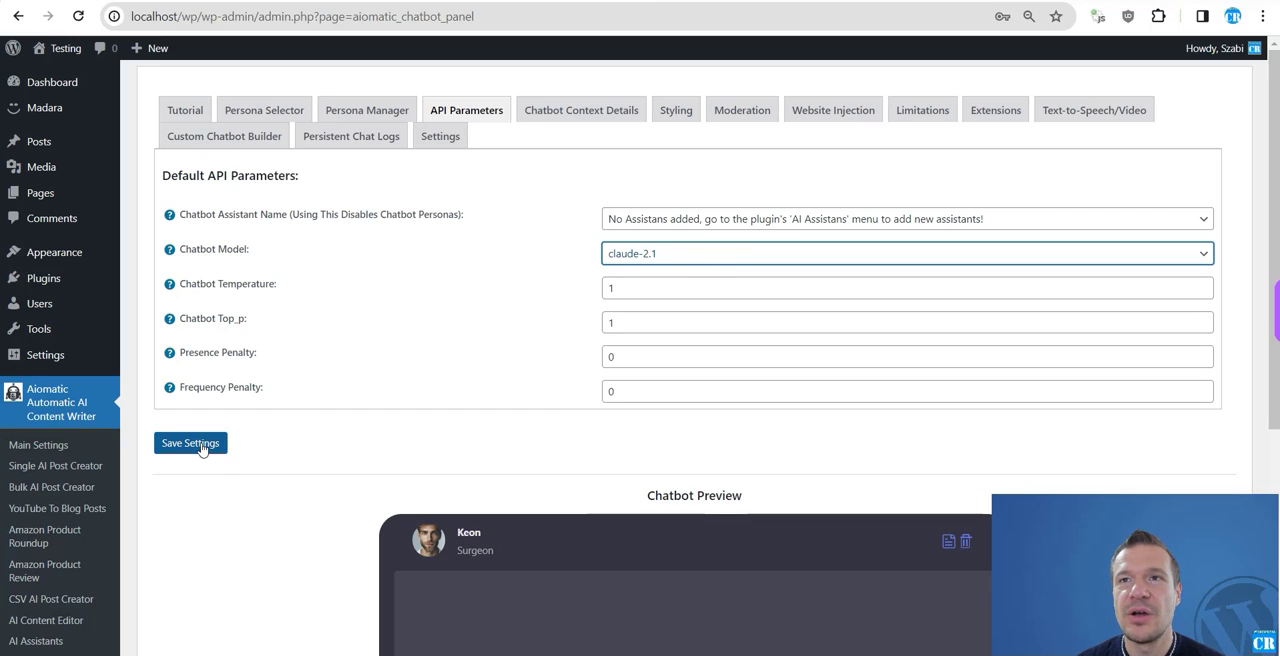
left_click(190, 443)
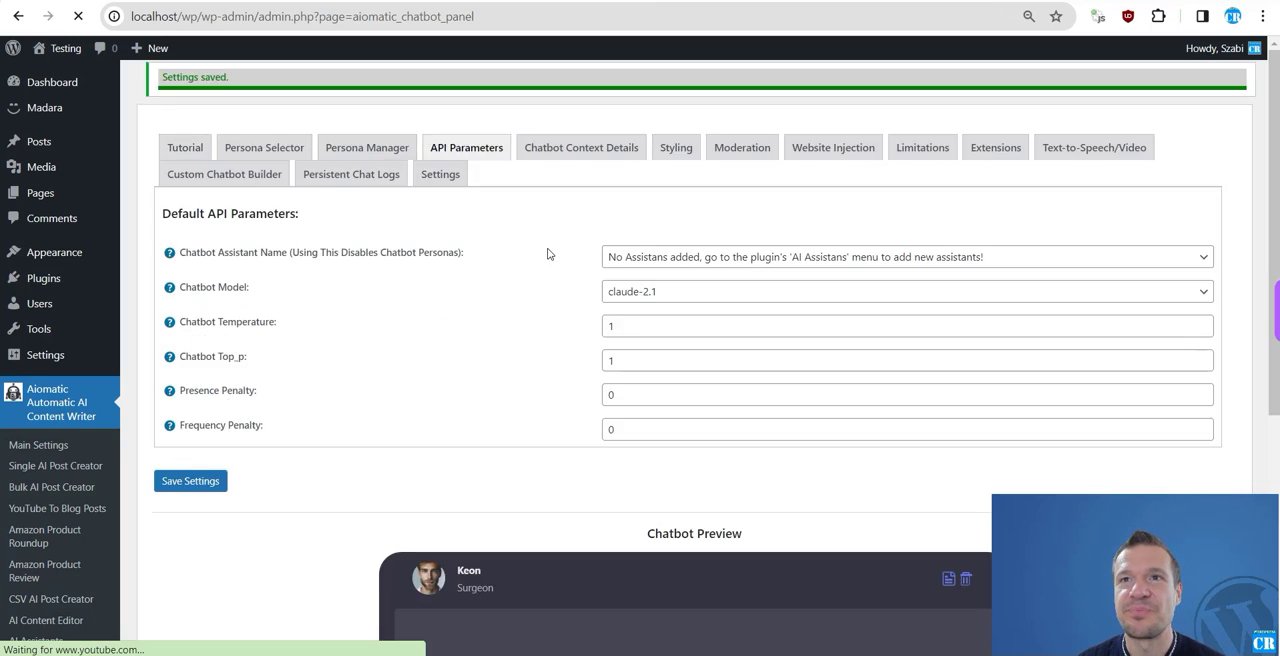
scroll("down", 3)
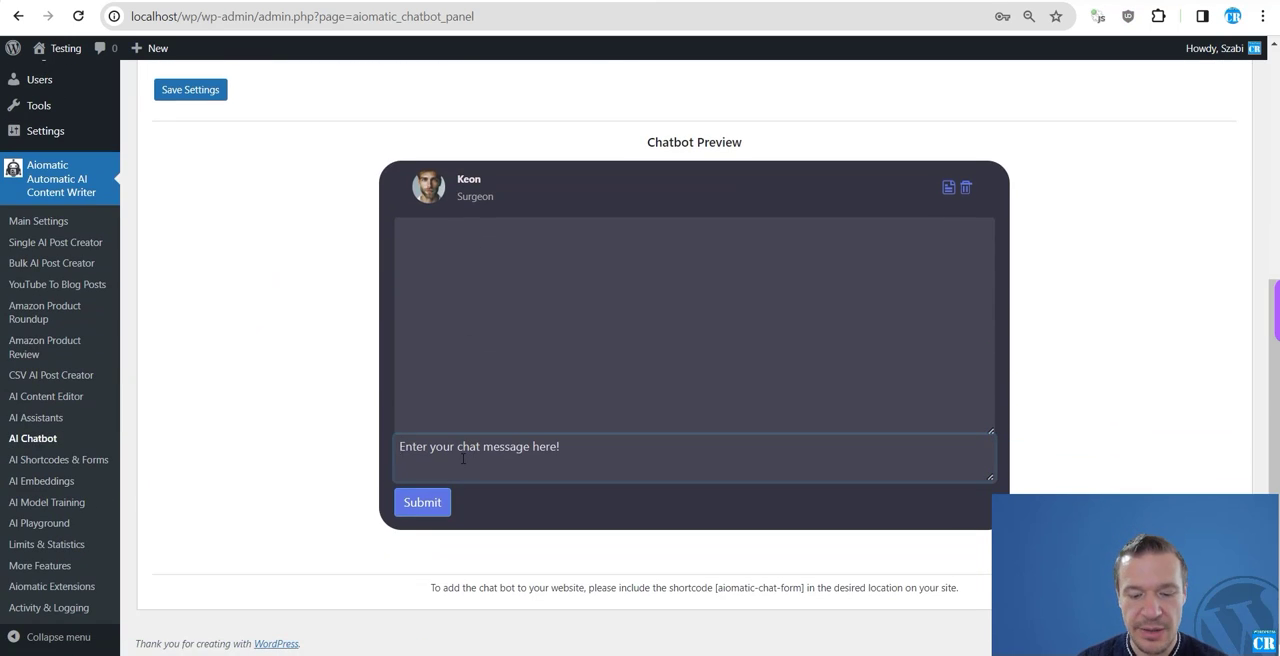
Step: Ask the chatbot preview 'hi, what is your name?' and get Keon's name back
type("hi, what is y")
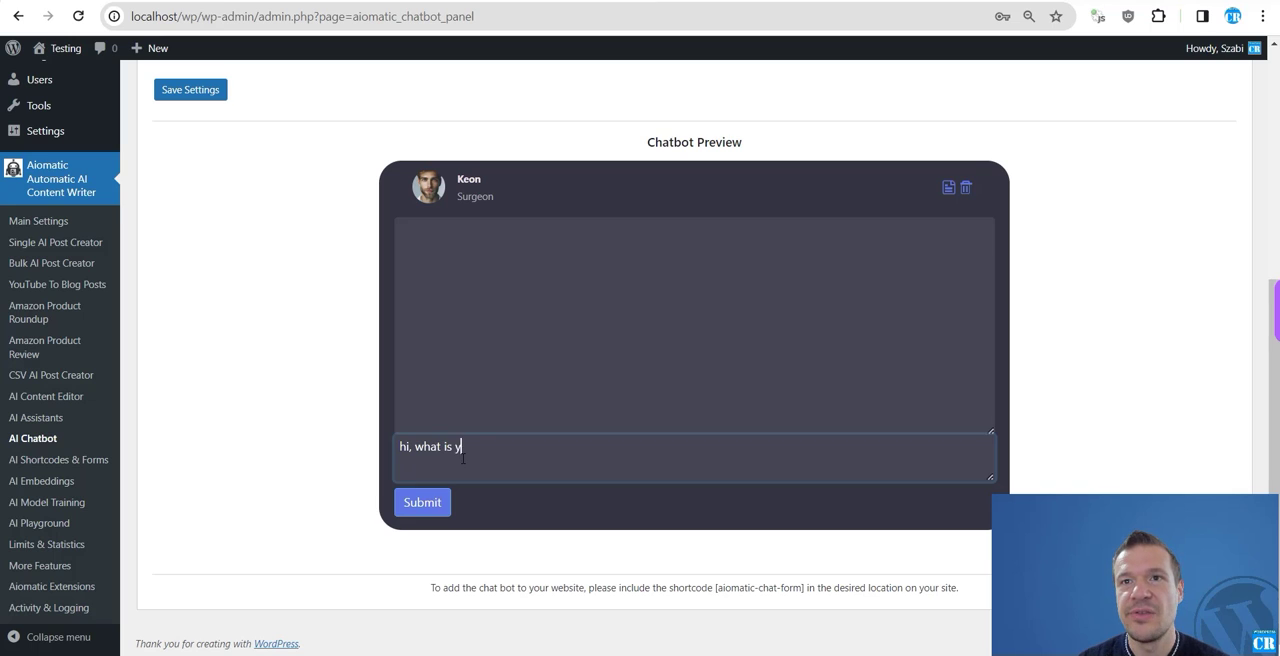
left_click(422, 502)
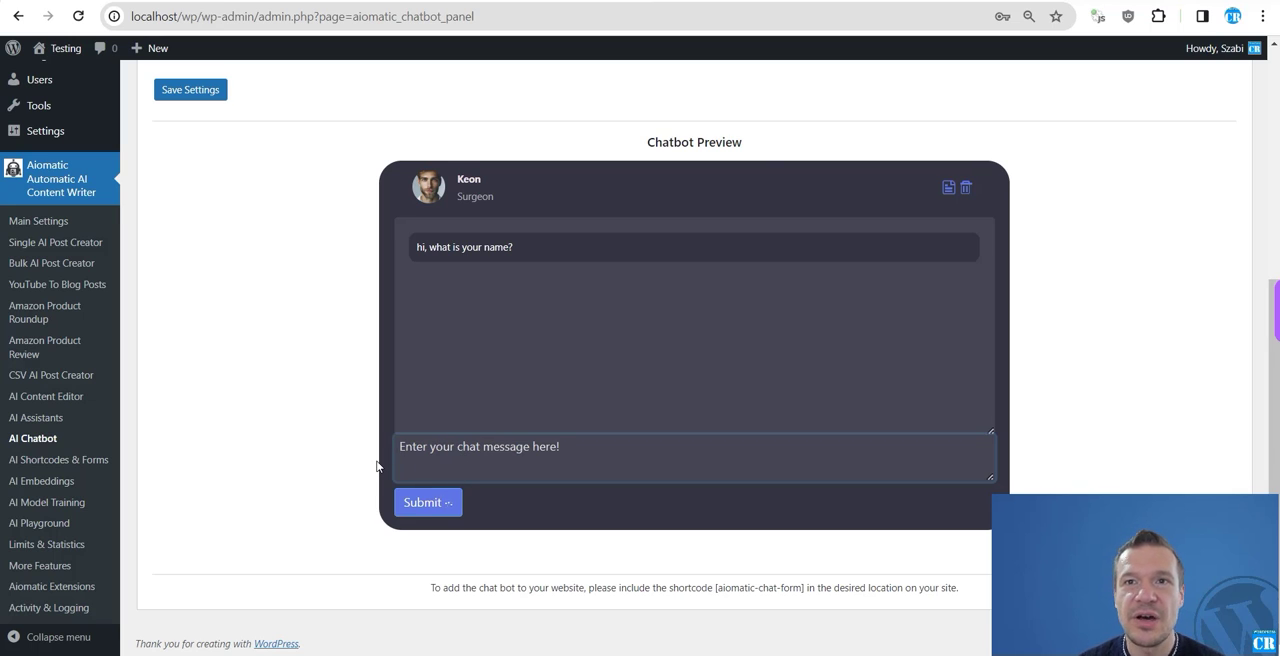
left_click(428, 502)
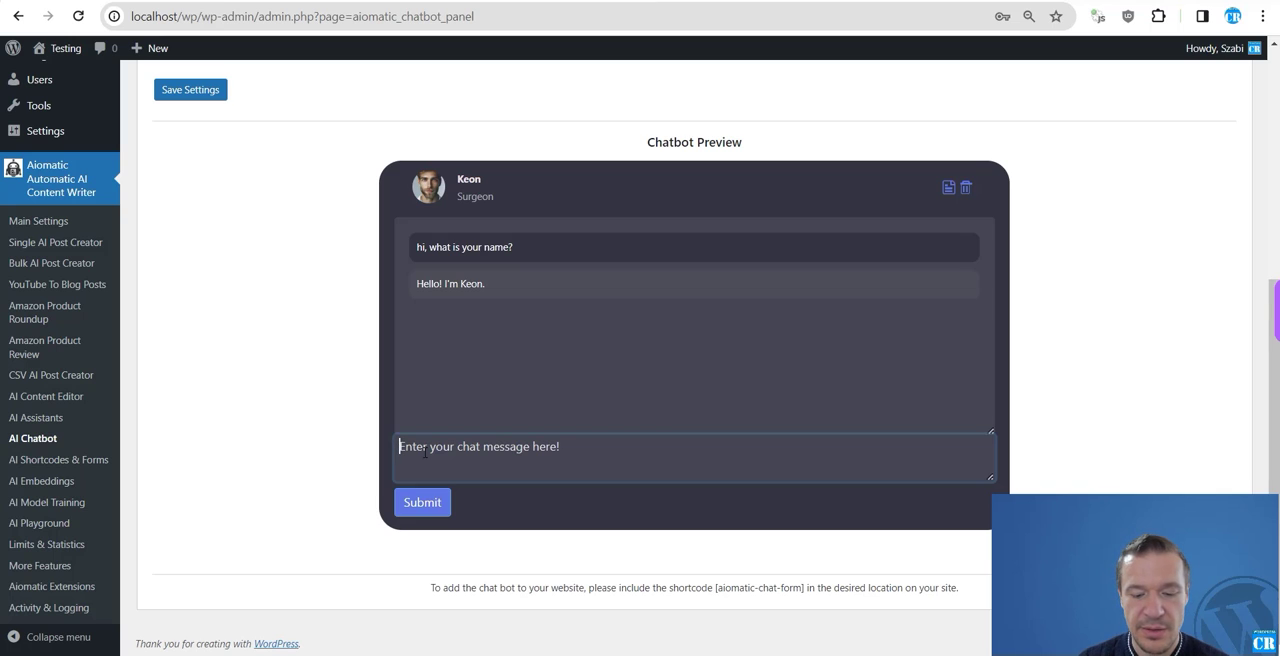
Step: Ask 'What is your job, Keon?' to get his surgeon job, then reload the chatbot configuration page
type("What is your")
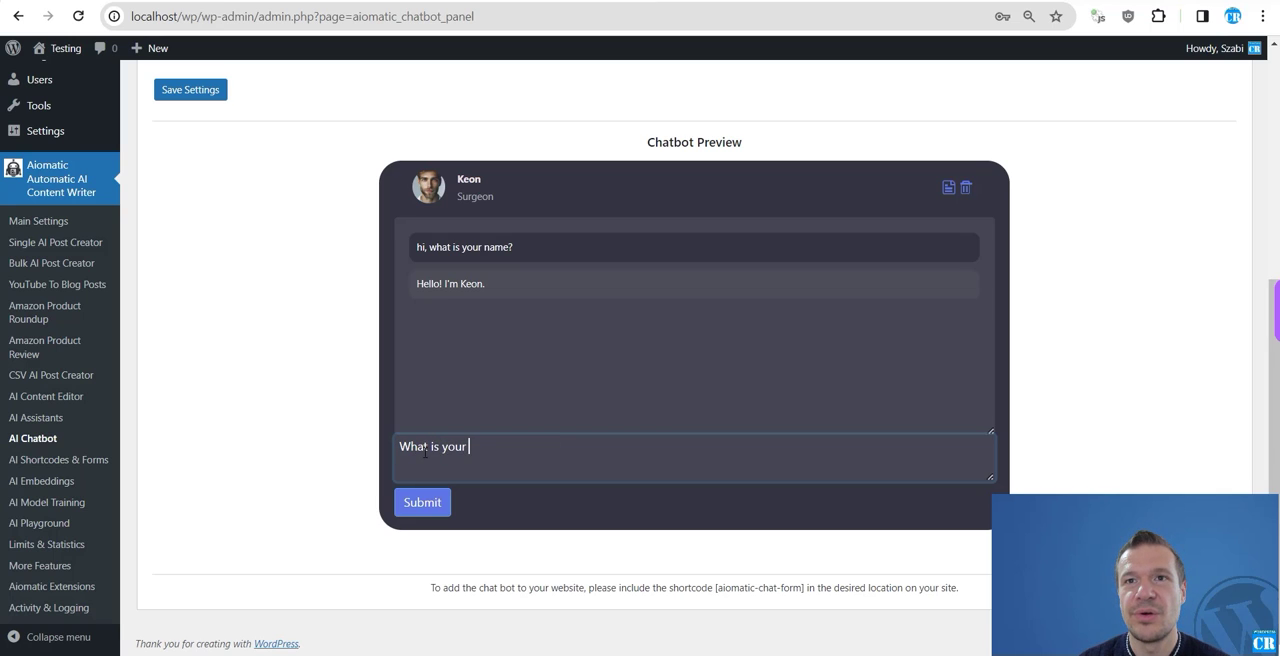
type("job, Keon")
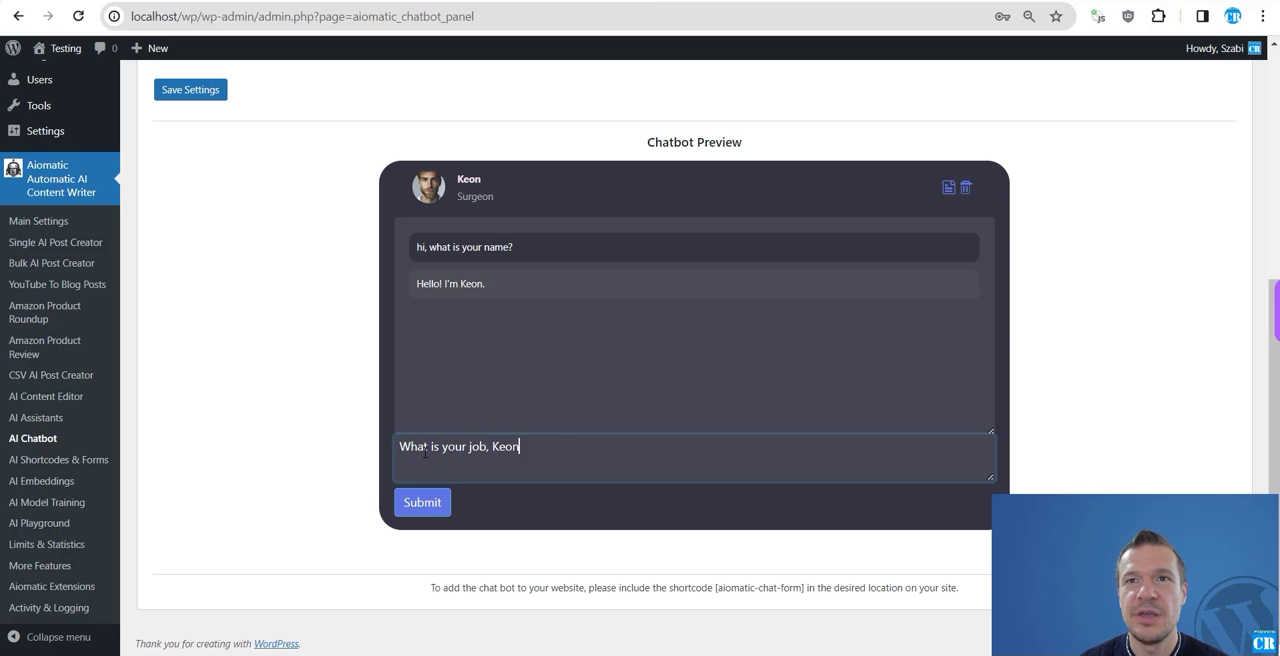
left_click(422, 502)
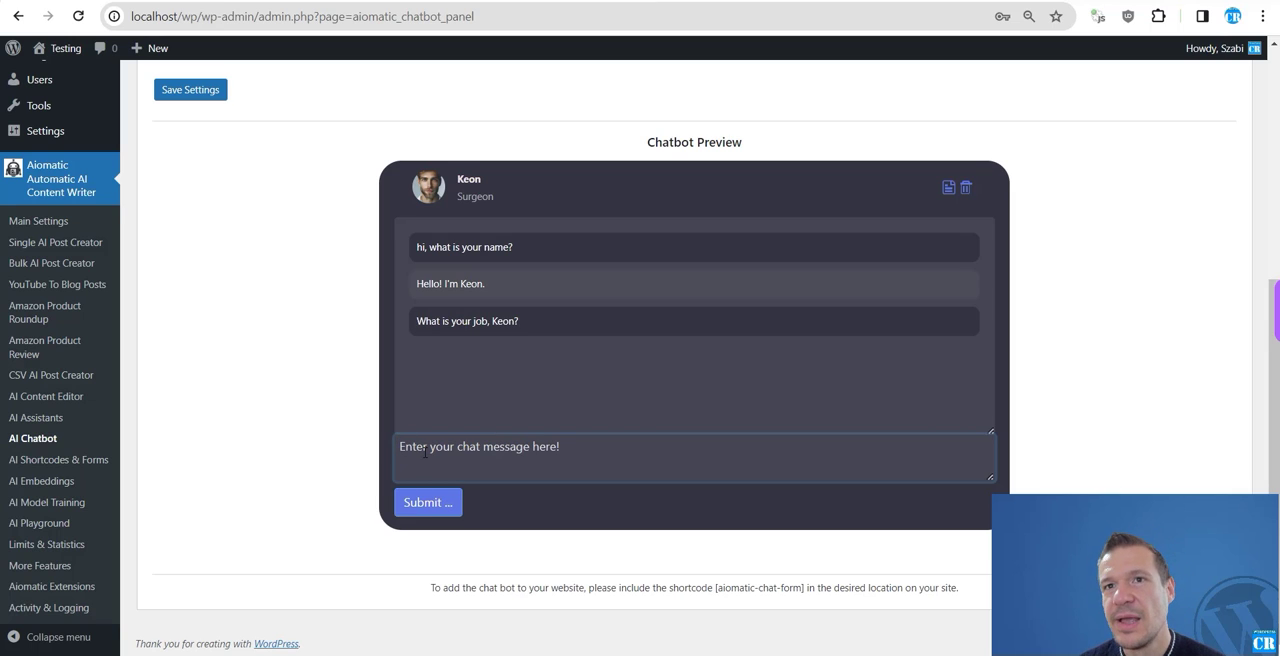
mouse_move(398, 391)
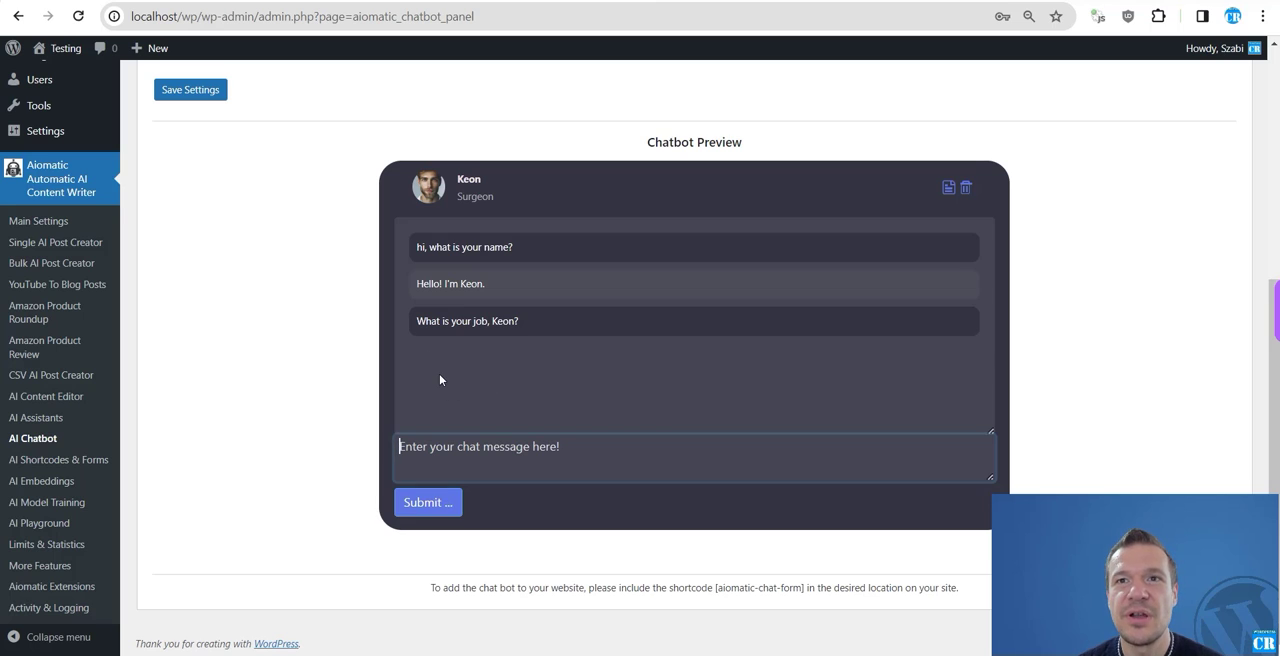
mouse_move(410, 375)
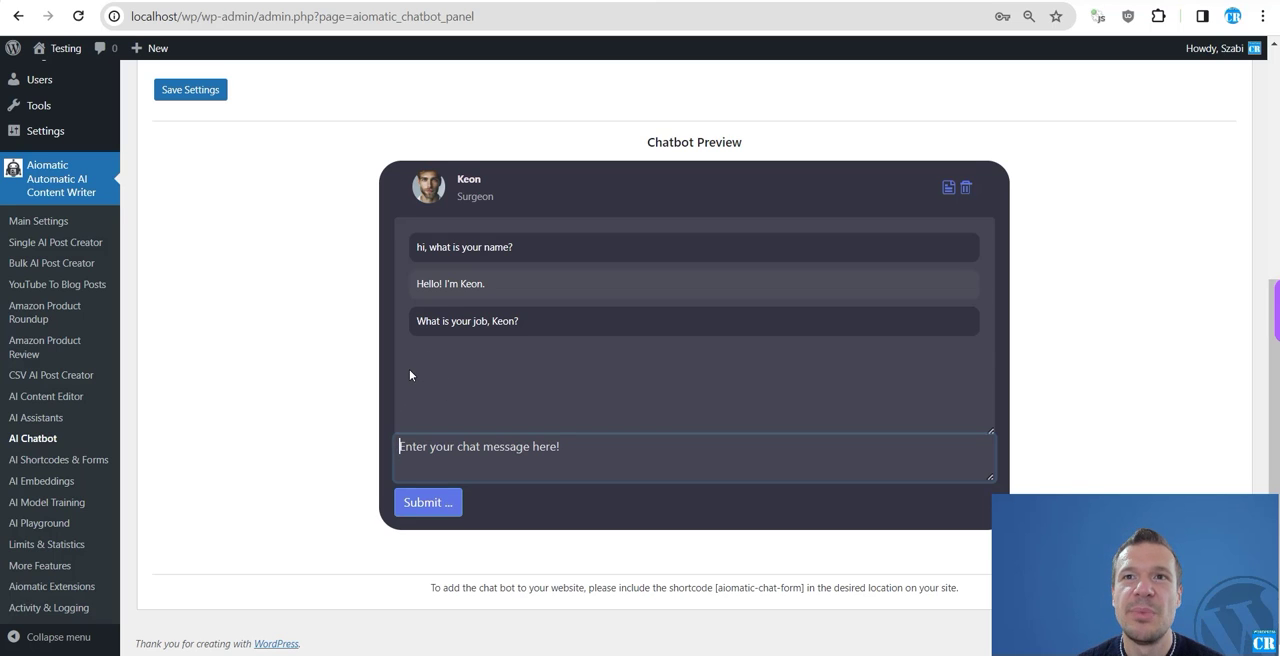
left_click(427, 502)
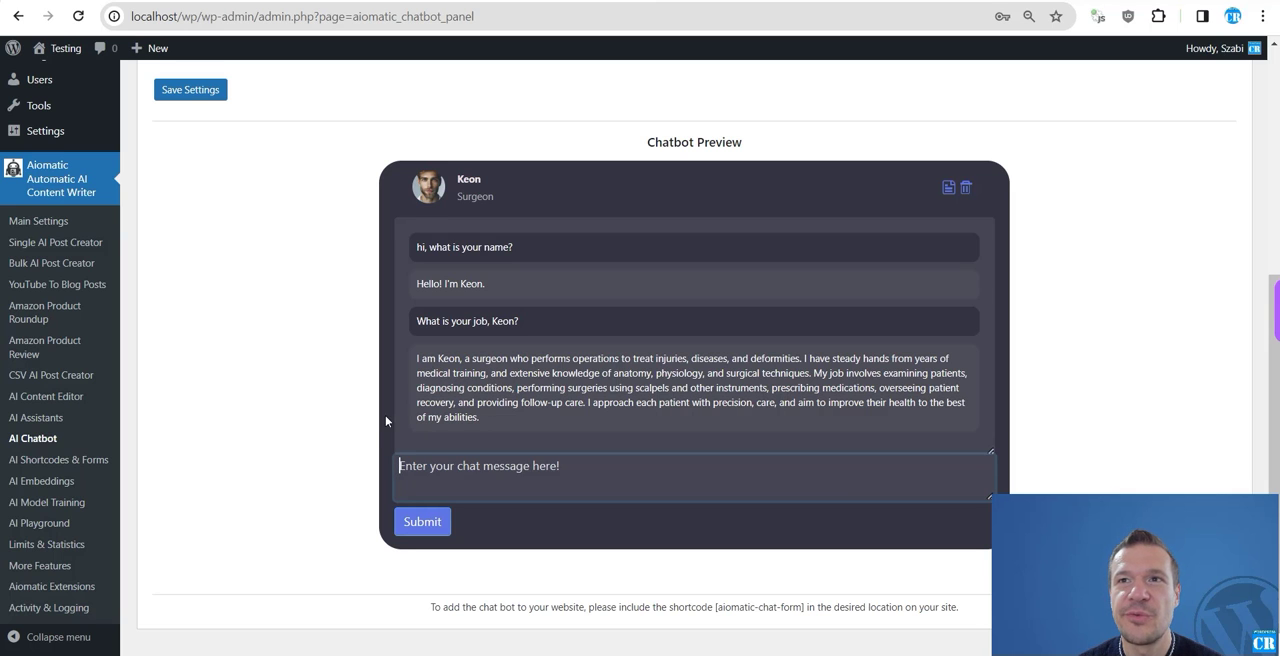
left_click(965, 187)
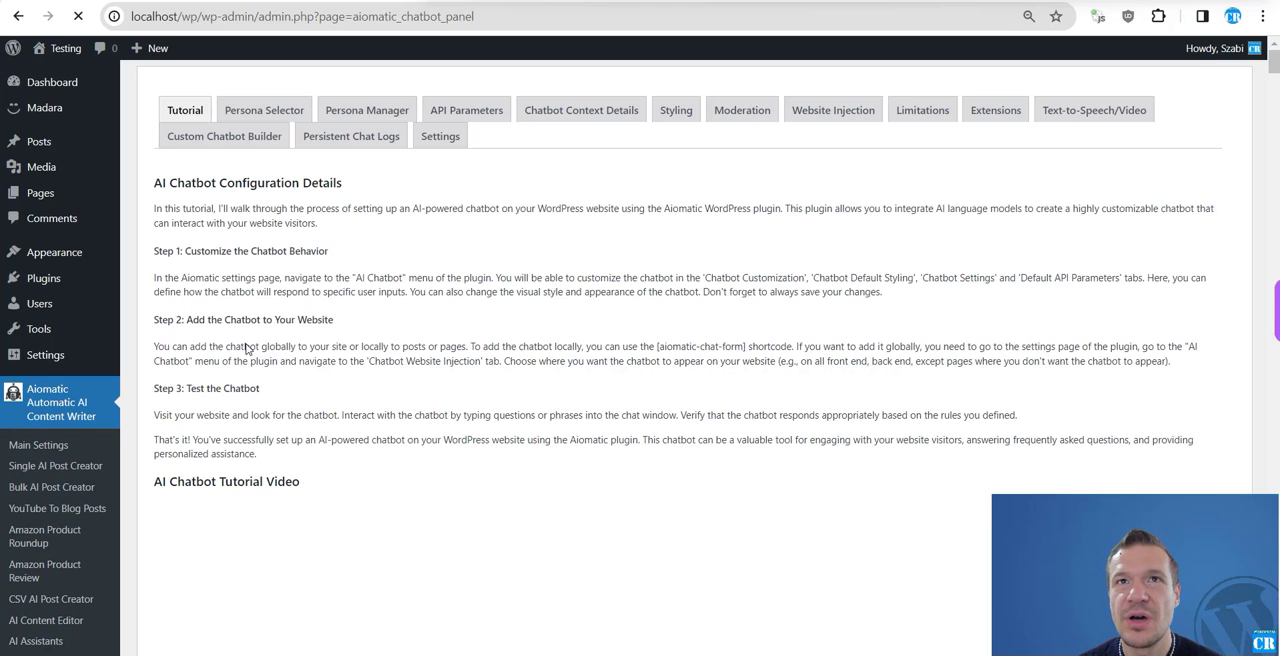
Step: Pass through the chatbot Settings and Persona Manager tabs to the Single AI Post Creator
left_click(440, 135)
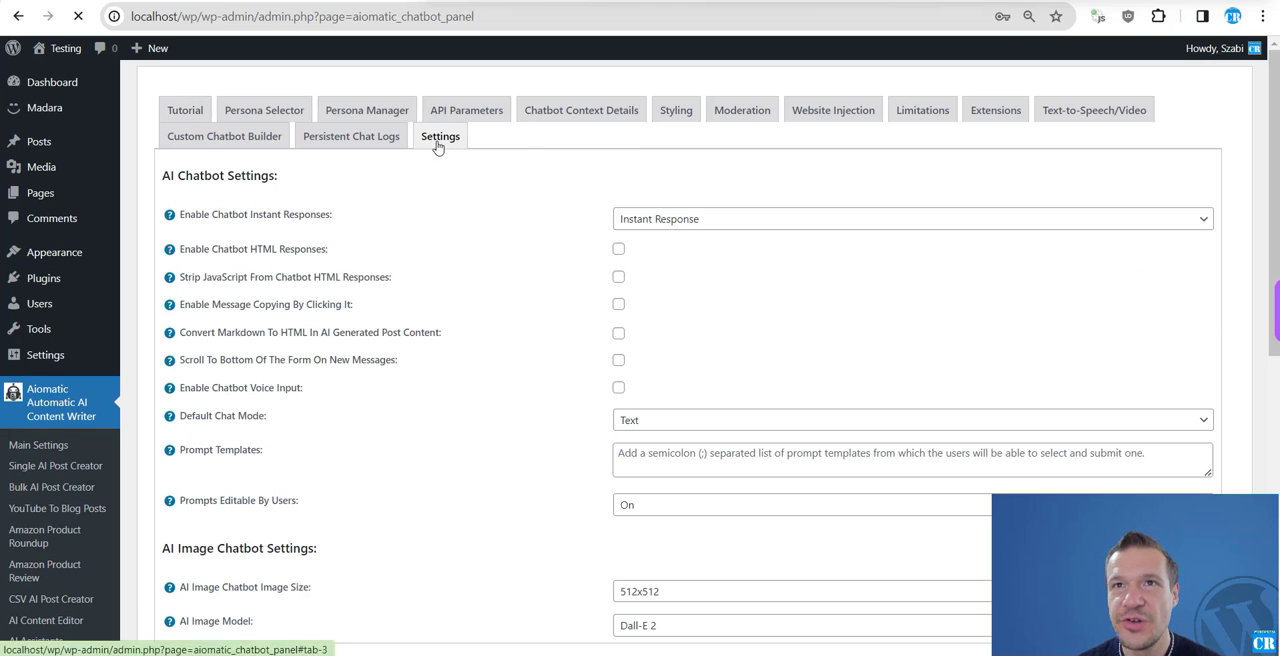
left_click(366, 110)
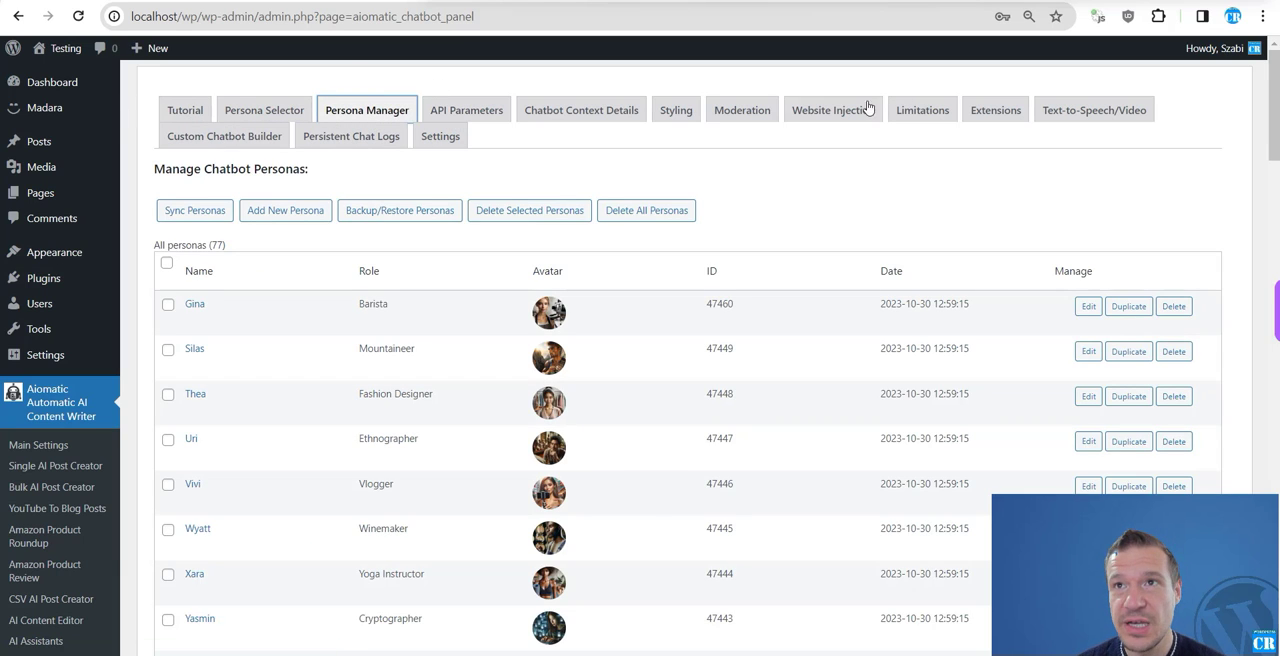
left_click(55, 465)
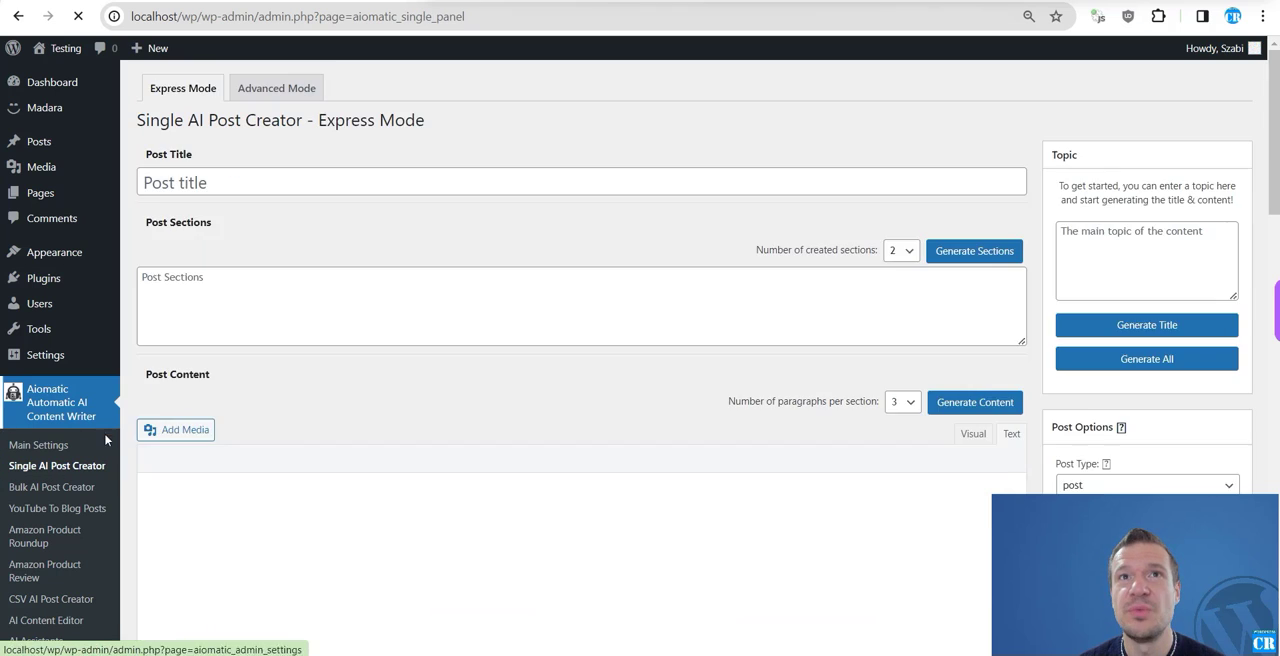
Step: Reveal the Model Settings of the Single AI Post Creator in Express Mode
scroll("down", 3)
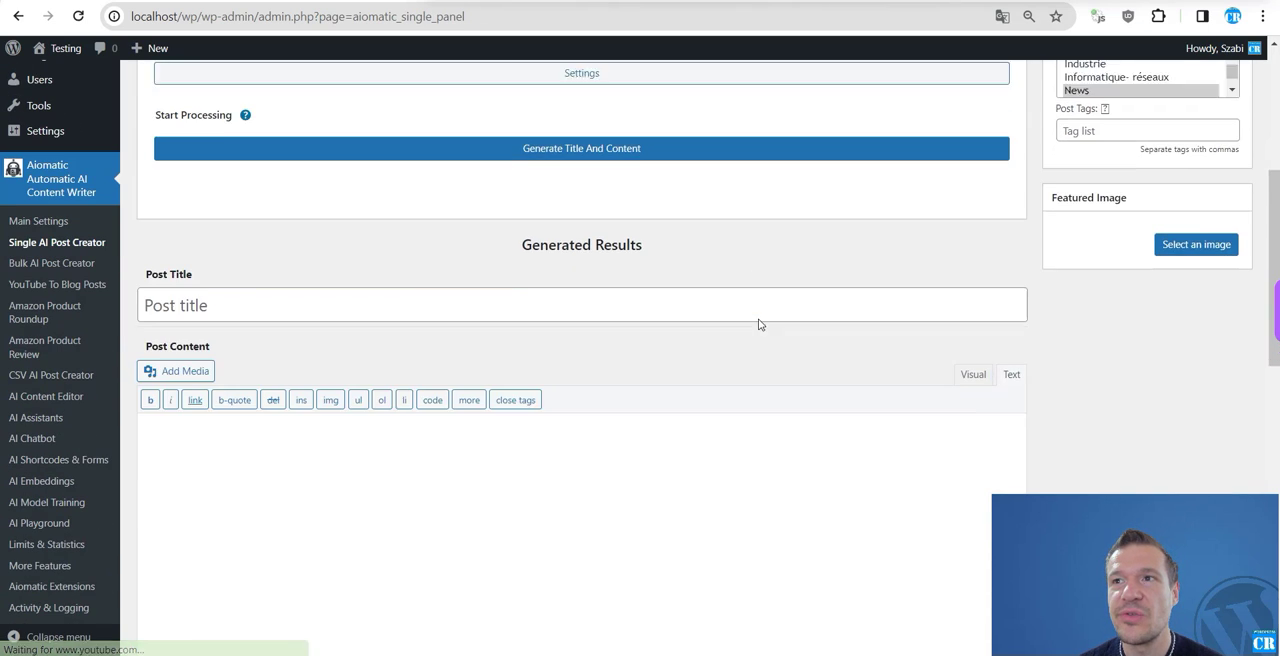
scroll("up", 3)
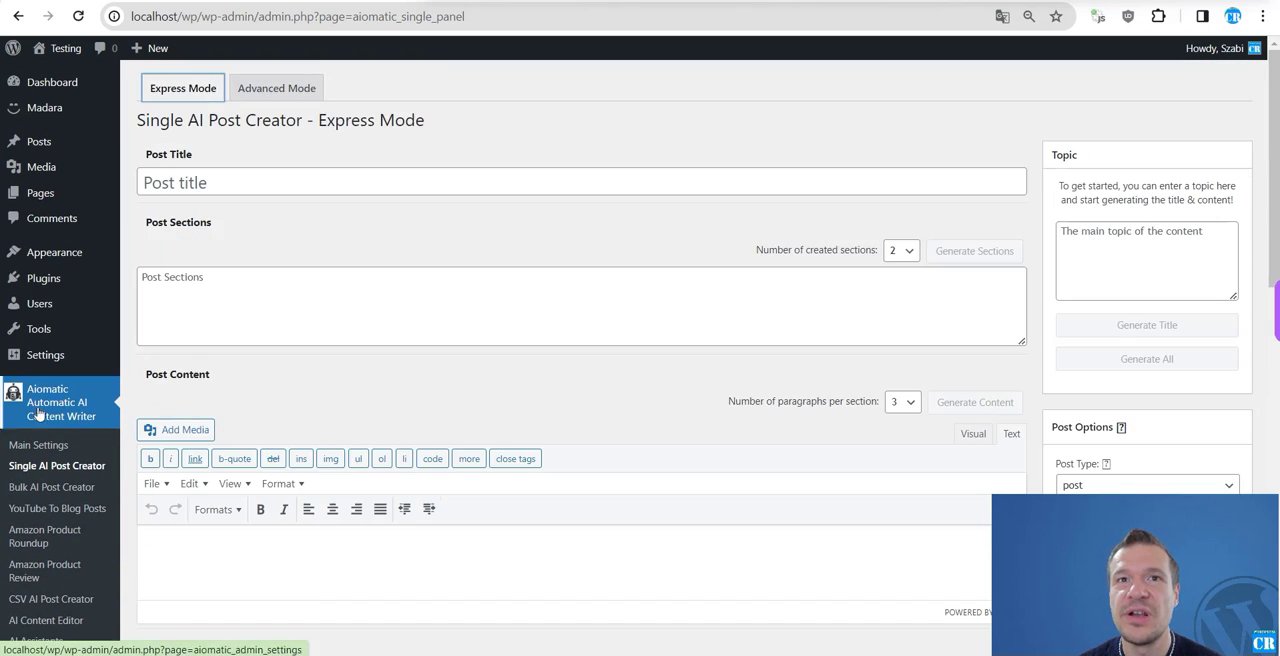
scroll("down", 3)
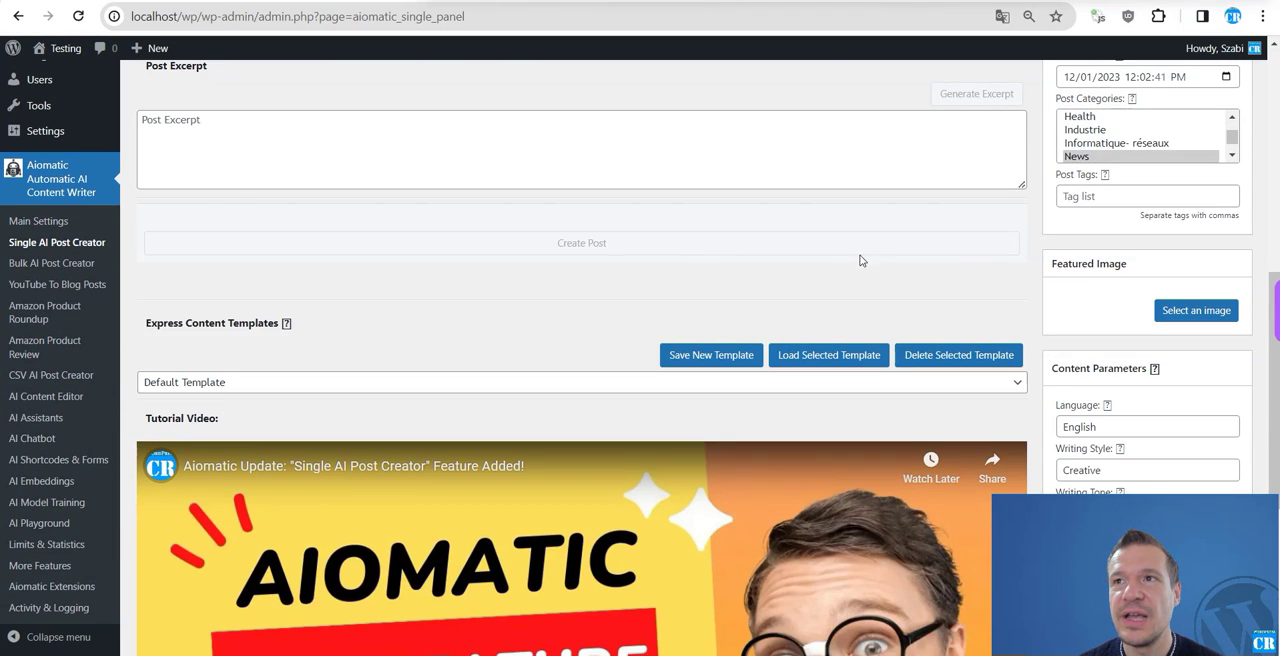
scroll("down", 3)
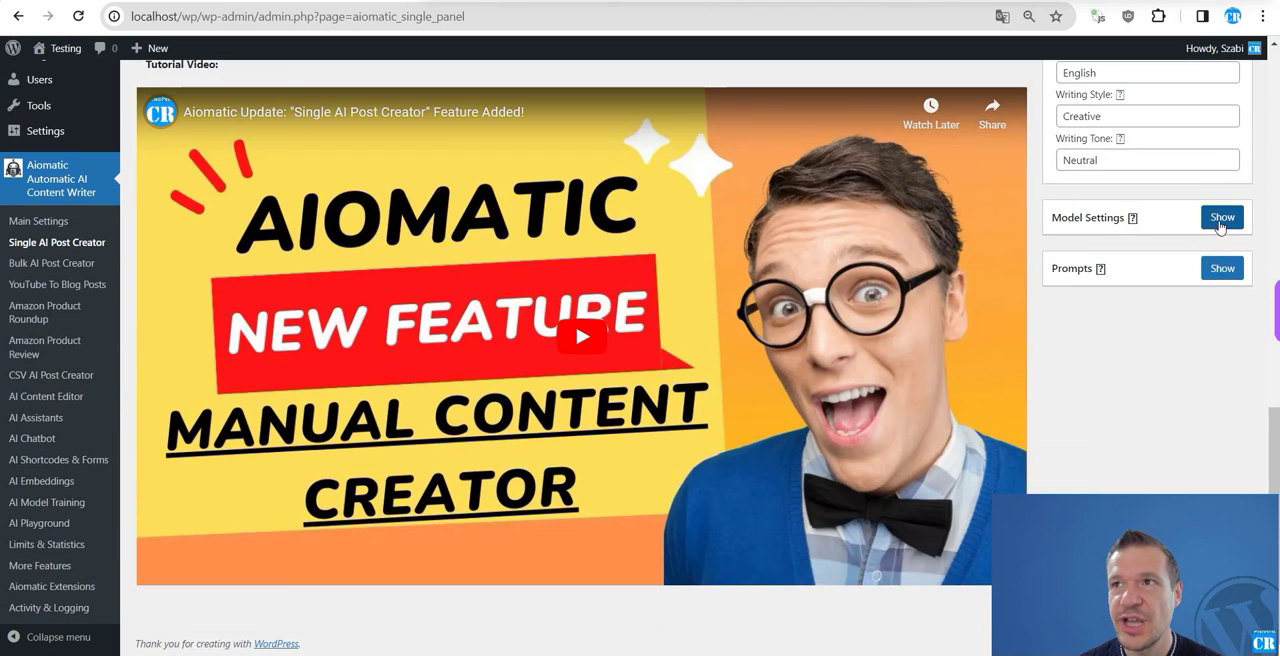
left_click(1222, 217)
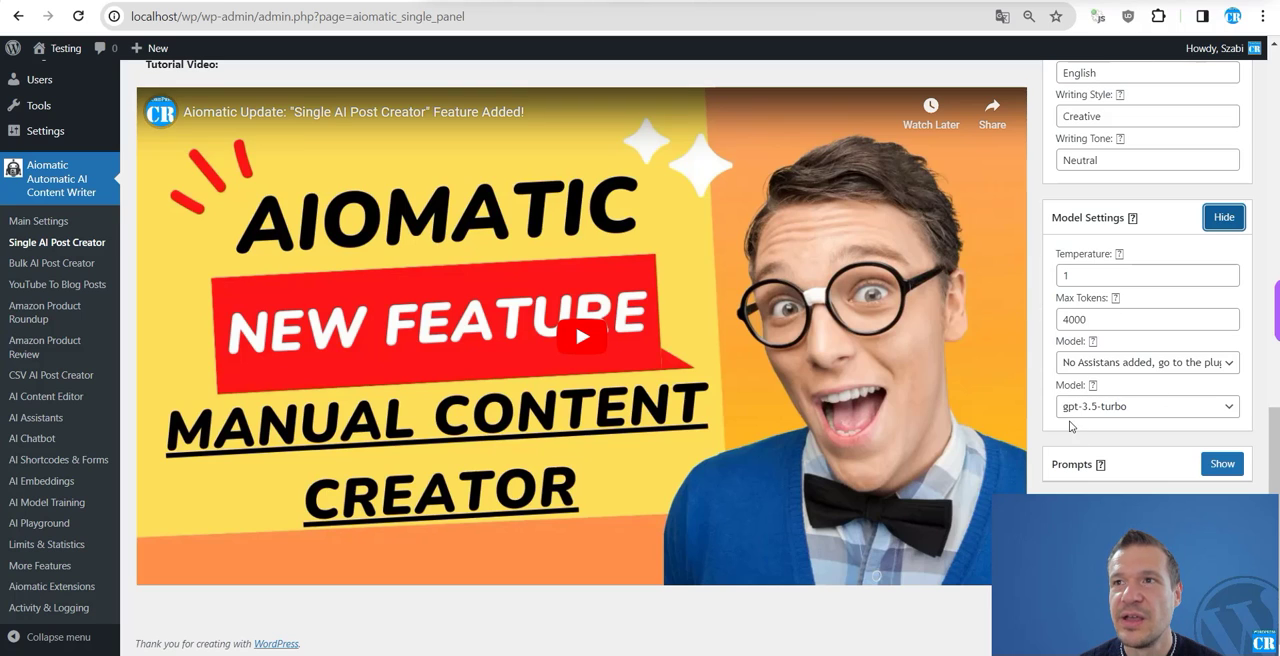
left_click(1147, 406)
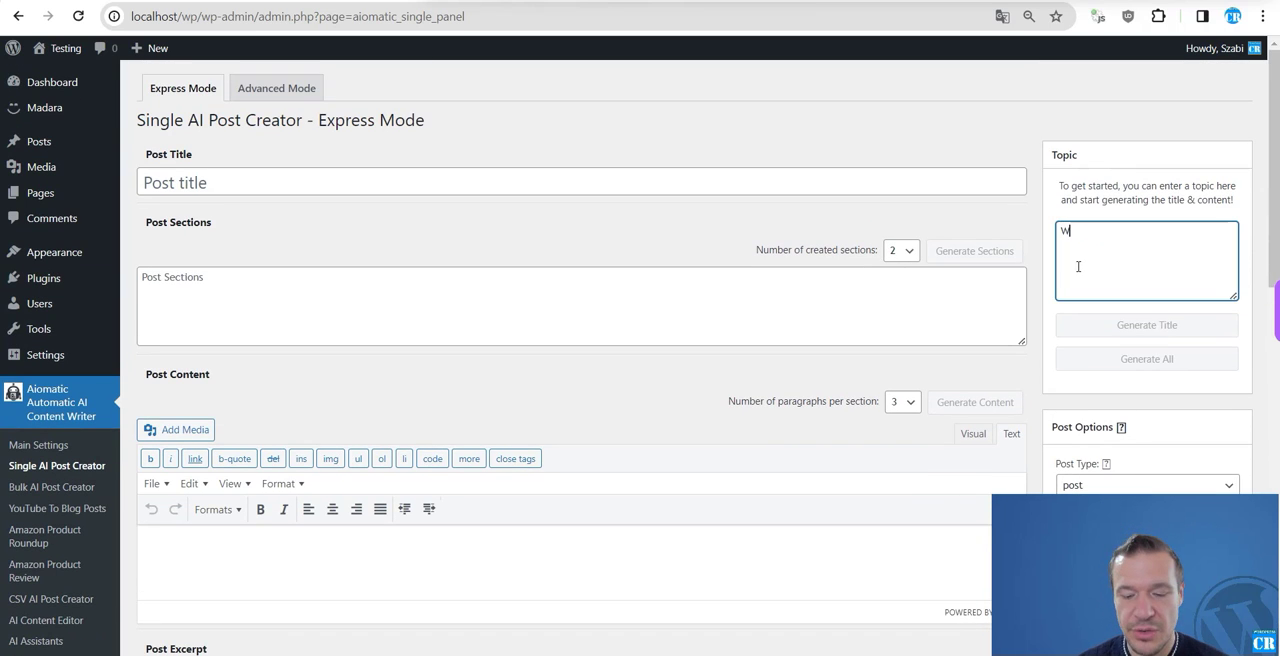
Step: Enter the topic 'WordPress plugins' for title generation
type("WordPress plg")
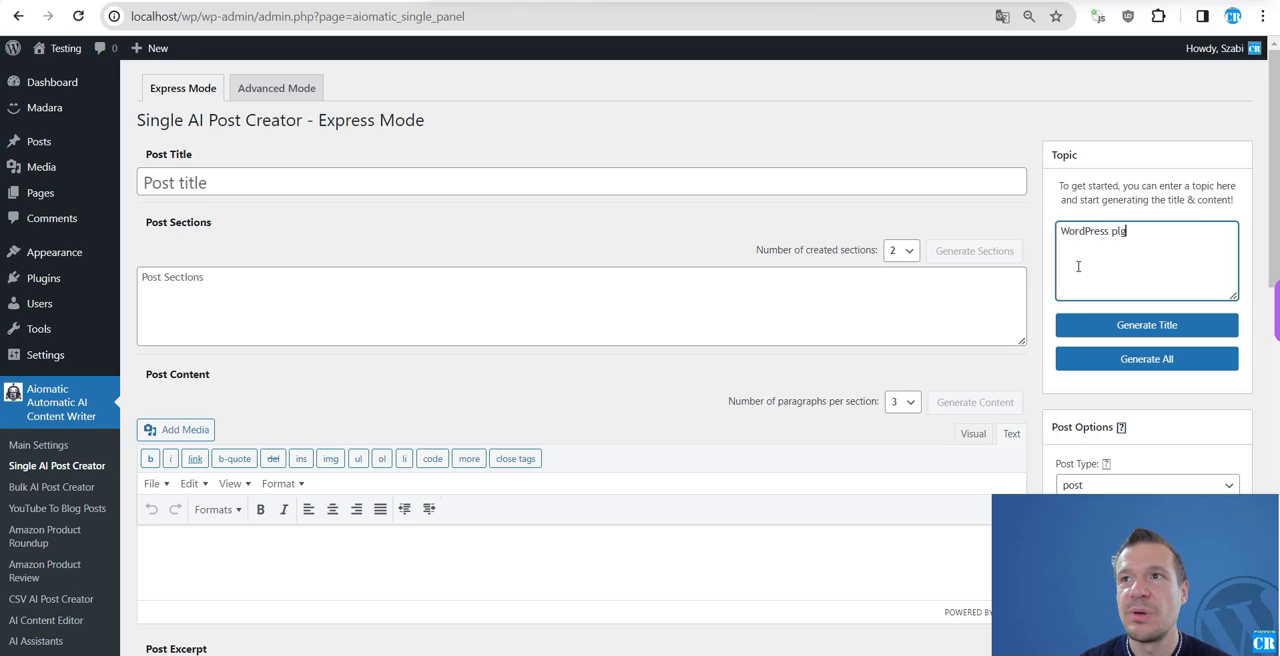
type("ins")
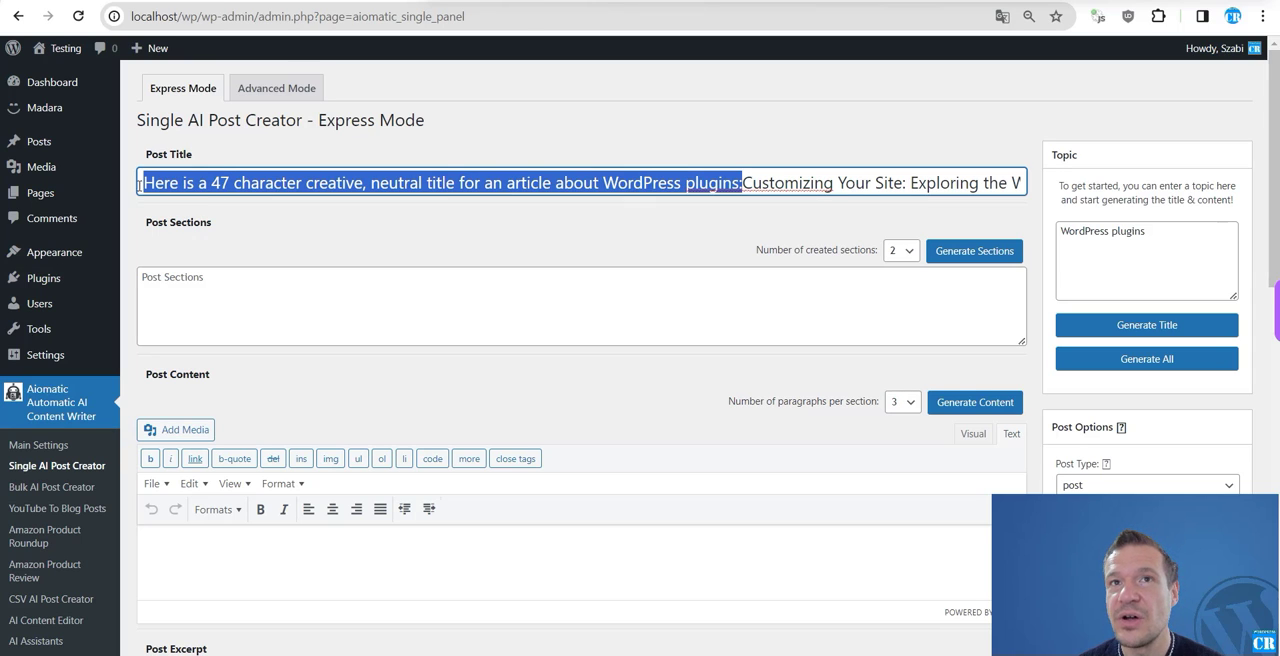
mouse_move(593, 233)
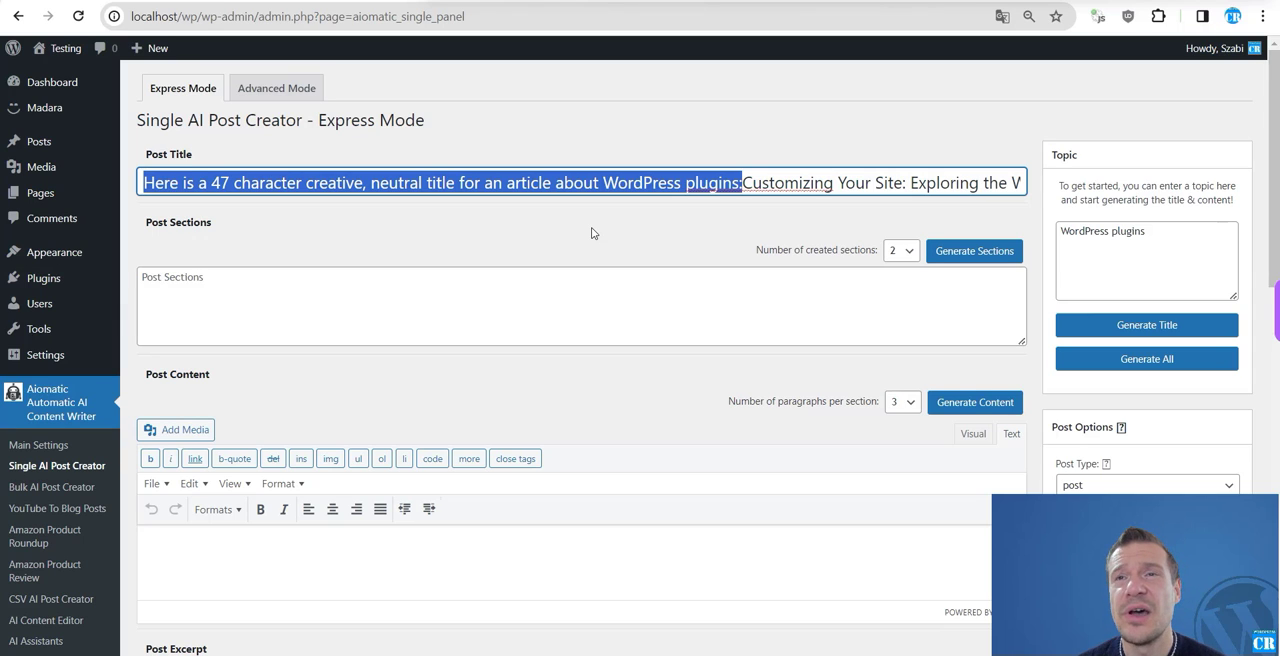
mouse_move(632, 234)
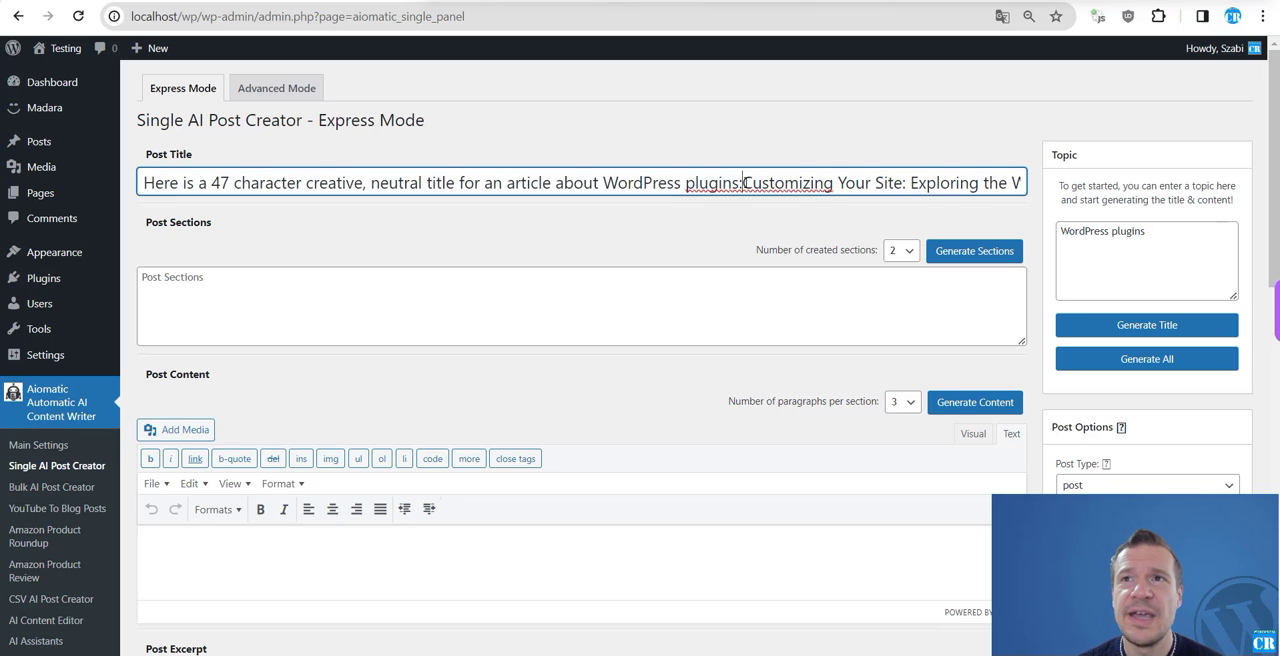
Step: Append to the Title Prompt: don't act like an assistant, reply only with the asked text
scroll("down", 3)
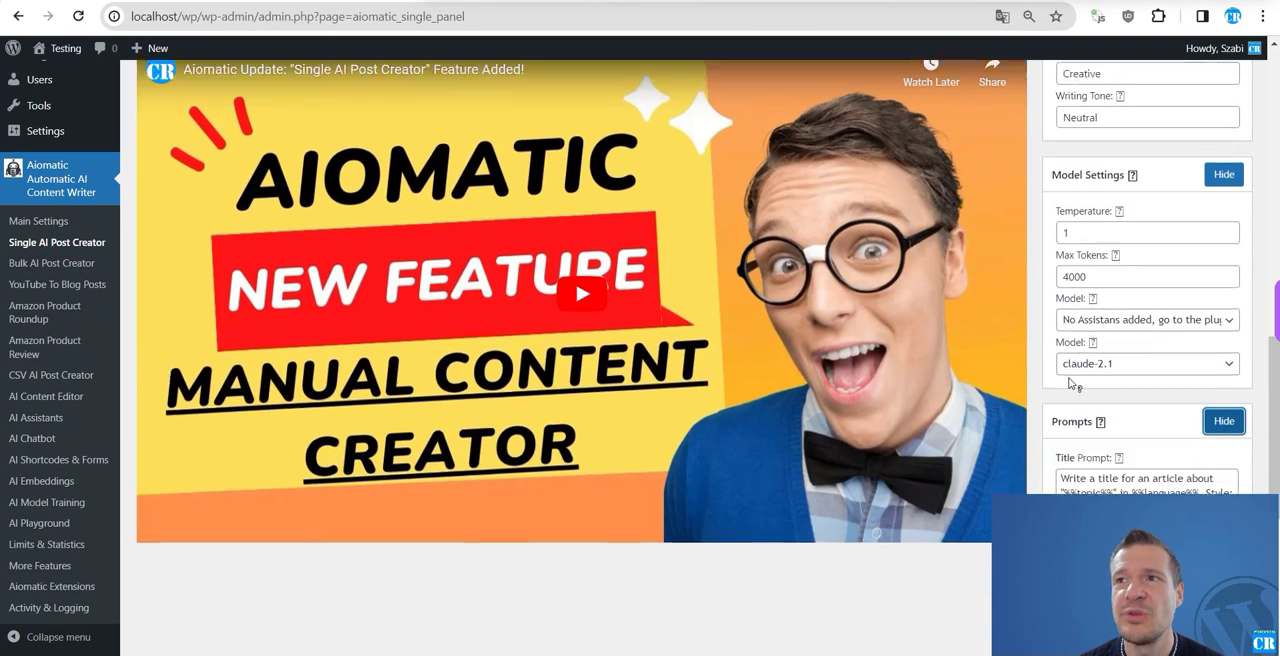
scroll("down", 3)
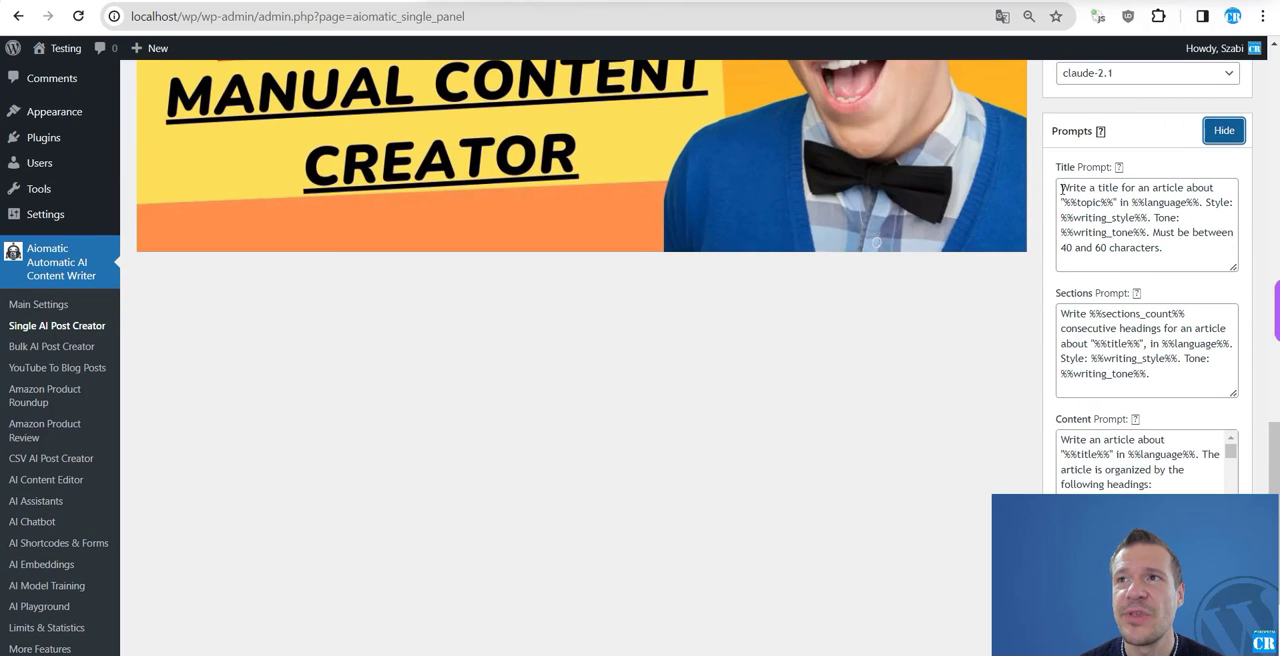
triple_click(1145, 217)
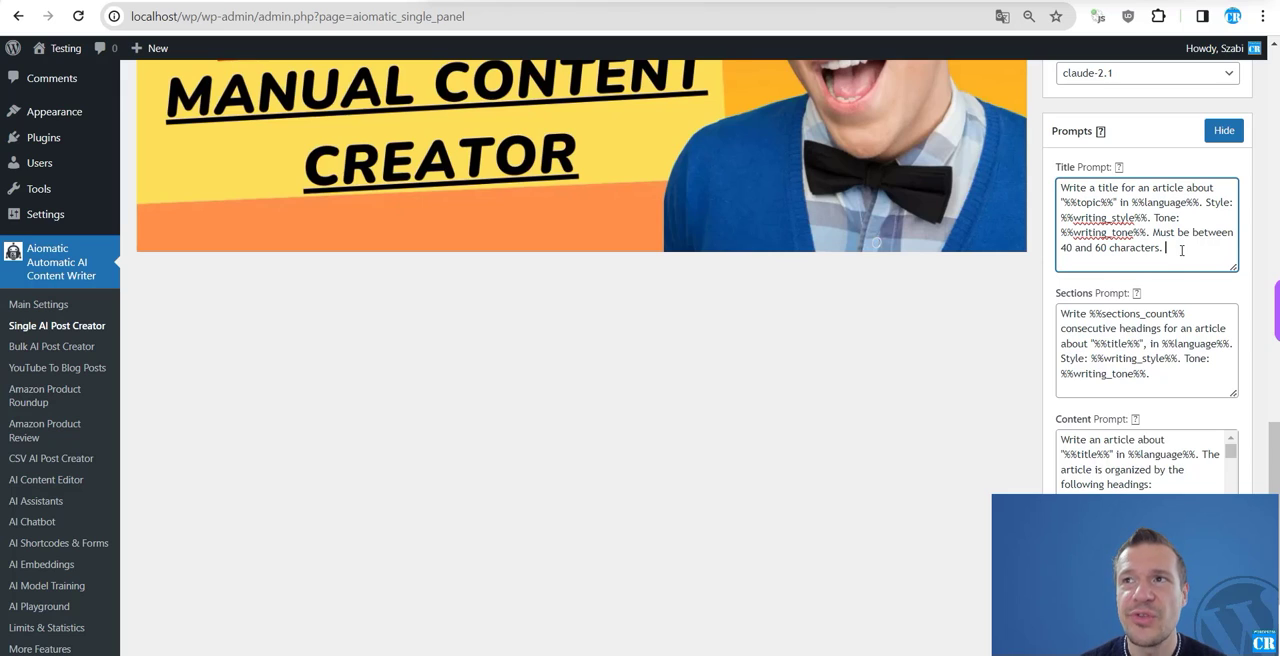
type("Don't add")
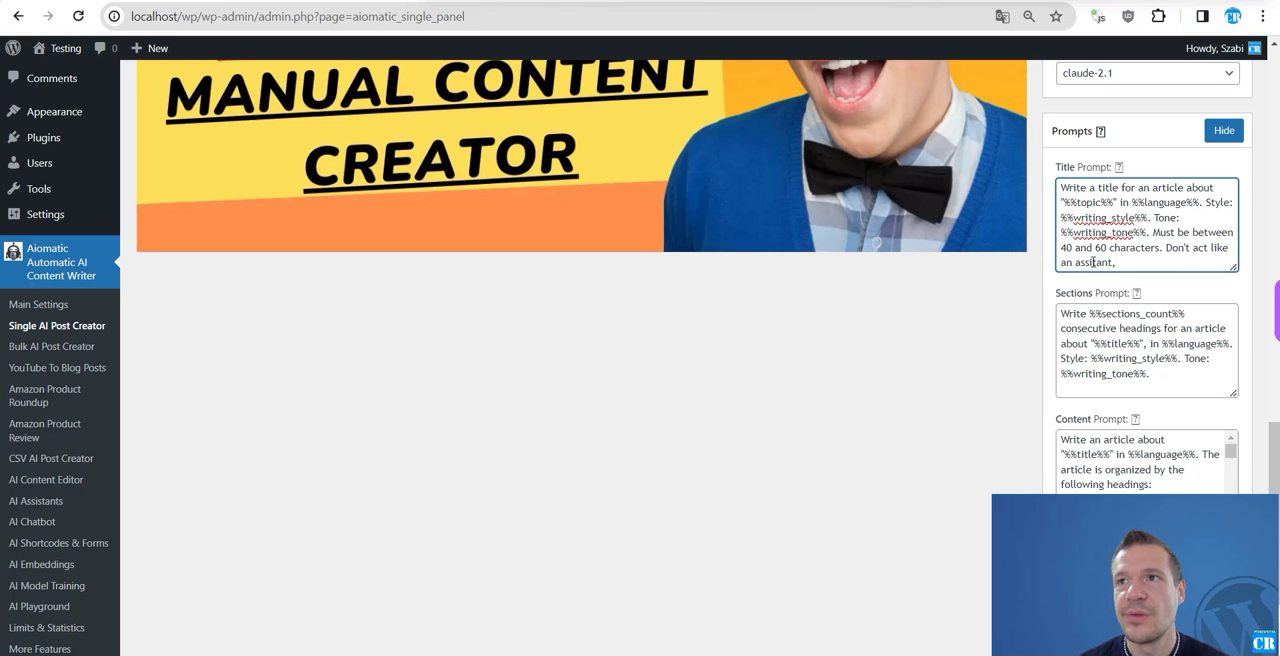
type("reply only")
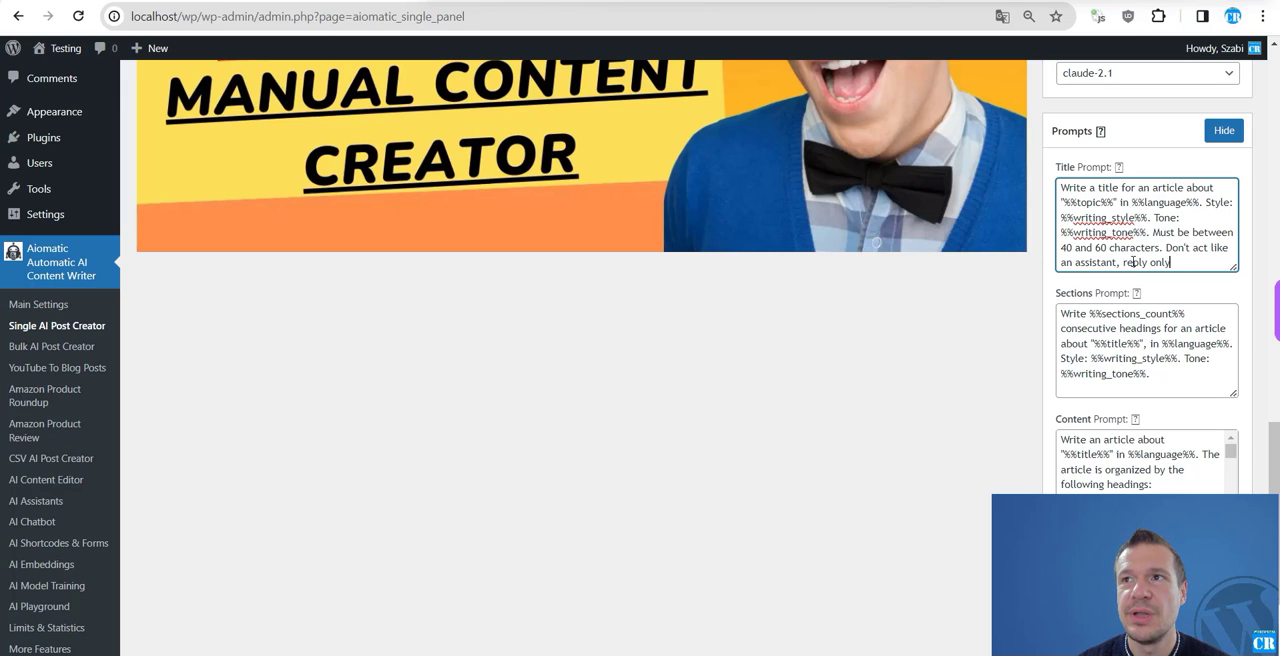
type("with ther")
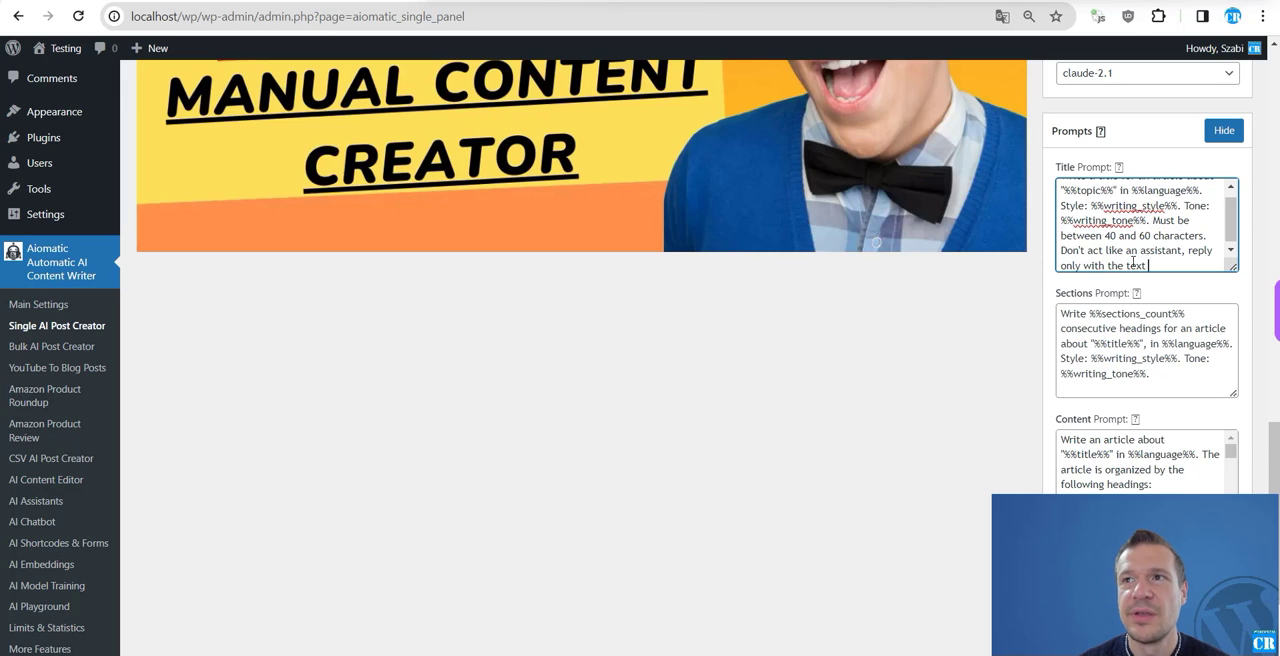
type("what you")
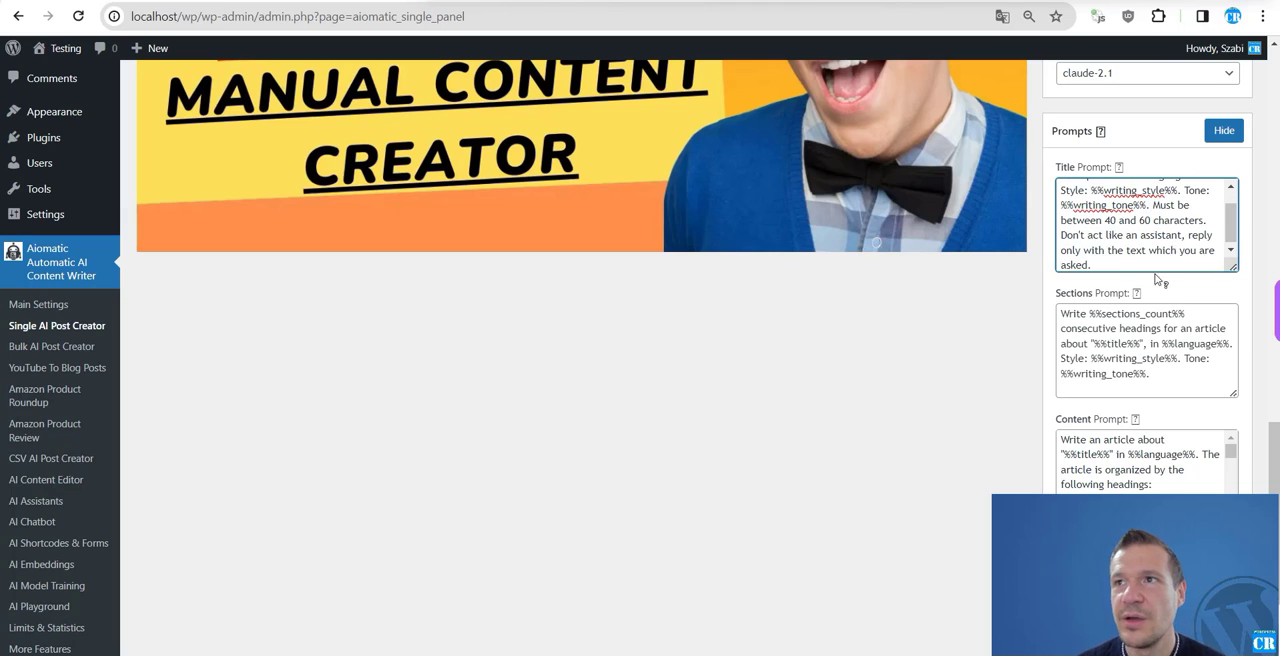
Step: Scroll between the Post Title field and the Title Prompt to compare the regenerated title 'WordPress Plugins: Power Up Your Site's Potential'
scroll("down", 3)
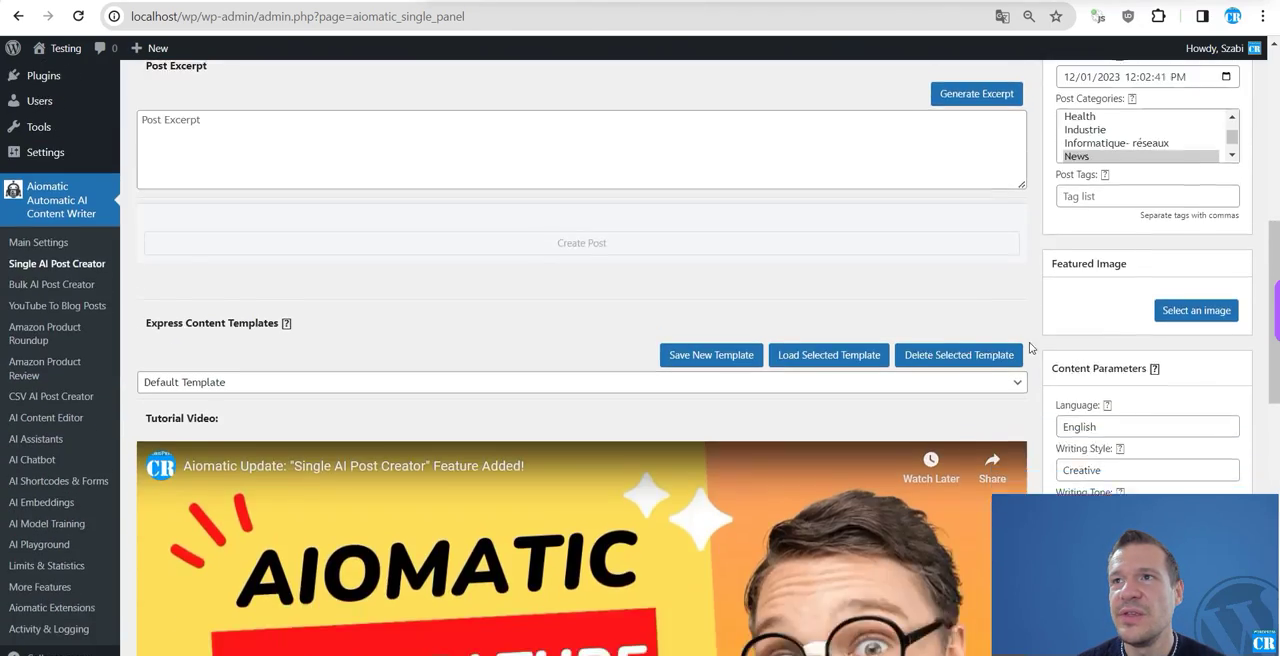
scroll("up", 3)
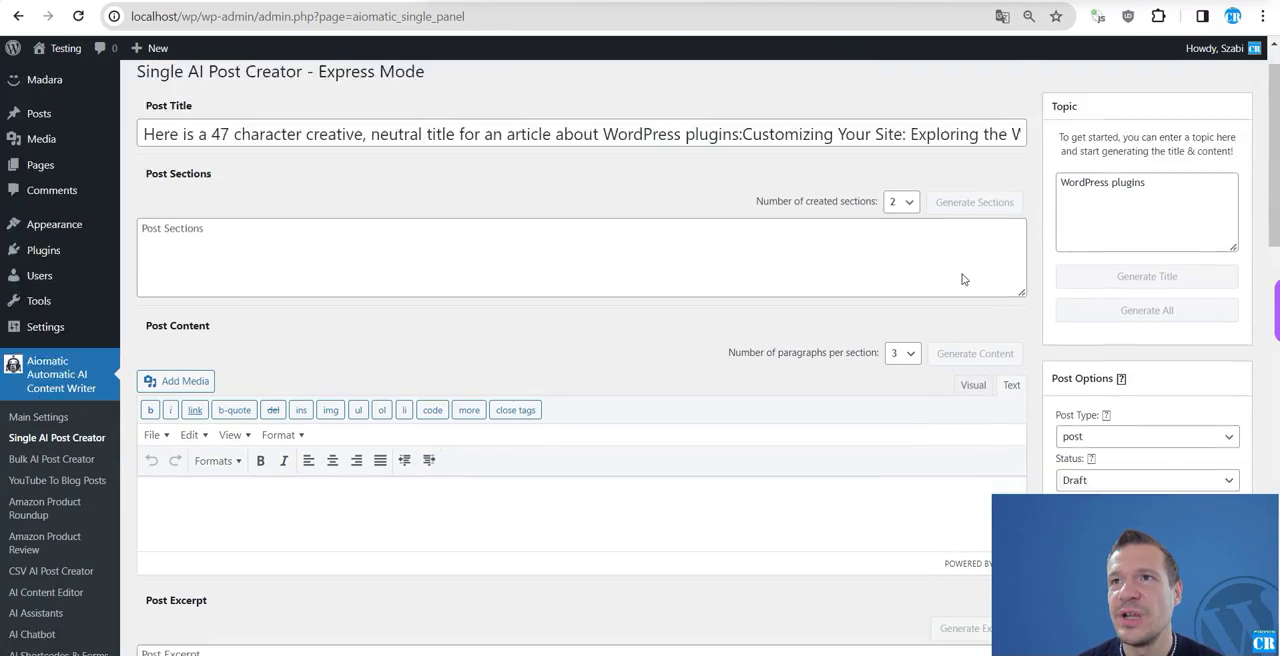
scroll("down", 3)
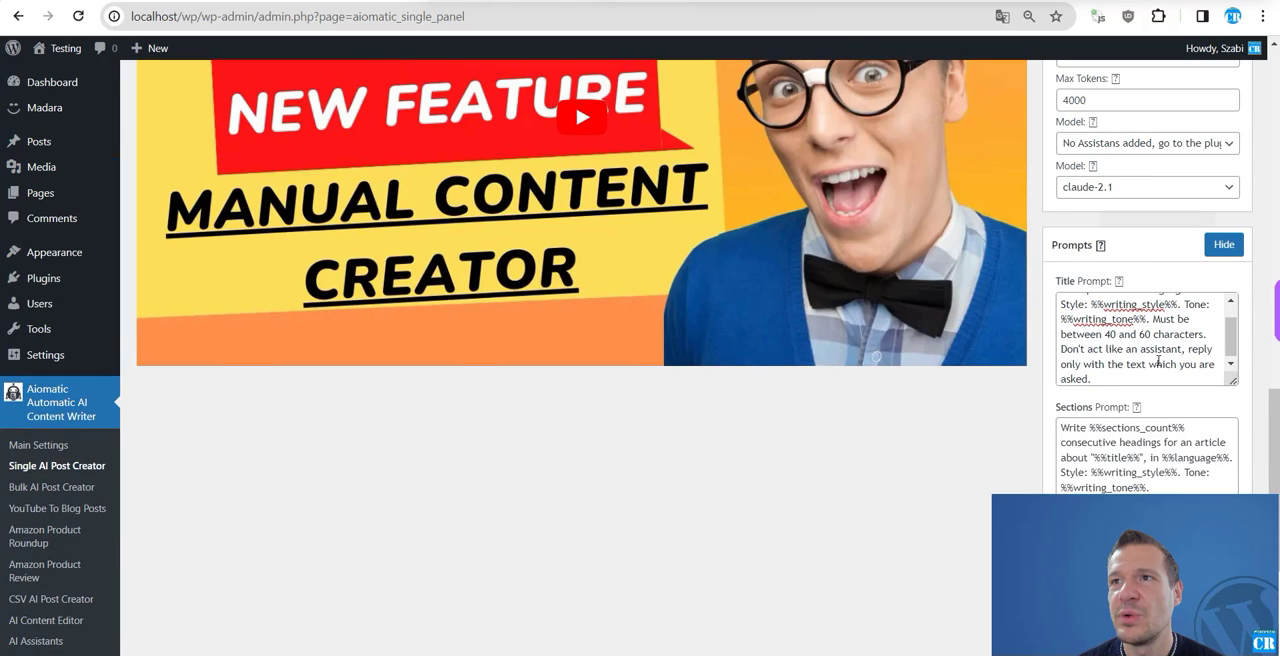
scroll("up", 3)
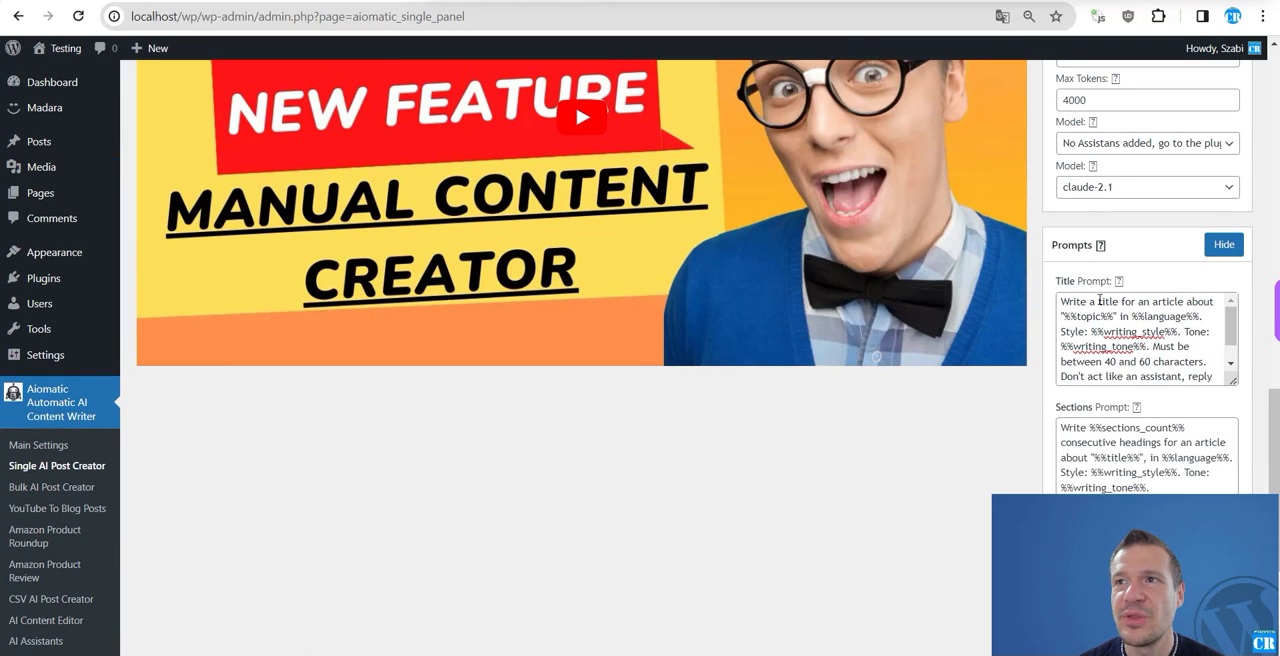
scroll("down", 3)
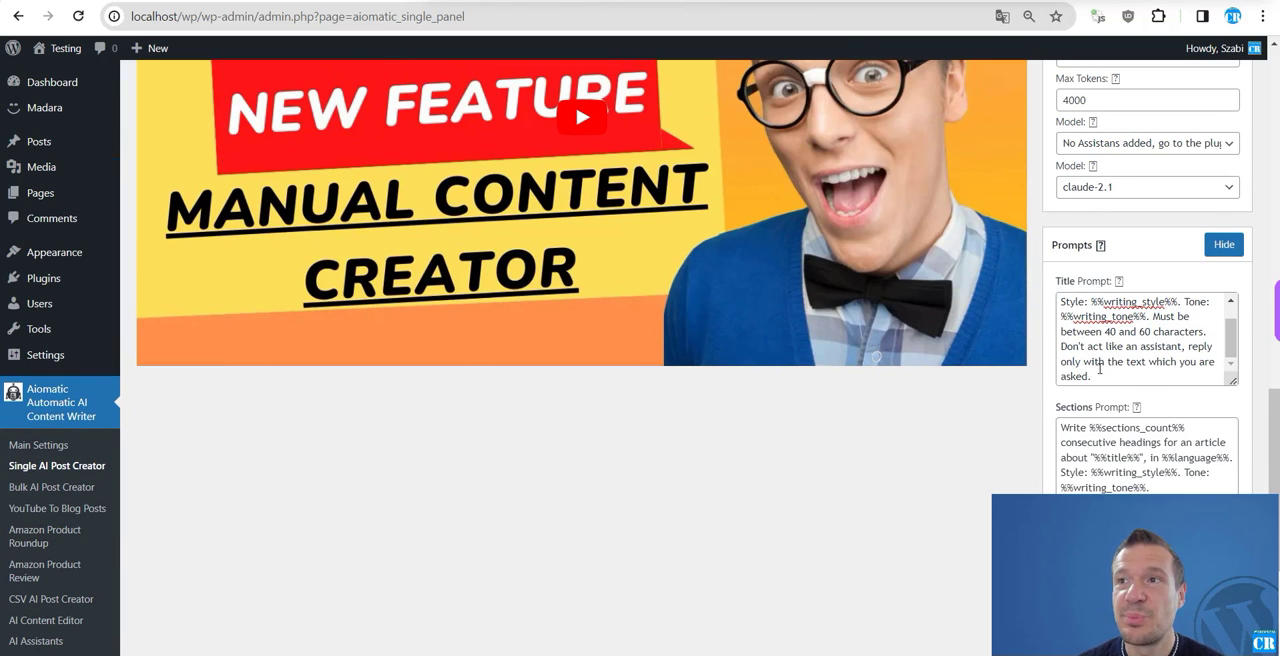
scroll("up", 3)
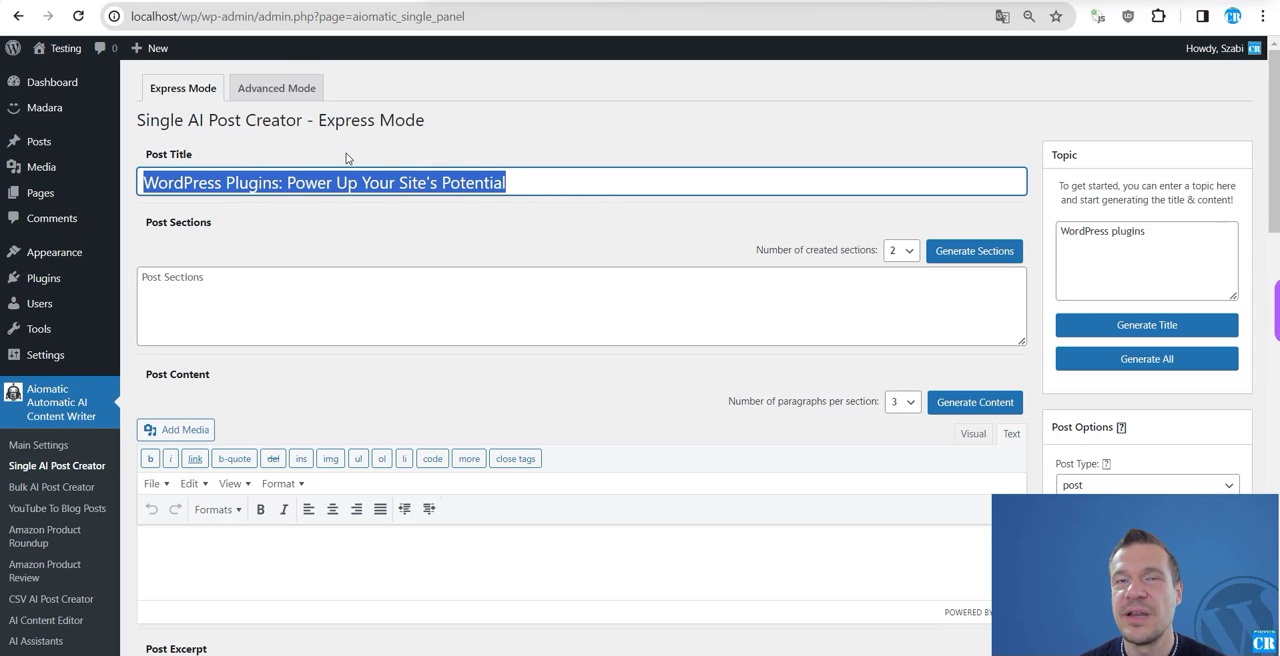
mouse_move(344, 159)
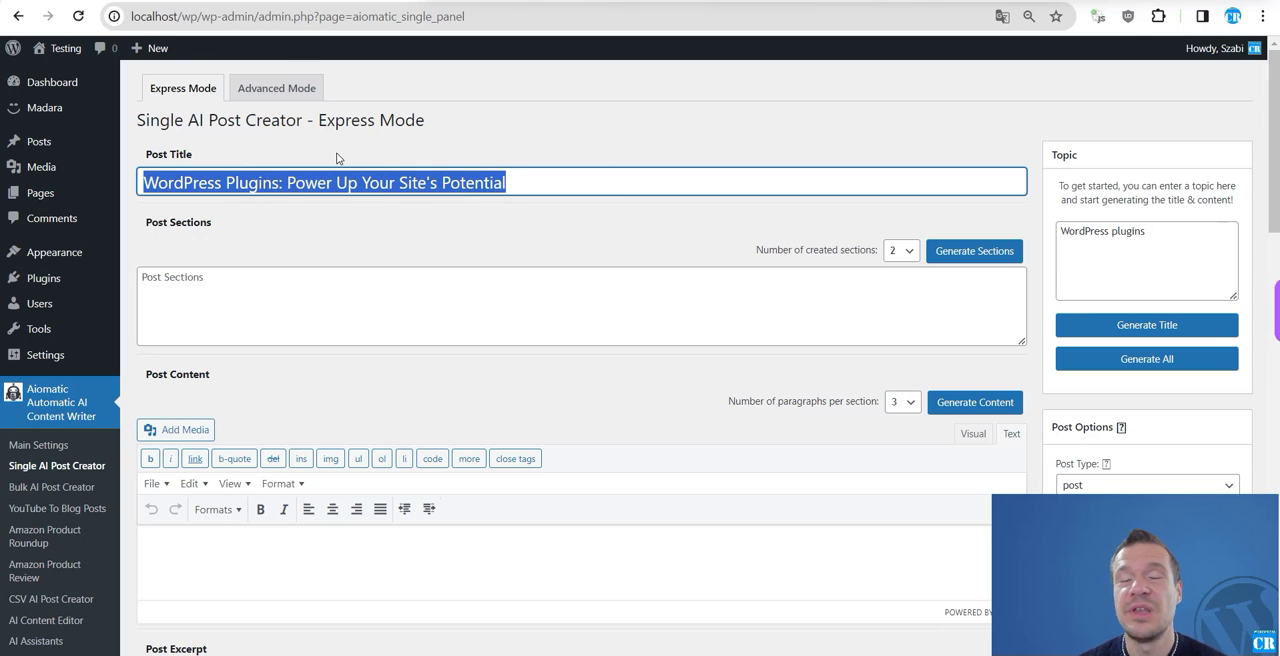
mouse_move(568, 225)
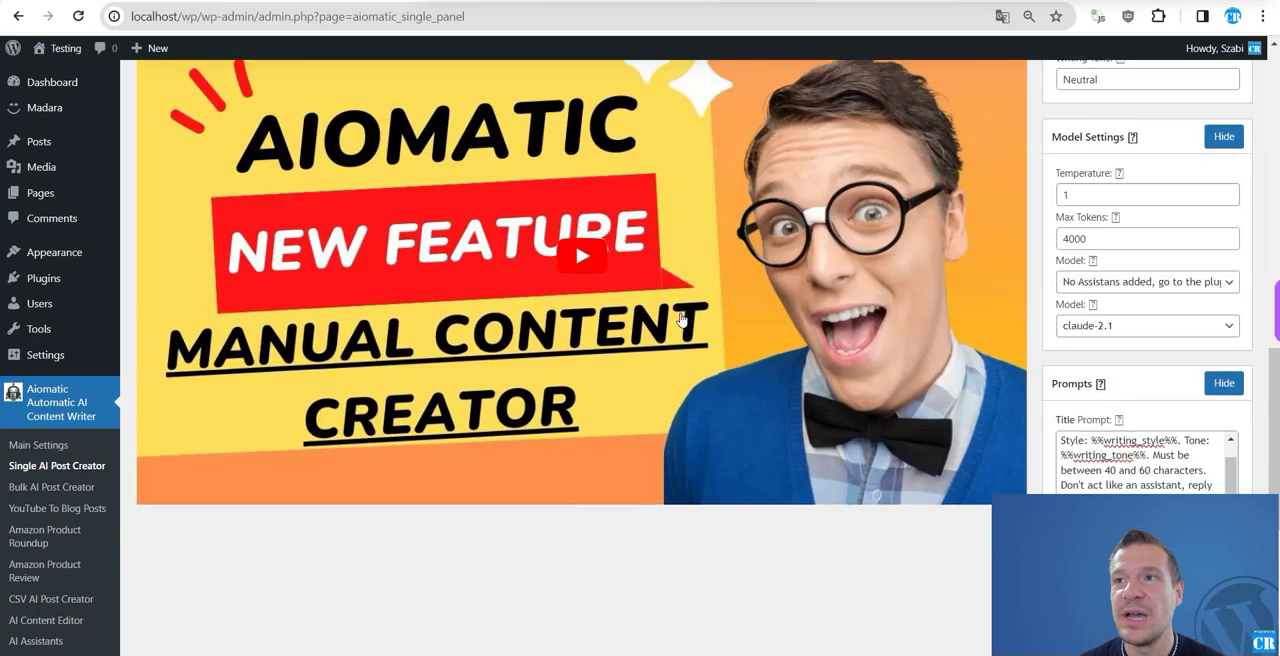
scroll("up", 3)
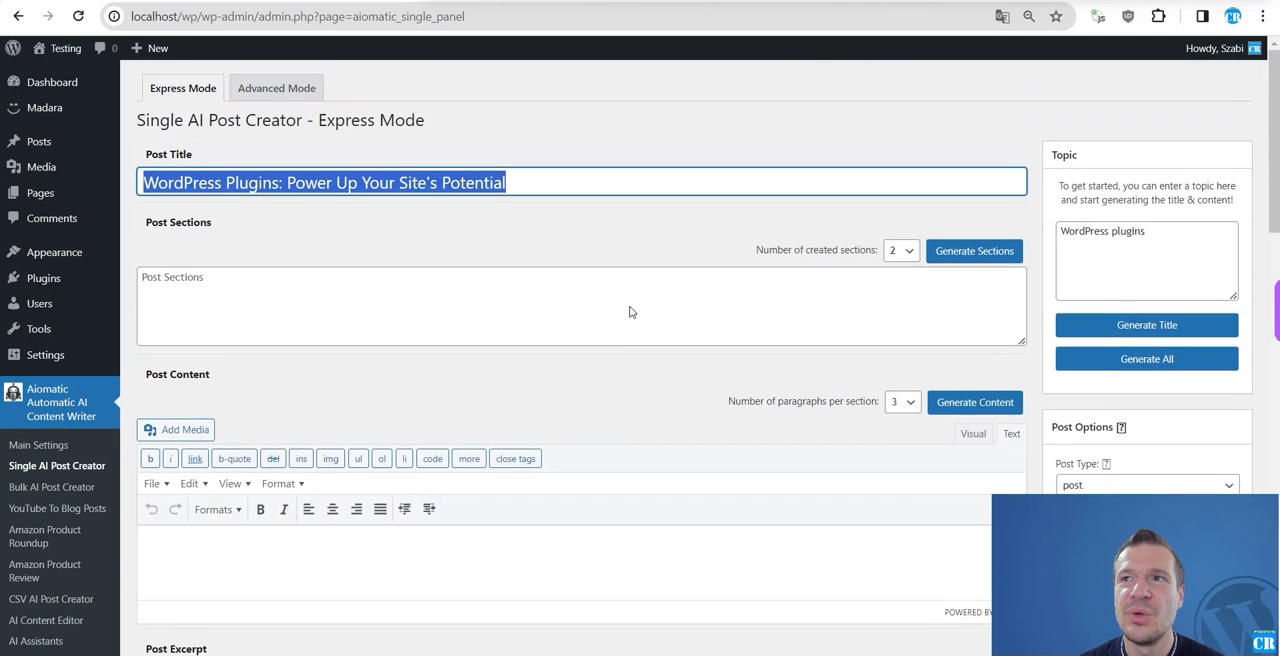
scroll("down", 3)
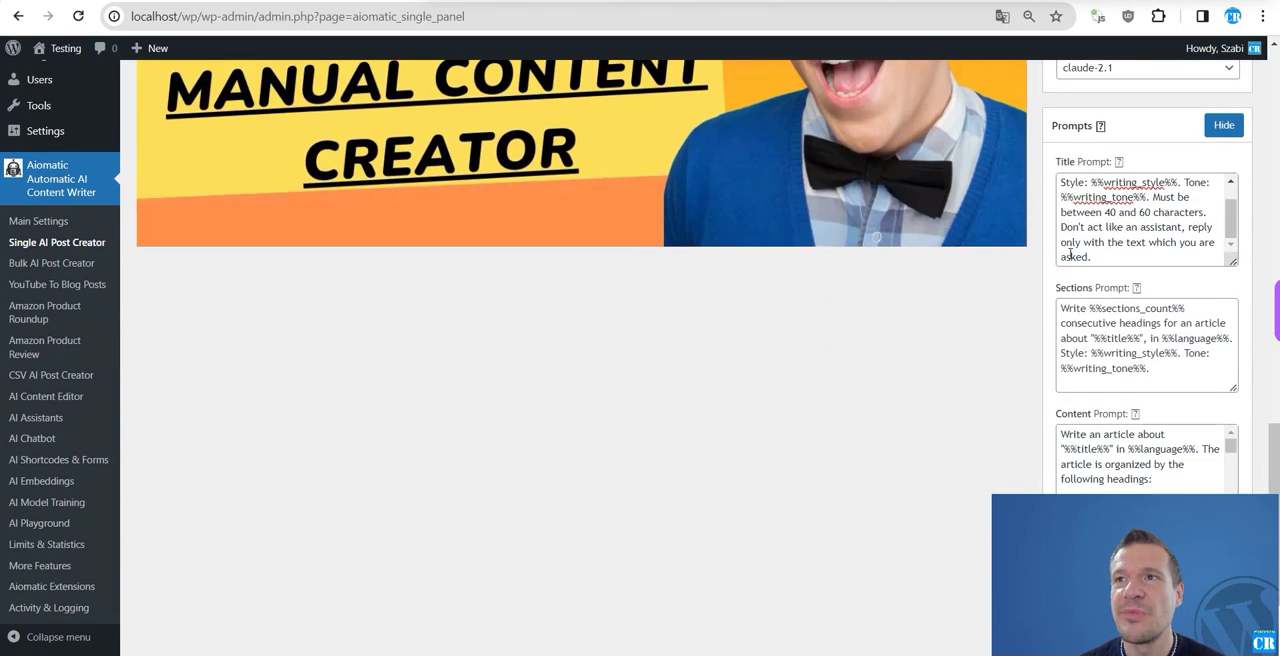
scroll("up", 3)
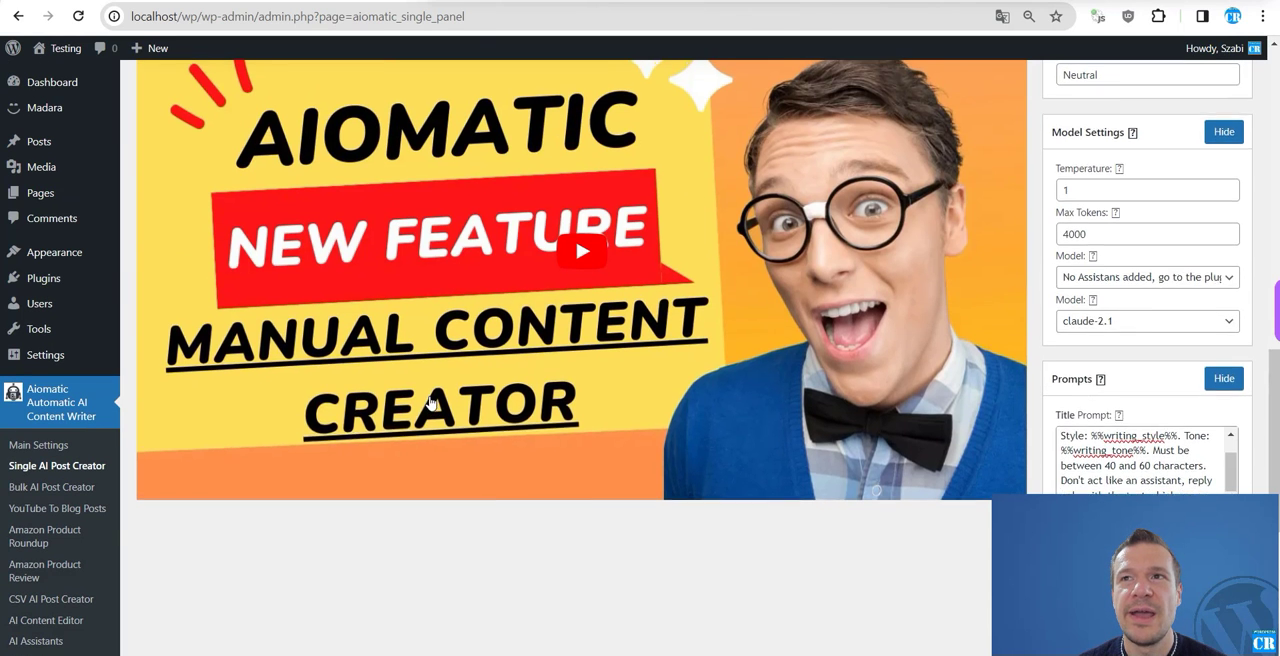
scroll("up", 3)
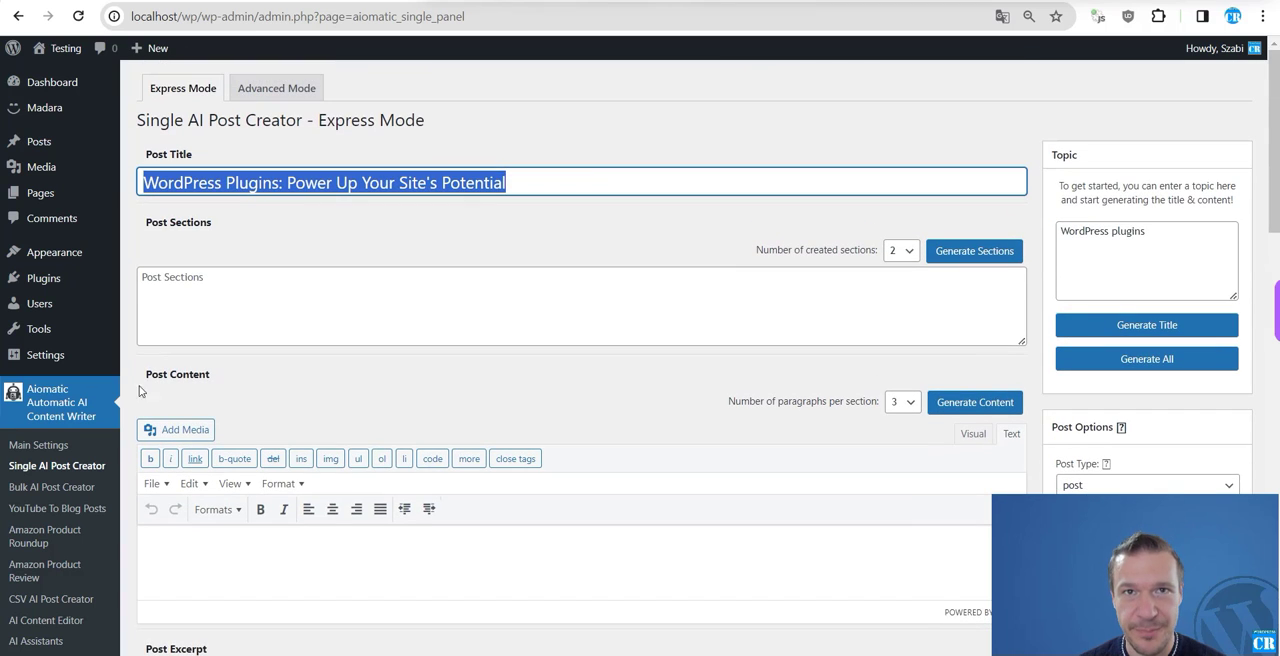
scroll("down", 3)
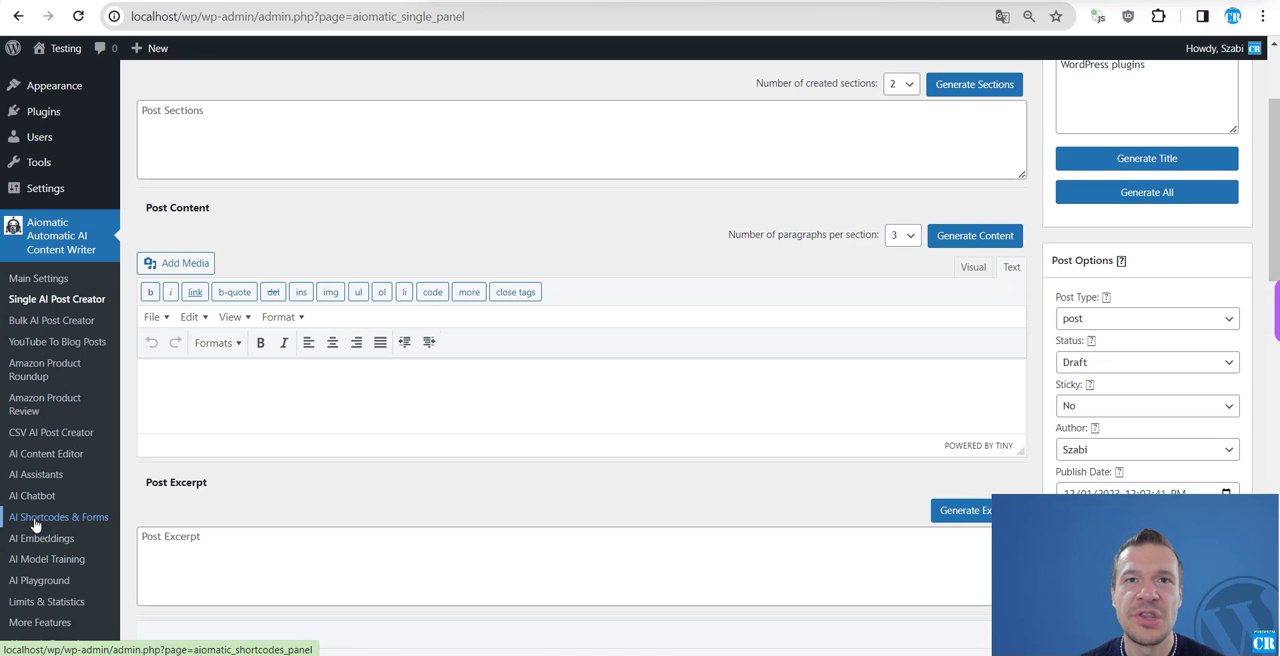
mouse_move(31, 495)
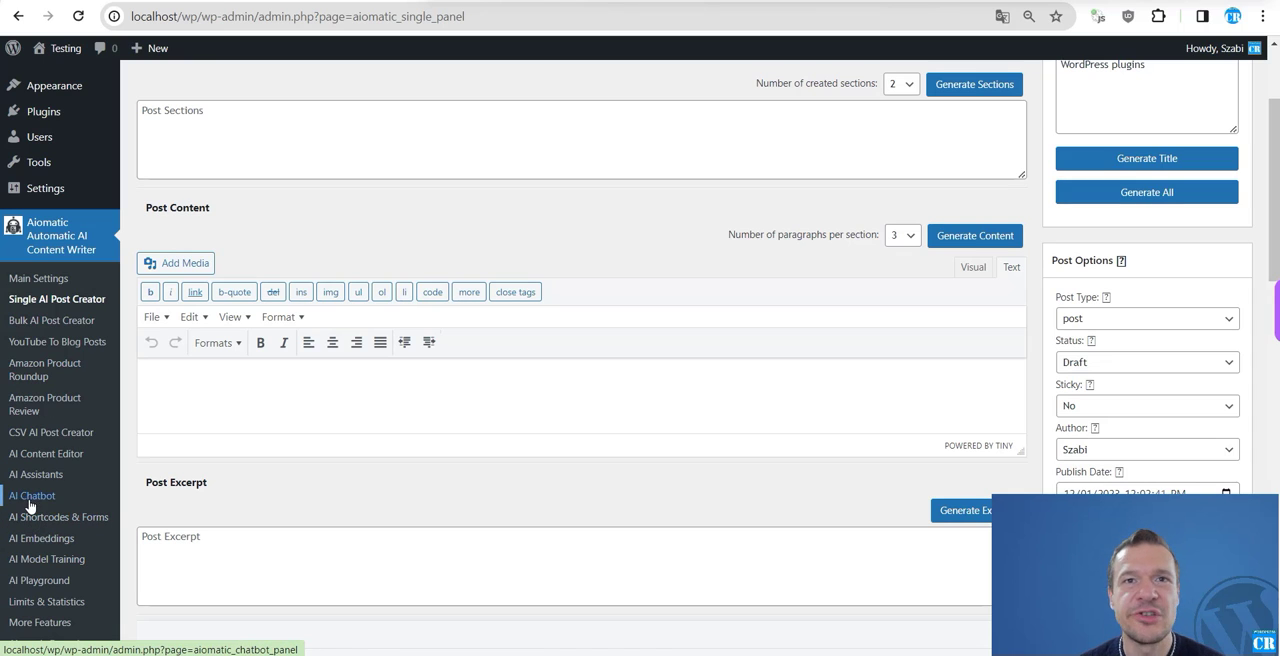
mouse_move(36, 474)
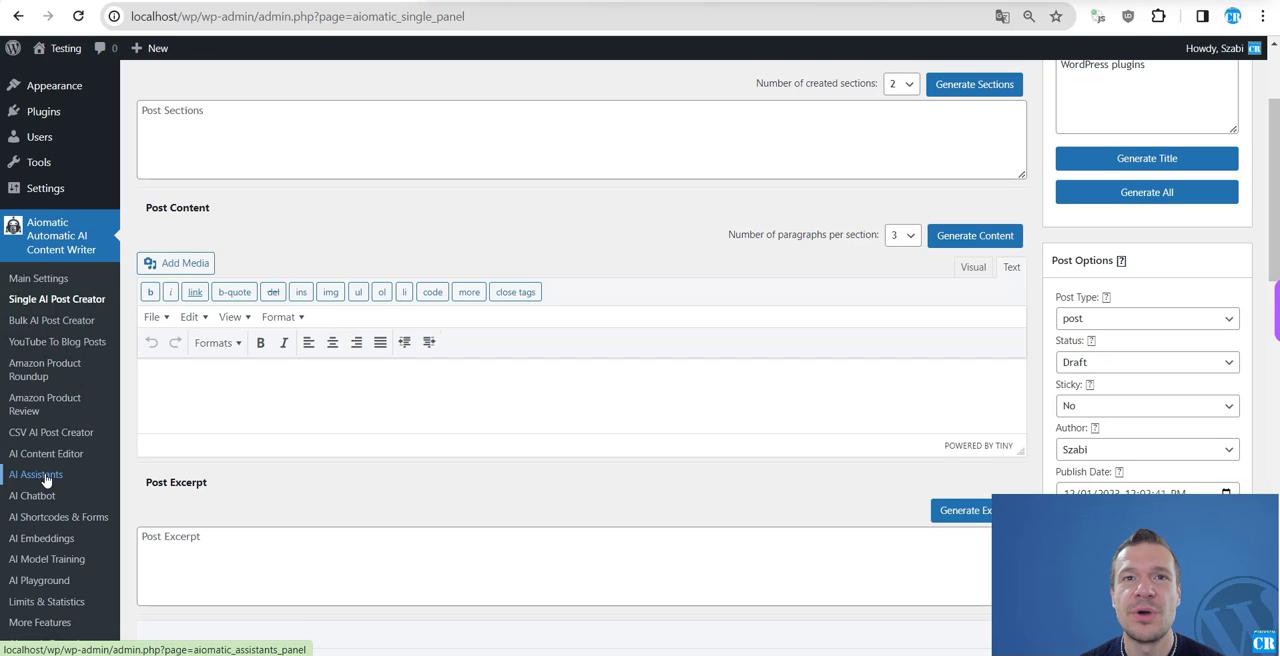
mouse_move(45, 453)
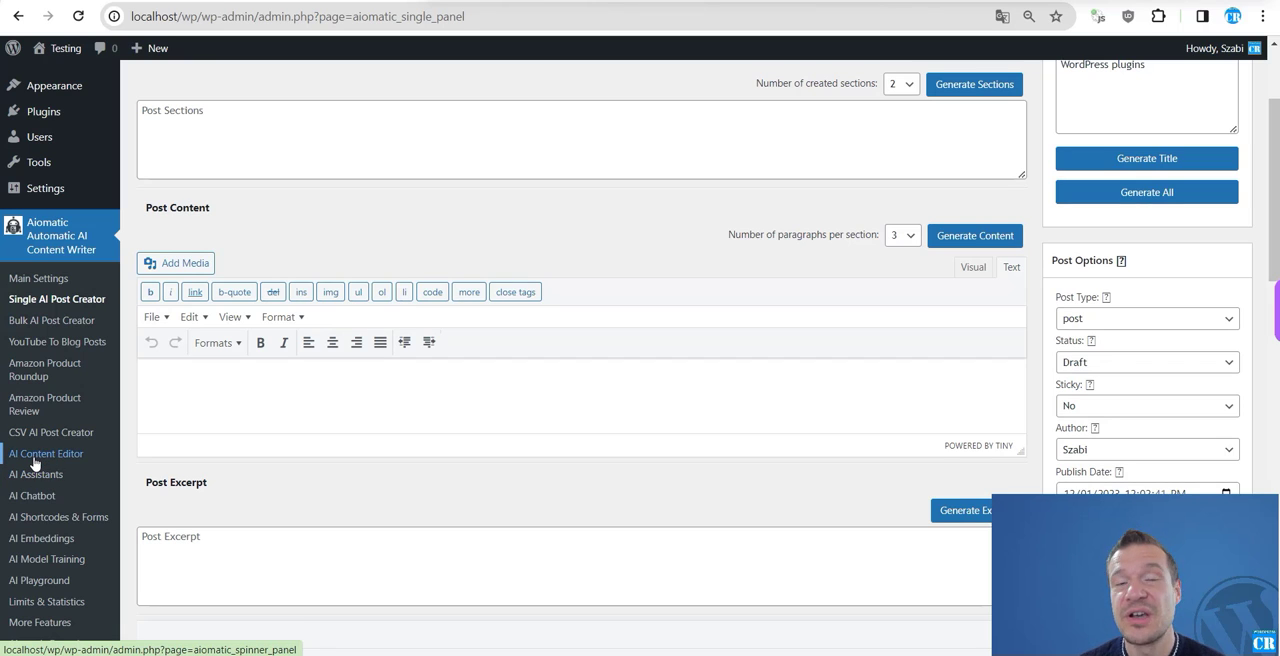
Step: Navigate from the Single AI Post Creator to Aiomatic's AI Content Editor page
left_click(45, 453)
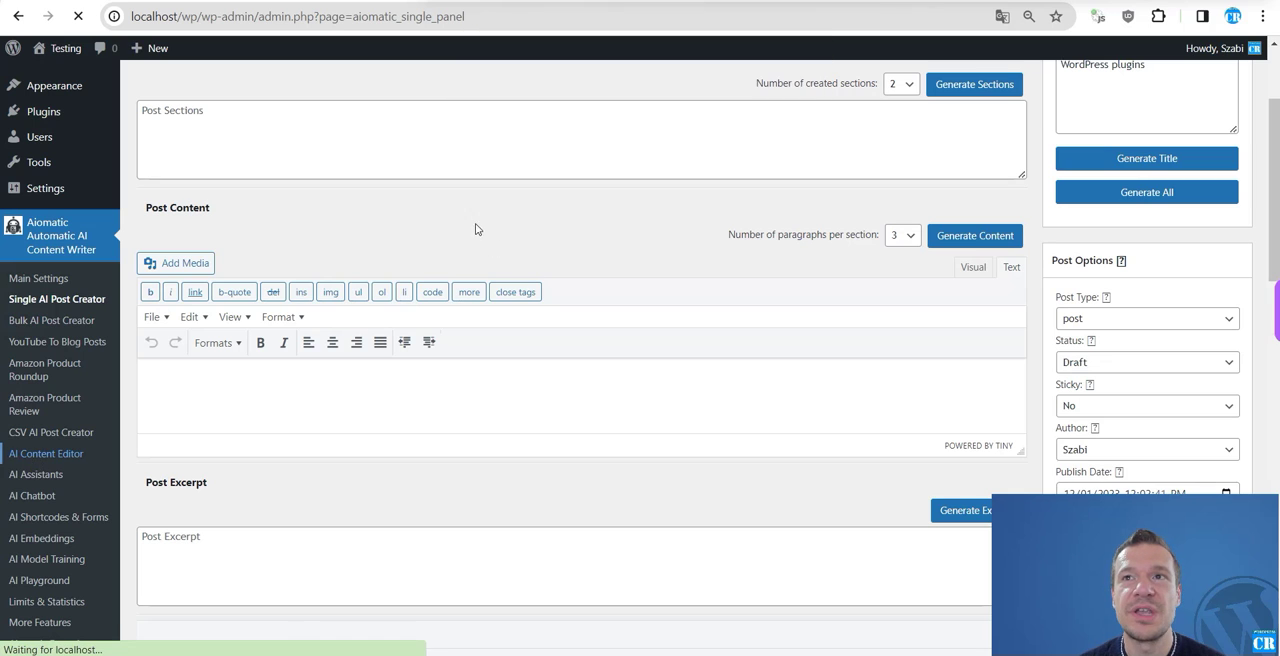
Step: Show the Editing Templates and Options section with the Claude models listed for text editing
left_click(45, 453)
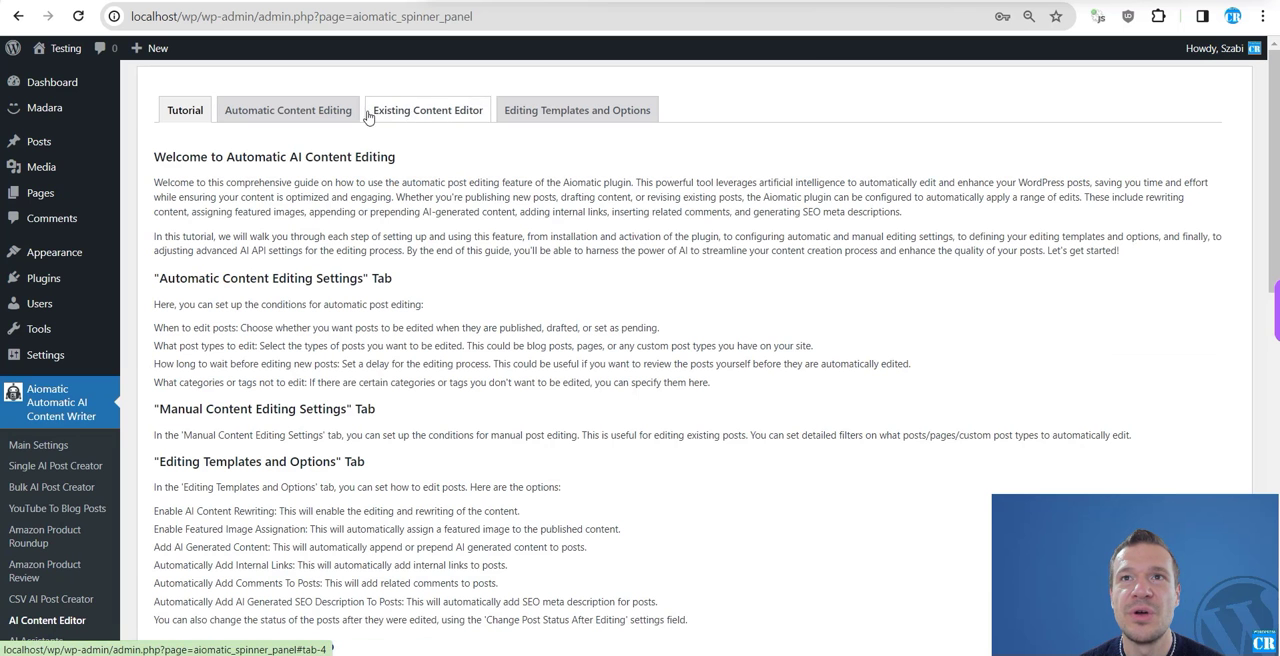
left_click(577, 109)
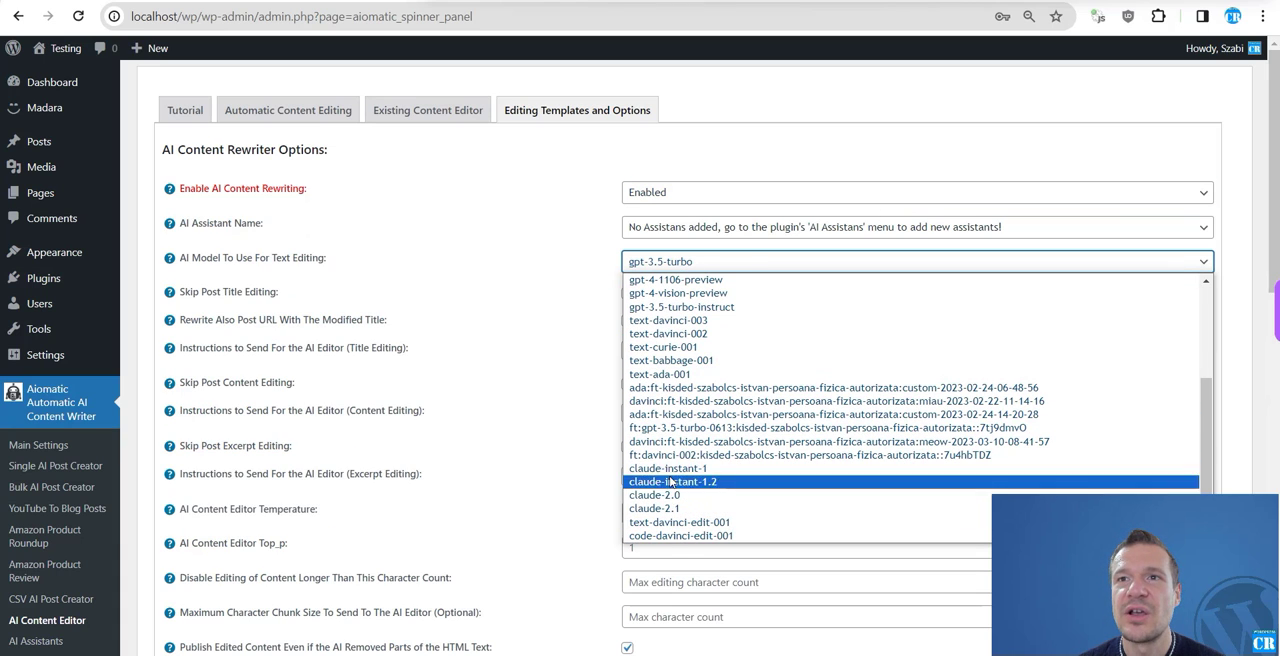
mouse_move(667, 468)
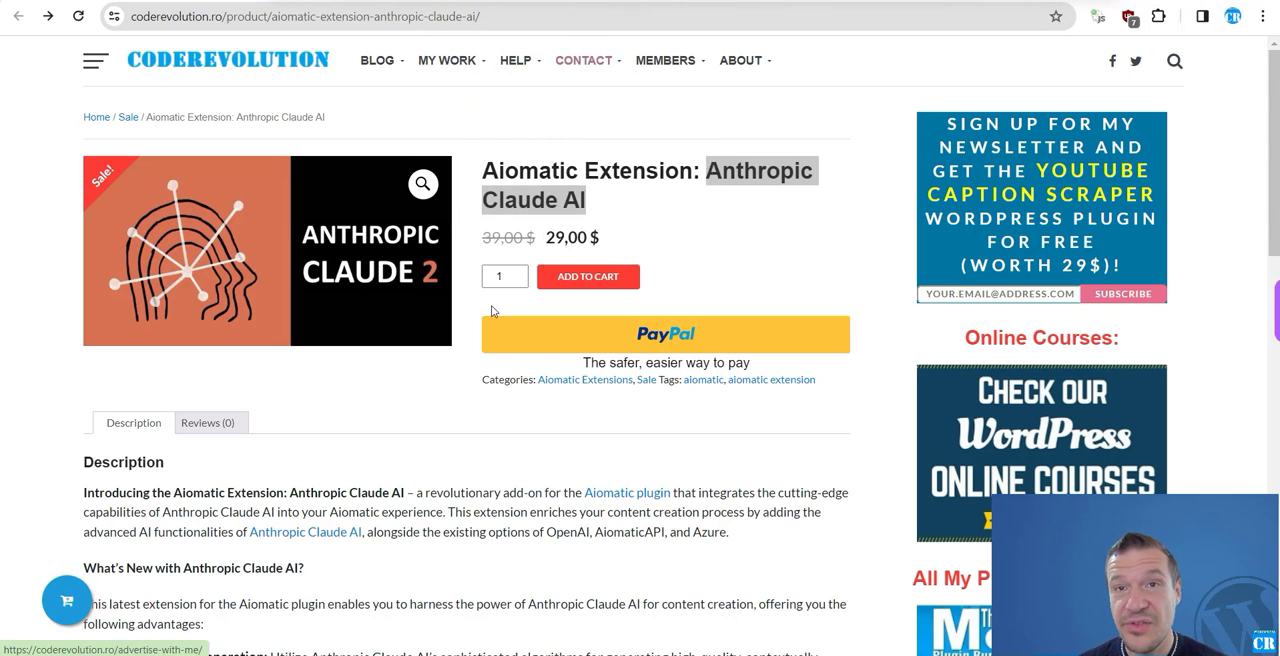
mouse_move(38, 140)
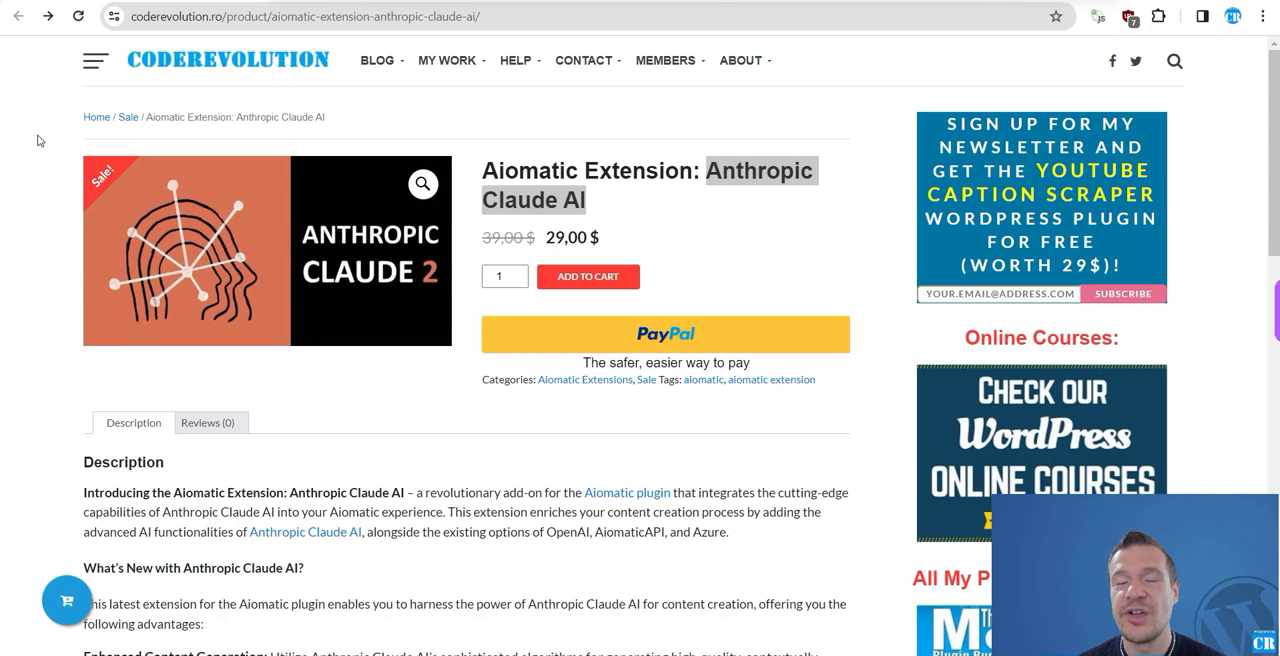